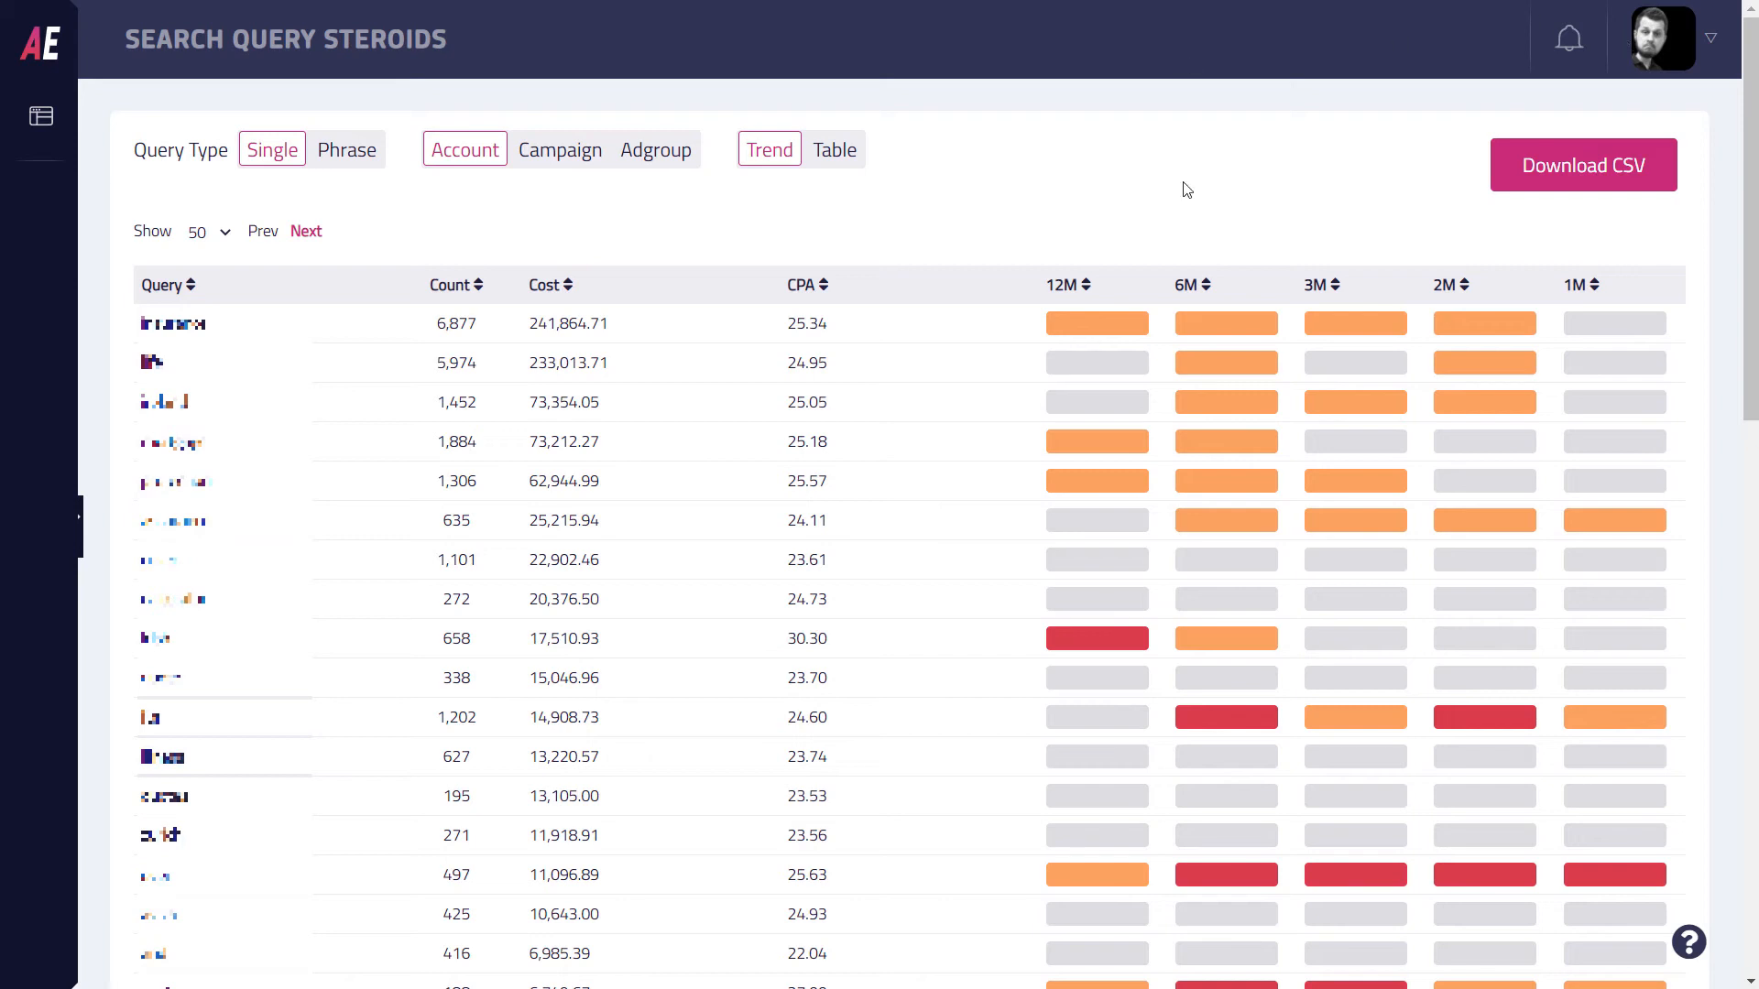
mouse_move(1112, 157)
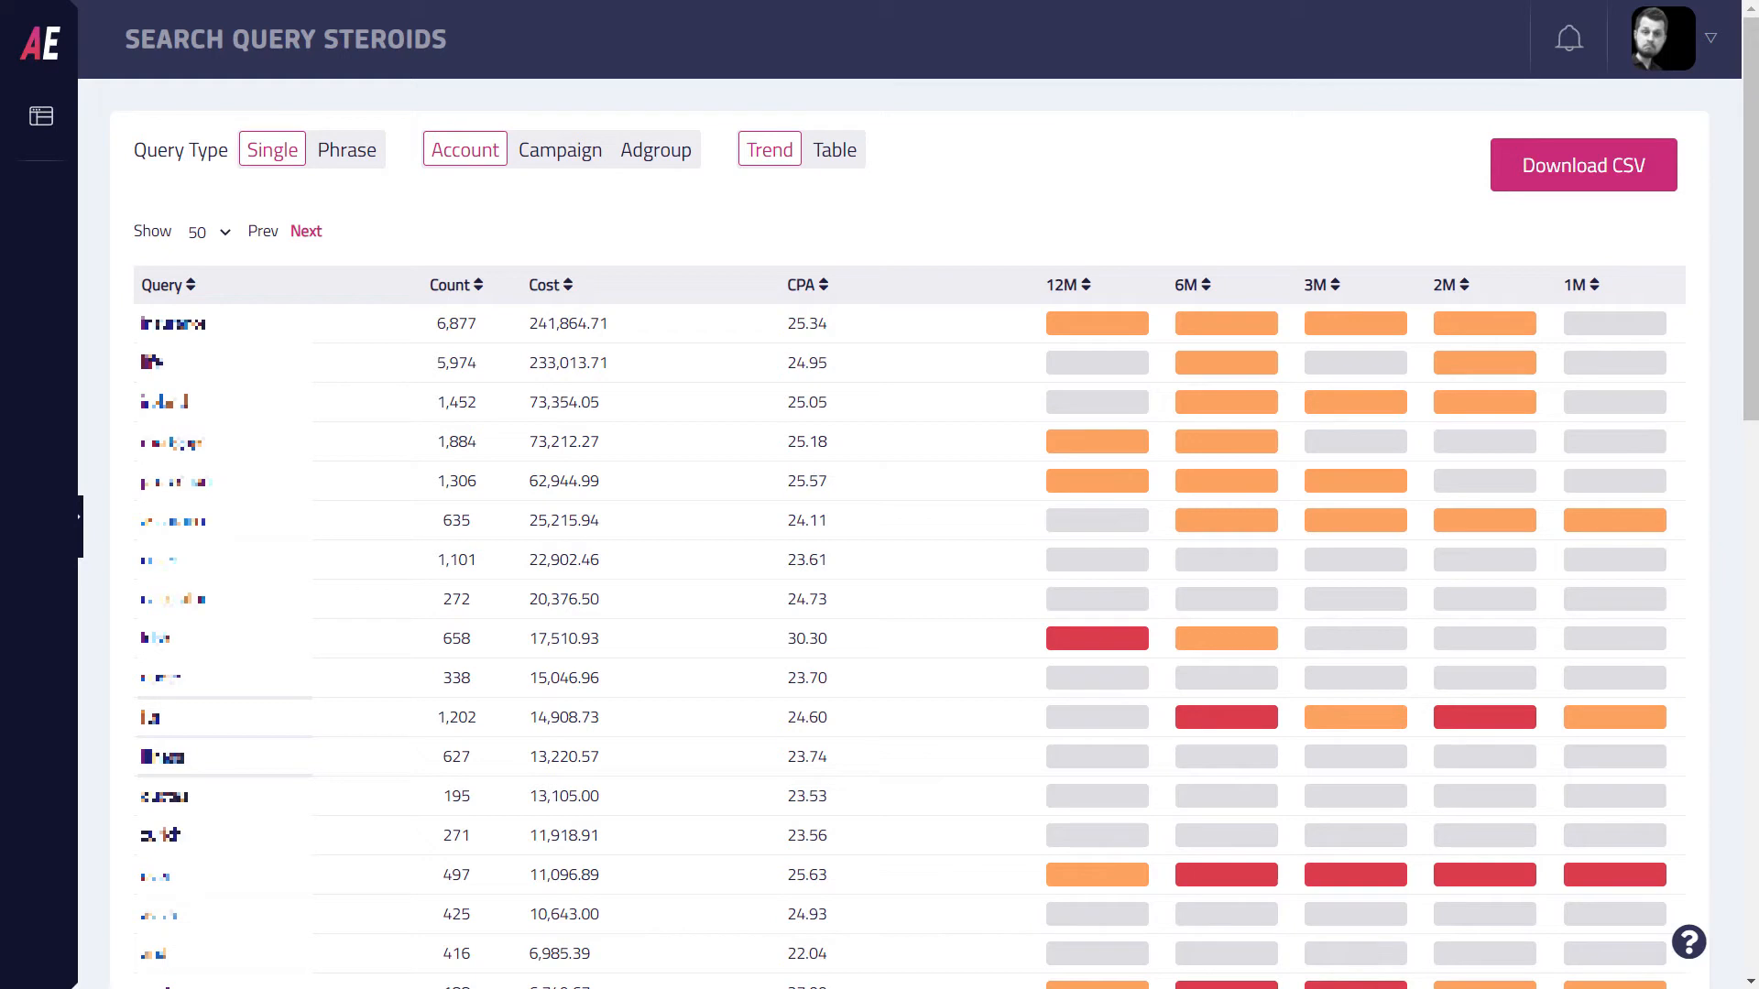
mouse_move(1074, 196)
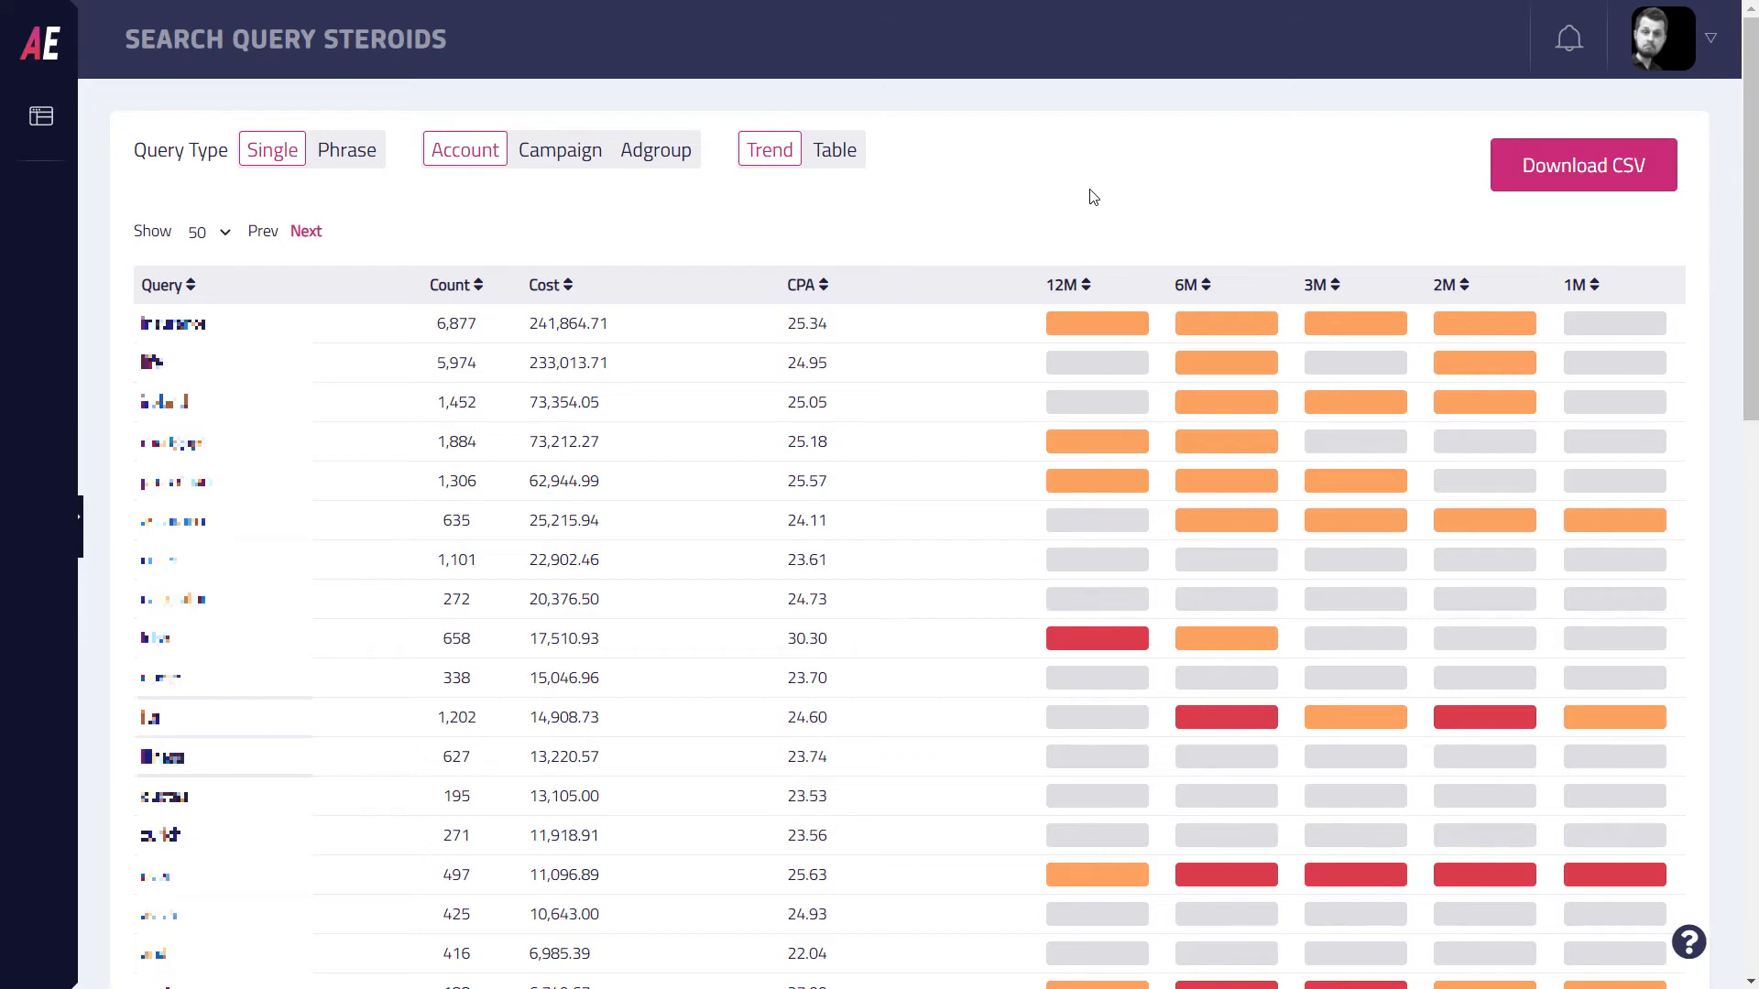
mouse_move(907, 271)
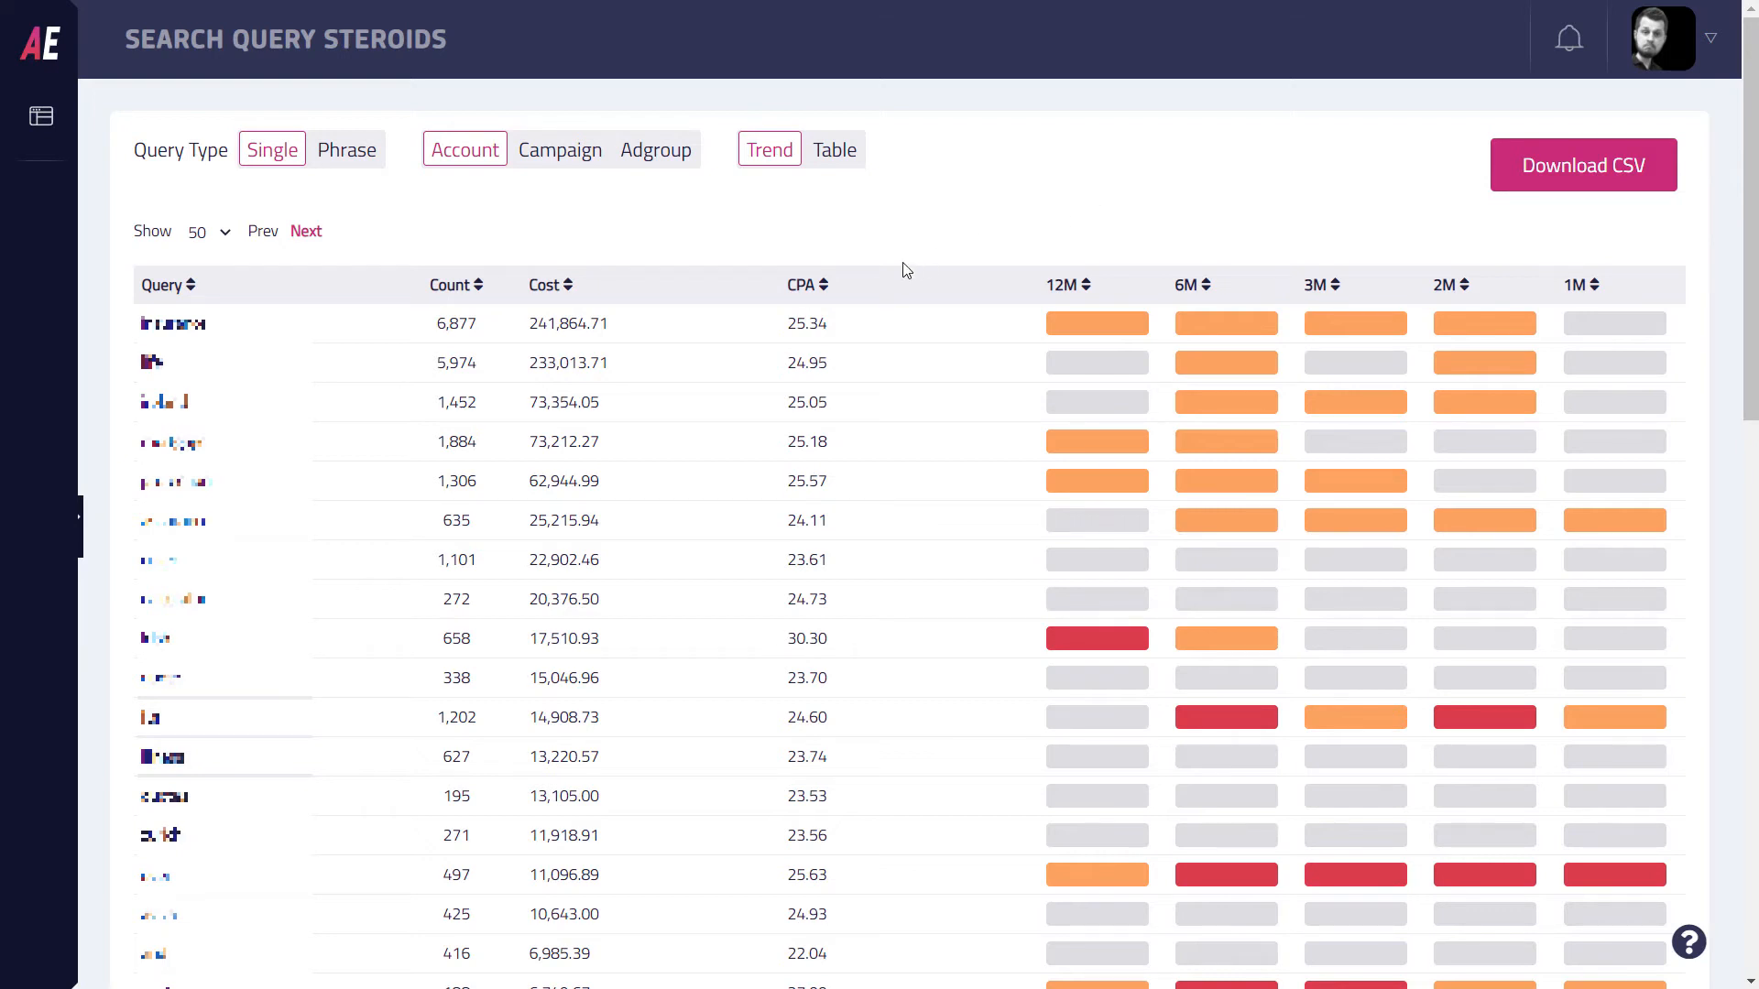
mouse_move(988, 243)
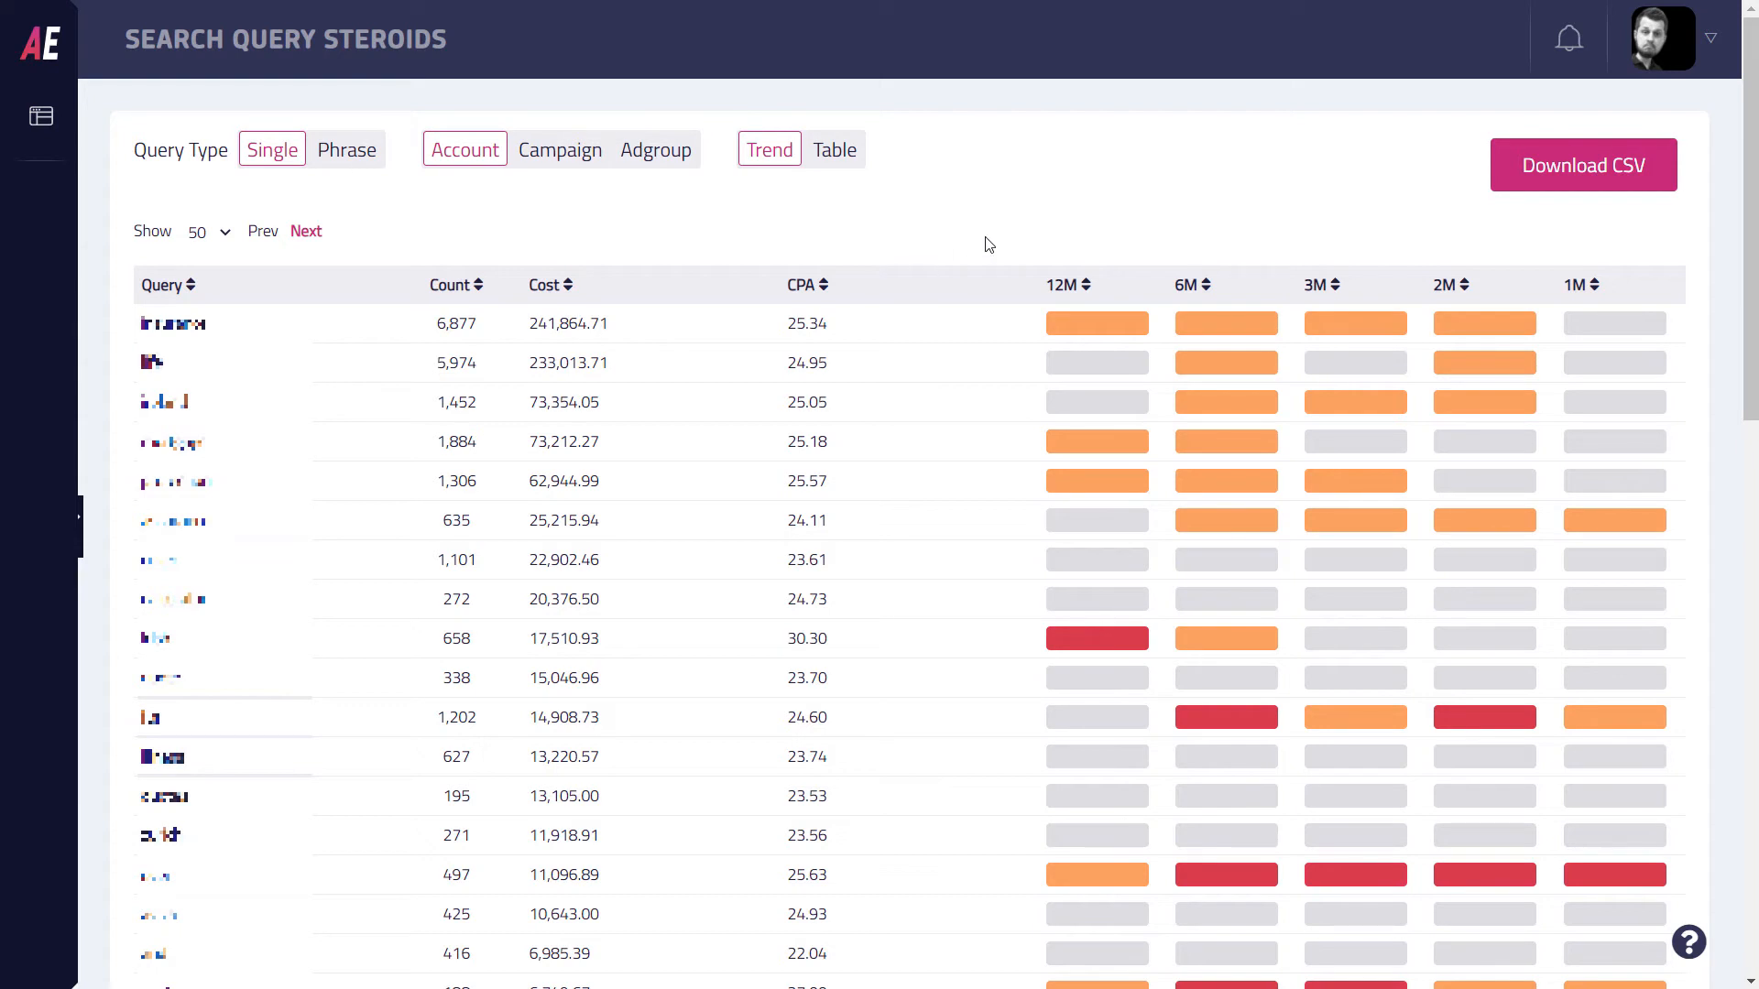
mouse_move(980, 245)
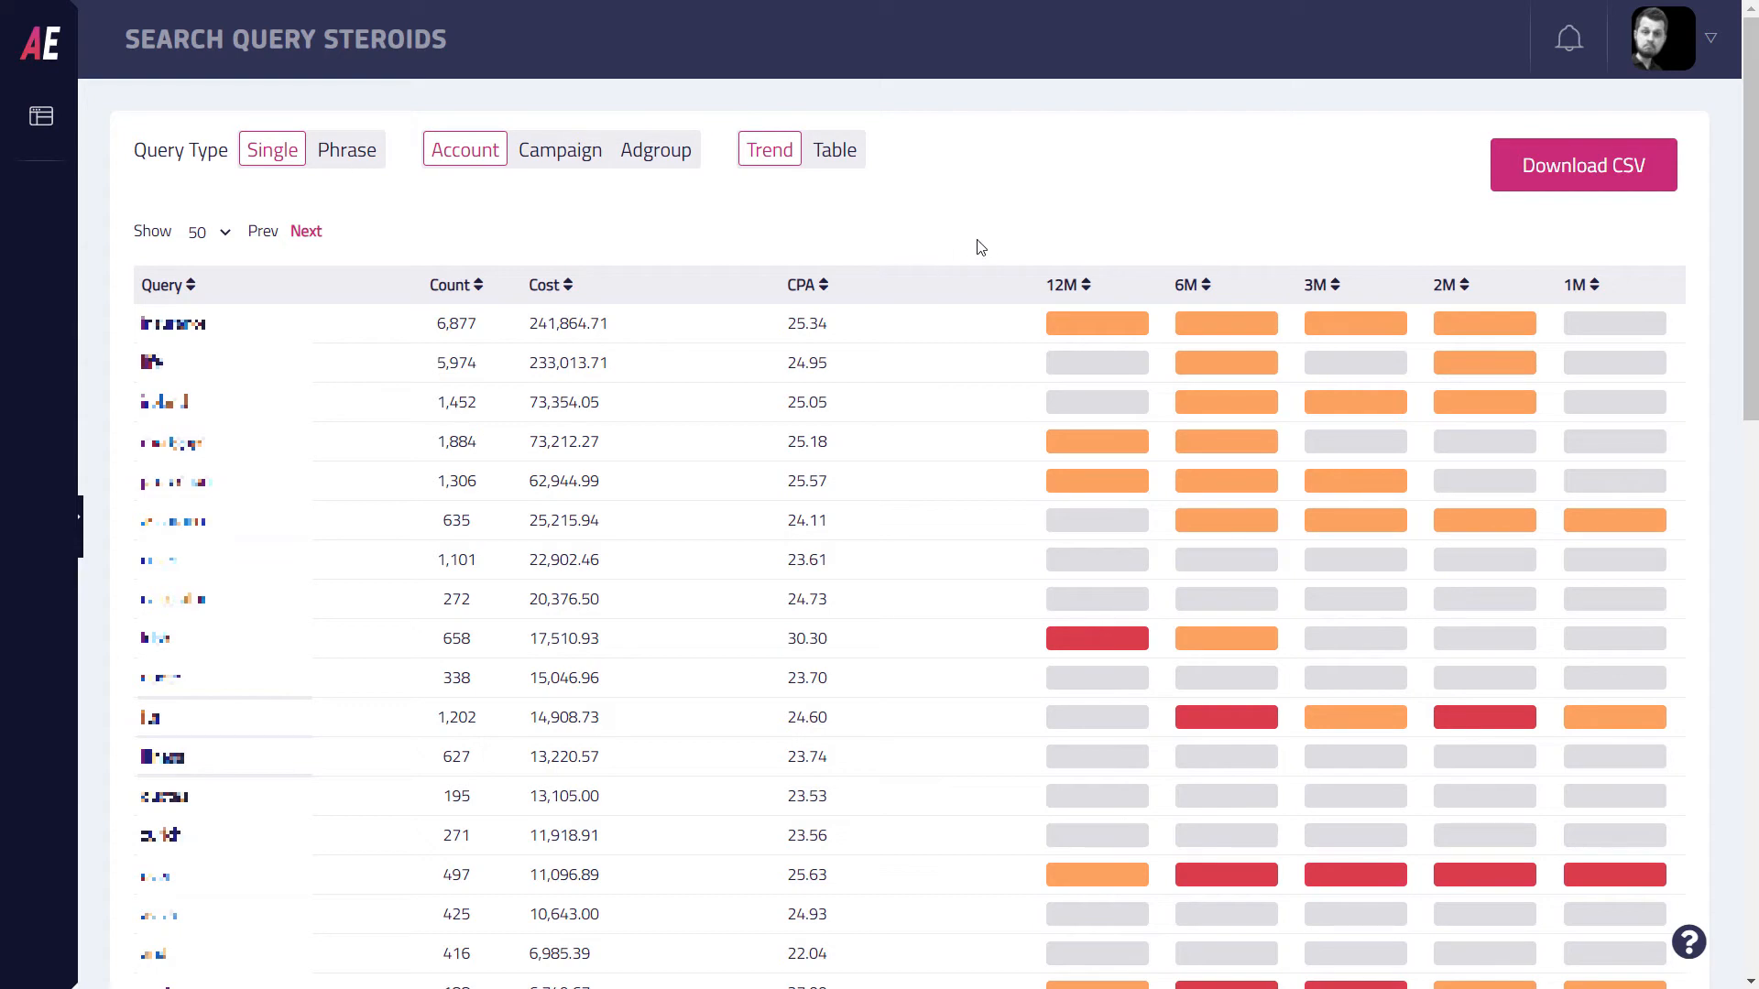
mouse_move(386, 213)
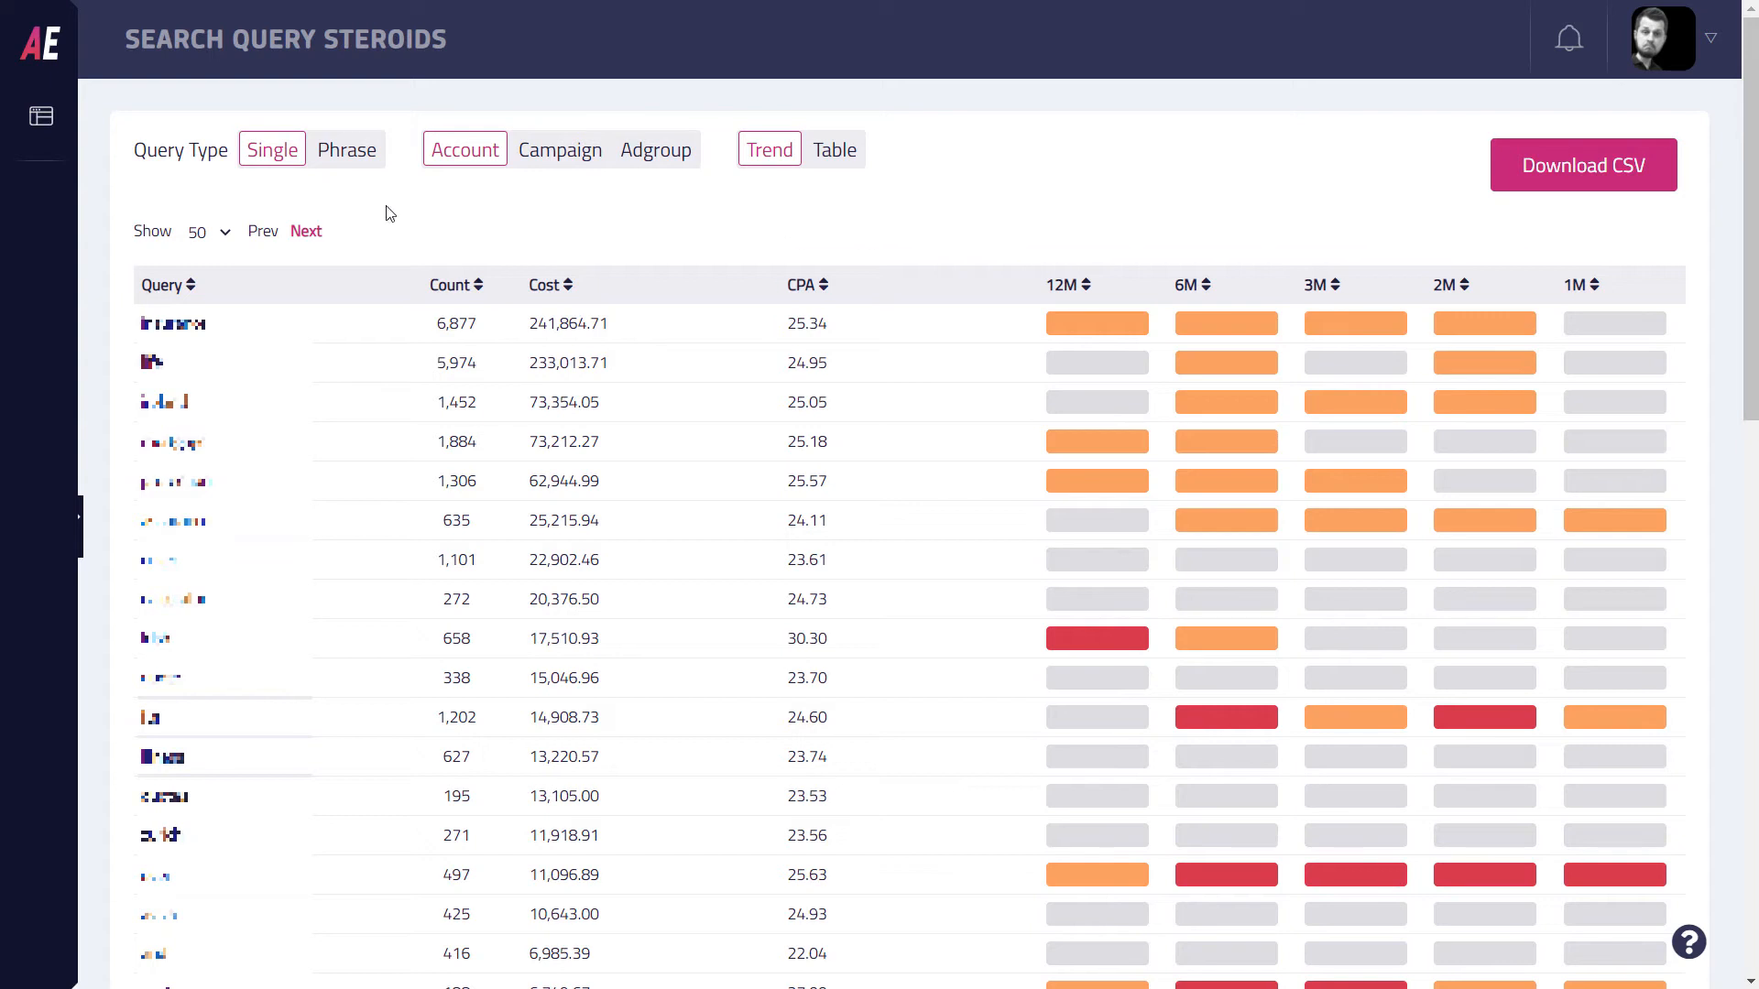
Step: Switch Query Type from Single words to Phrase n-grams, comparing both before settling on Phrase
click(346, 148)
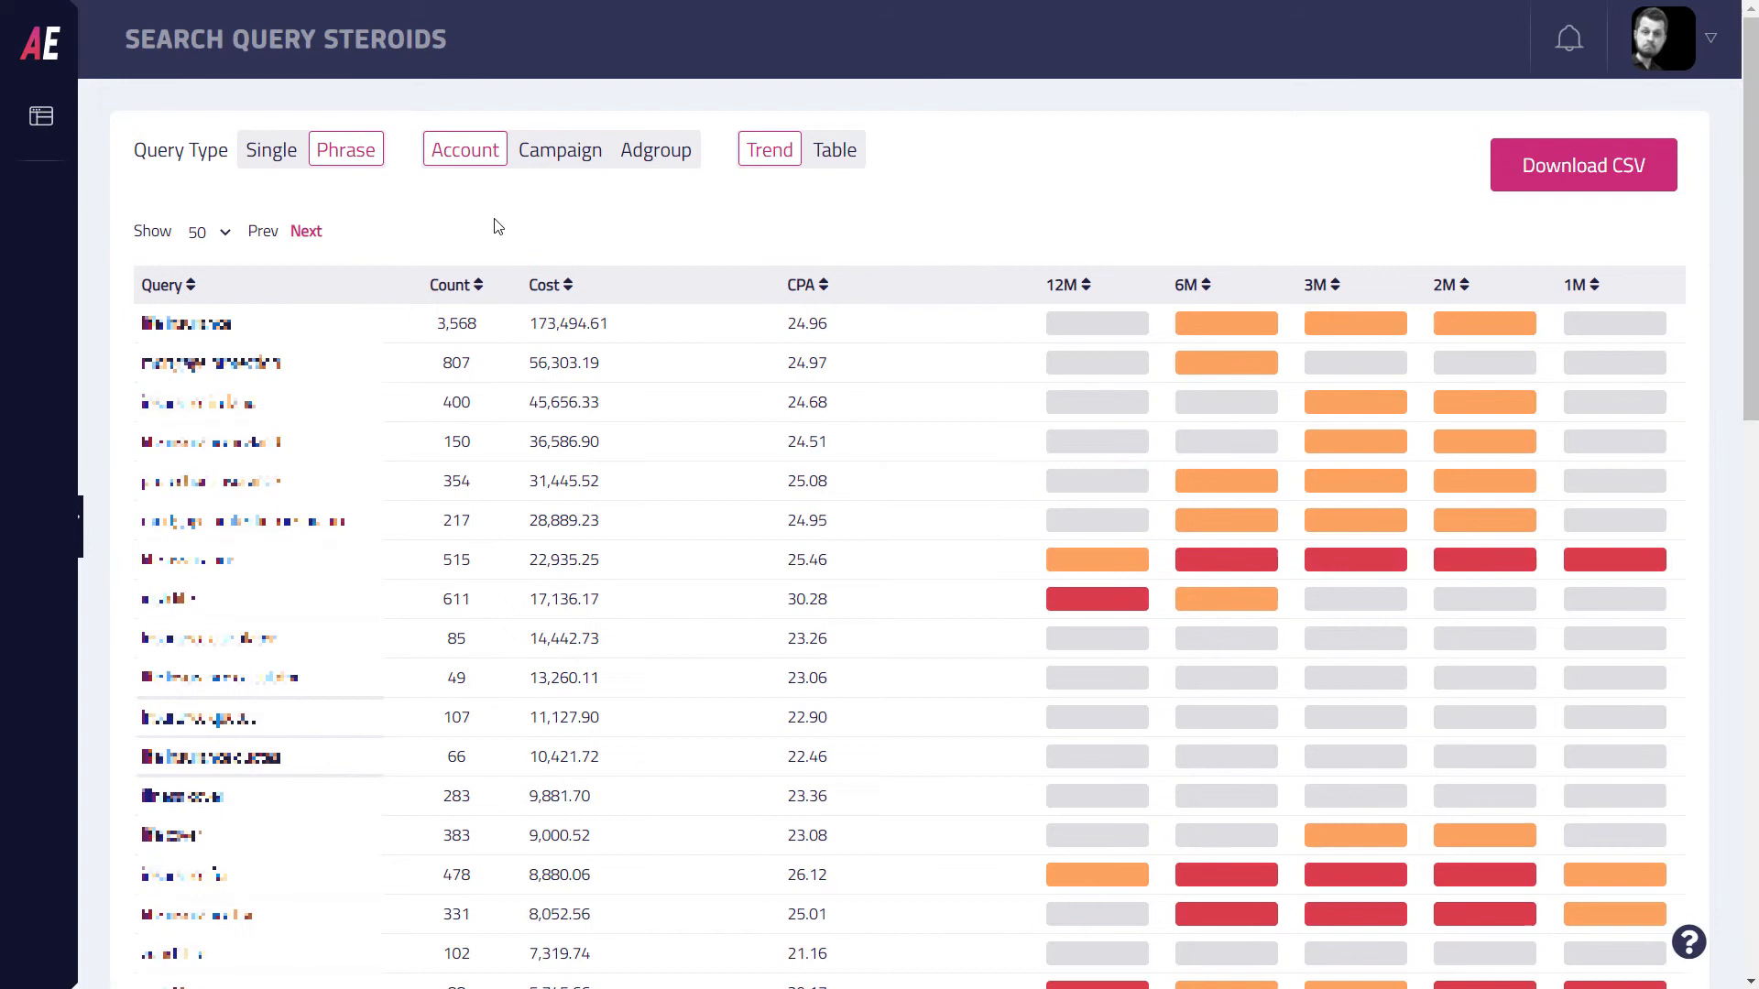
click(271, 148)
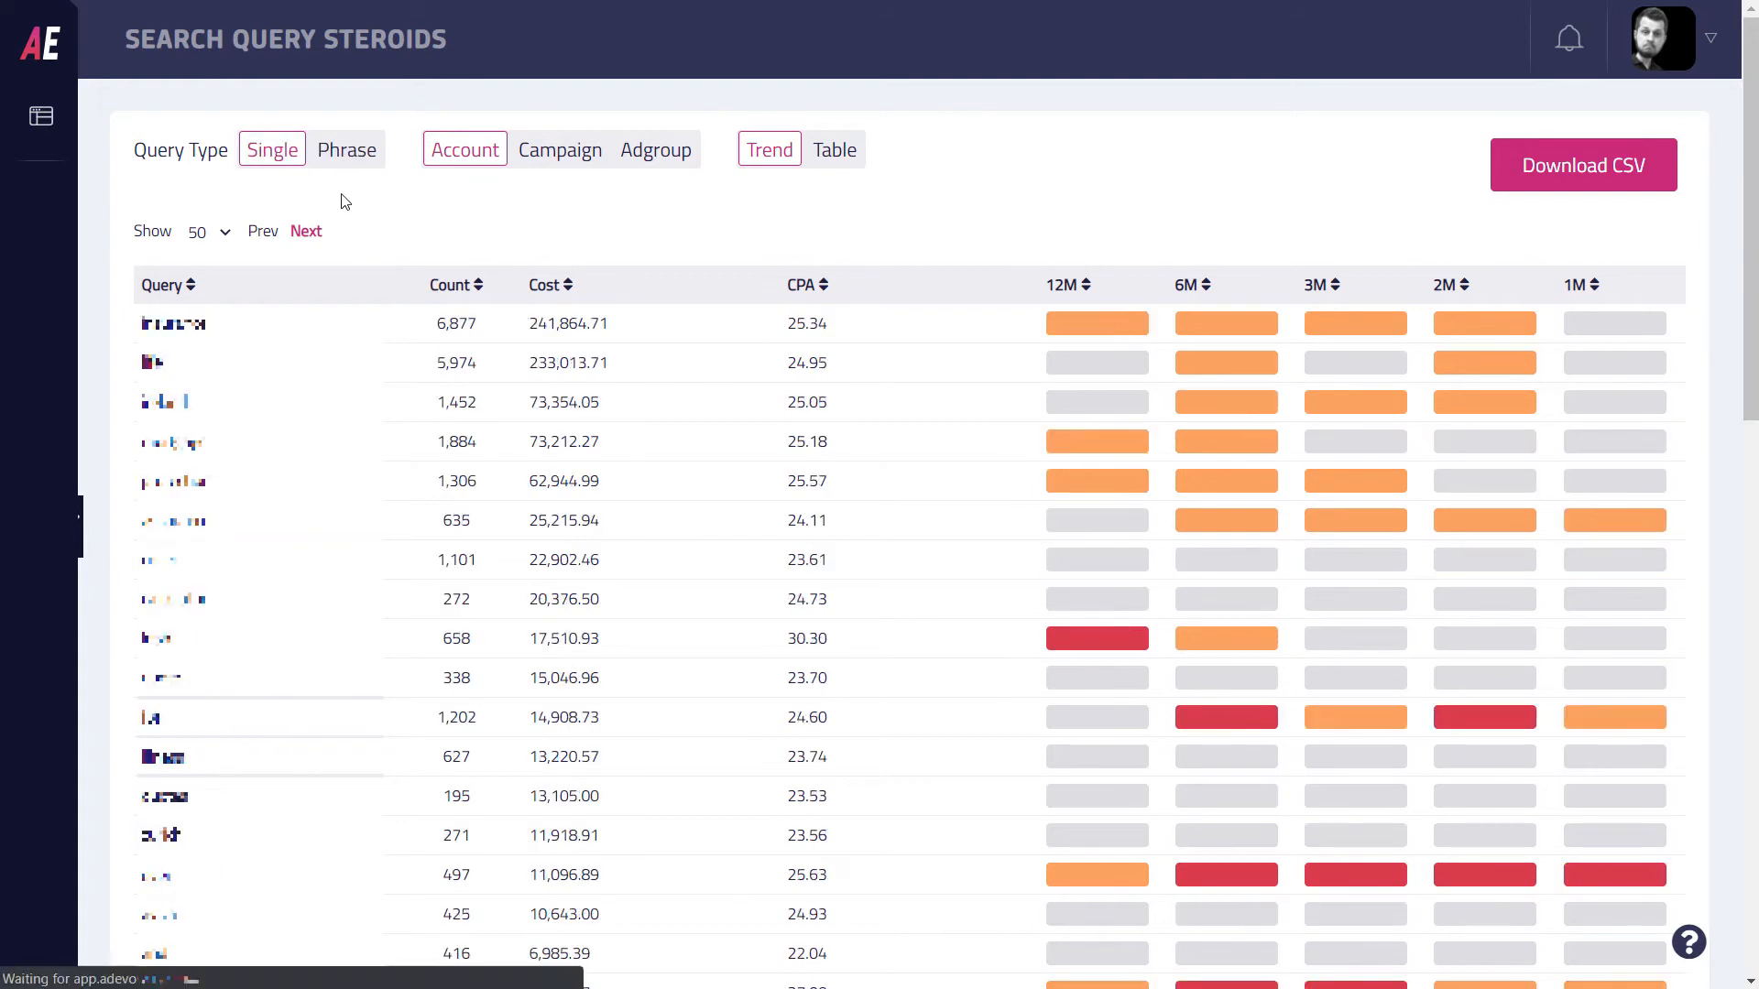
mouse_move(368, 209)
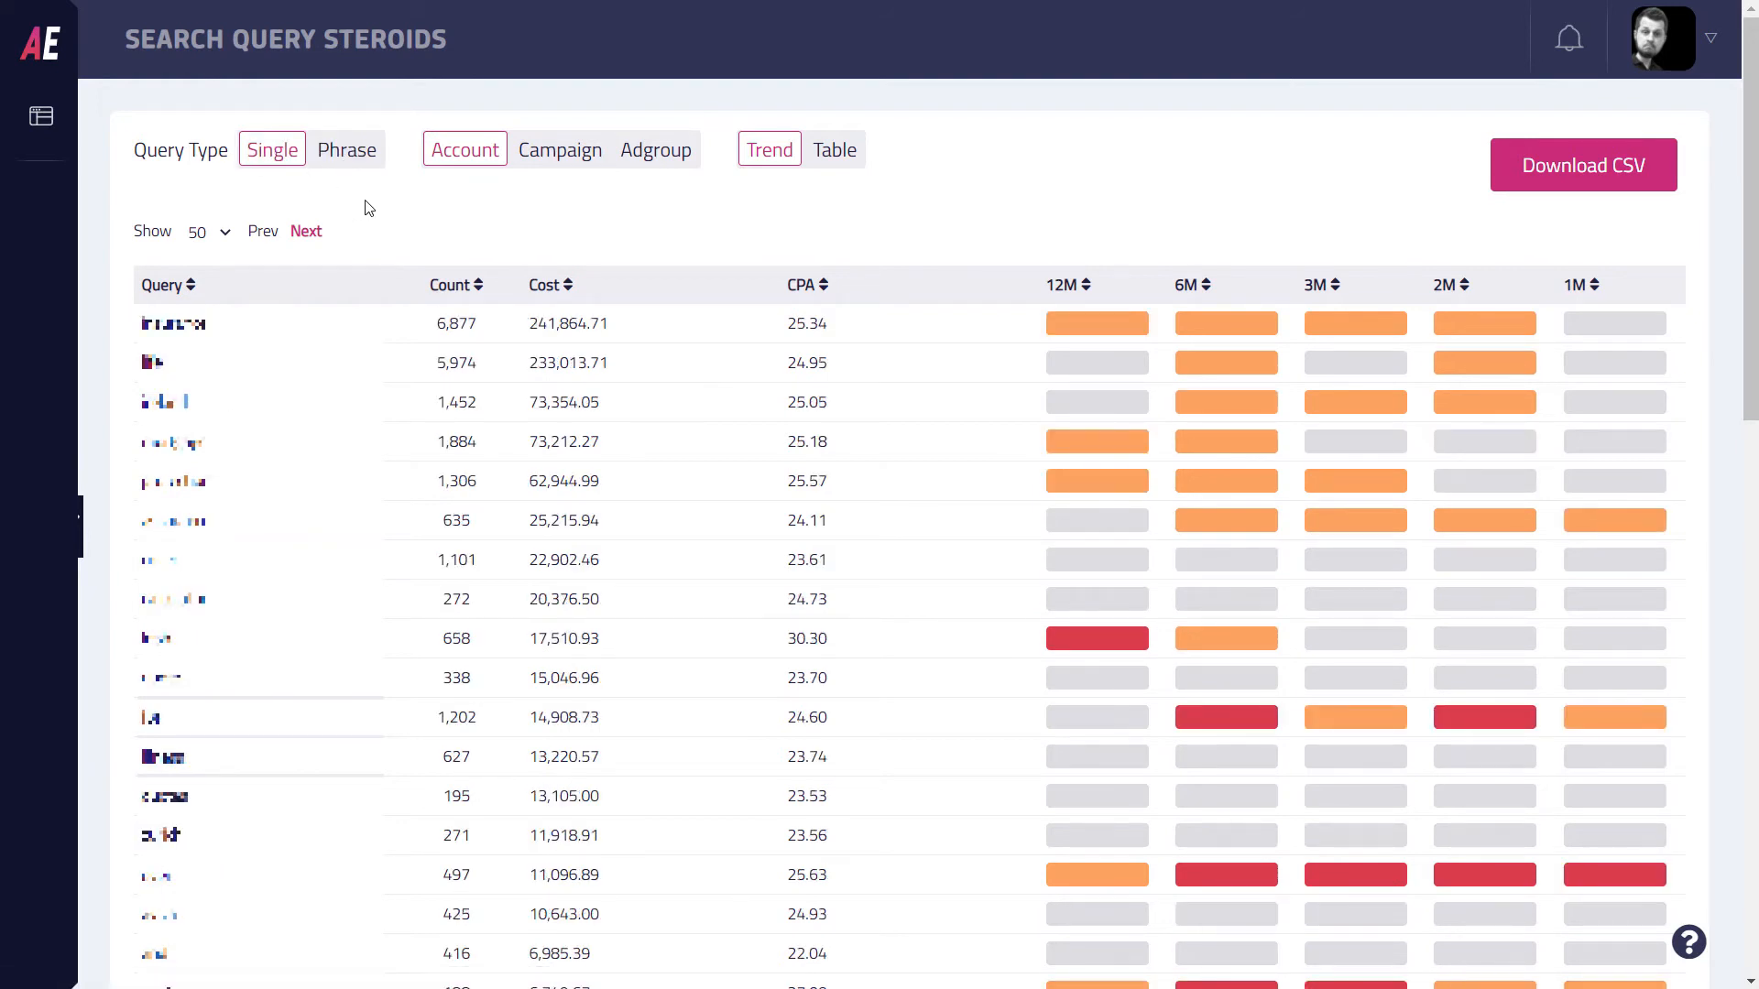
click(346, 148)
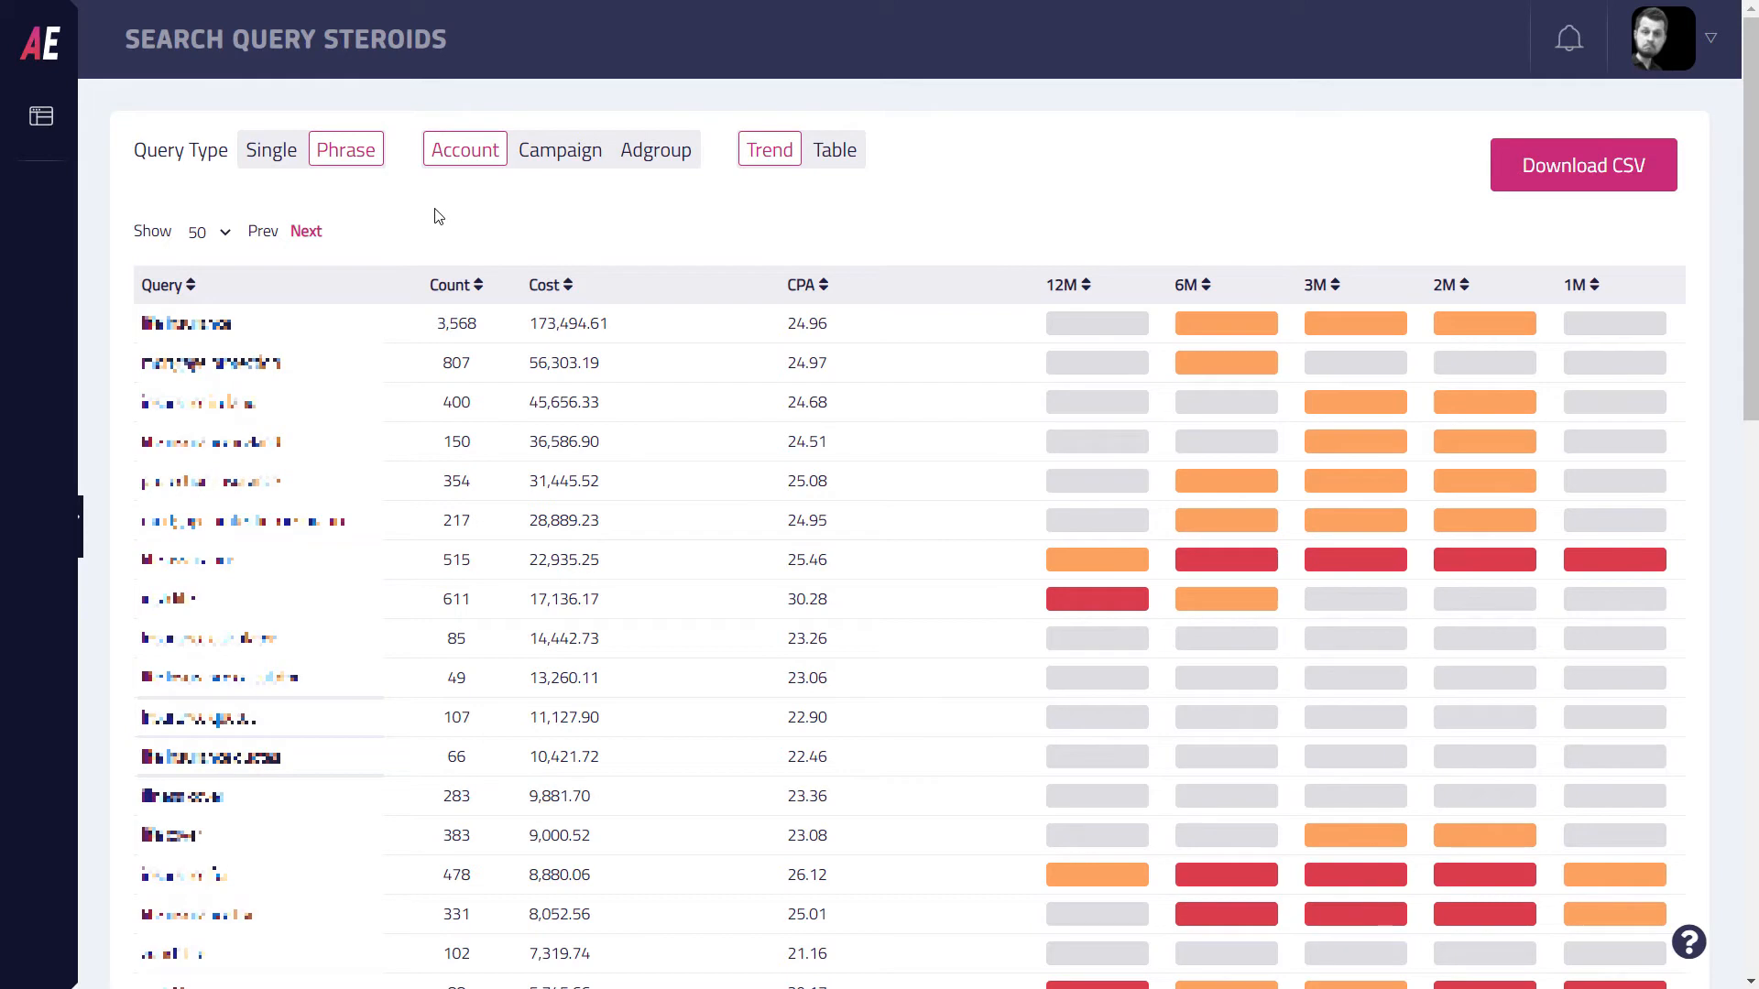
mouse_move(372, 148)
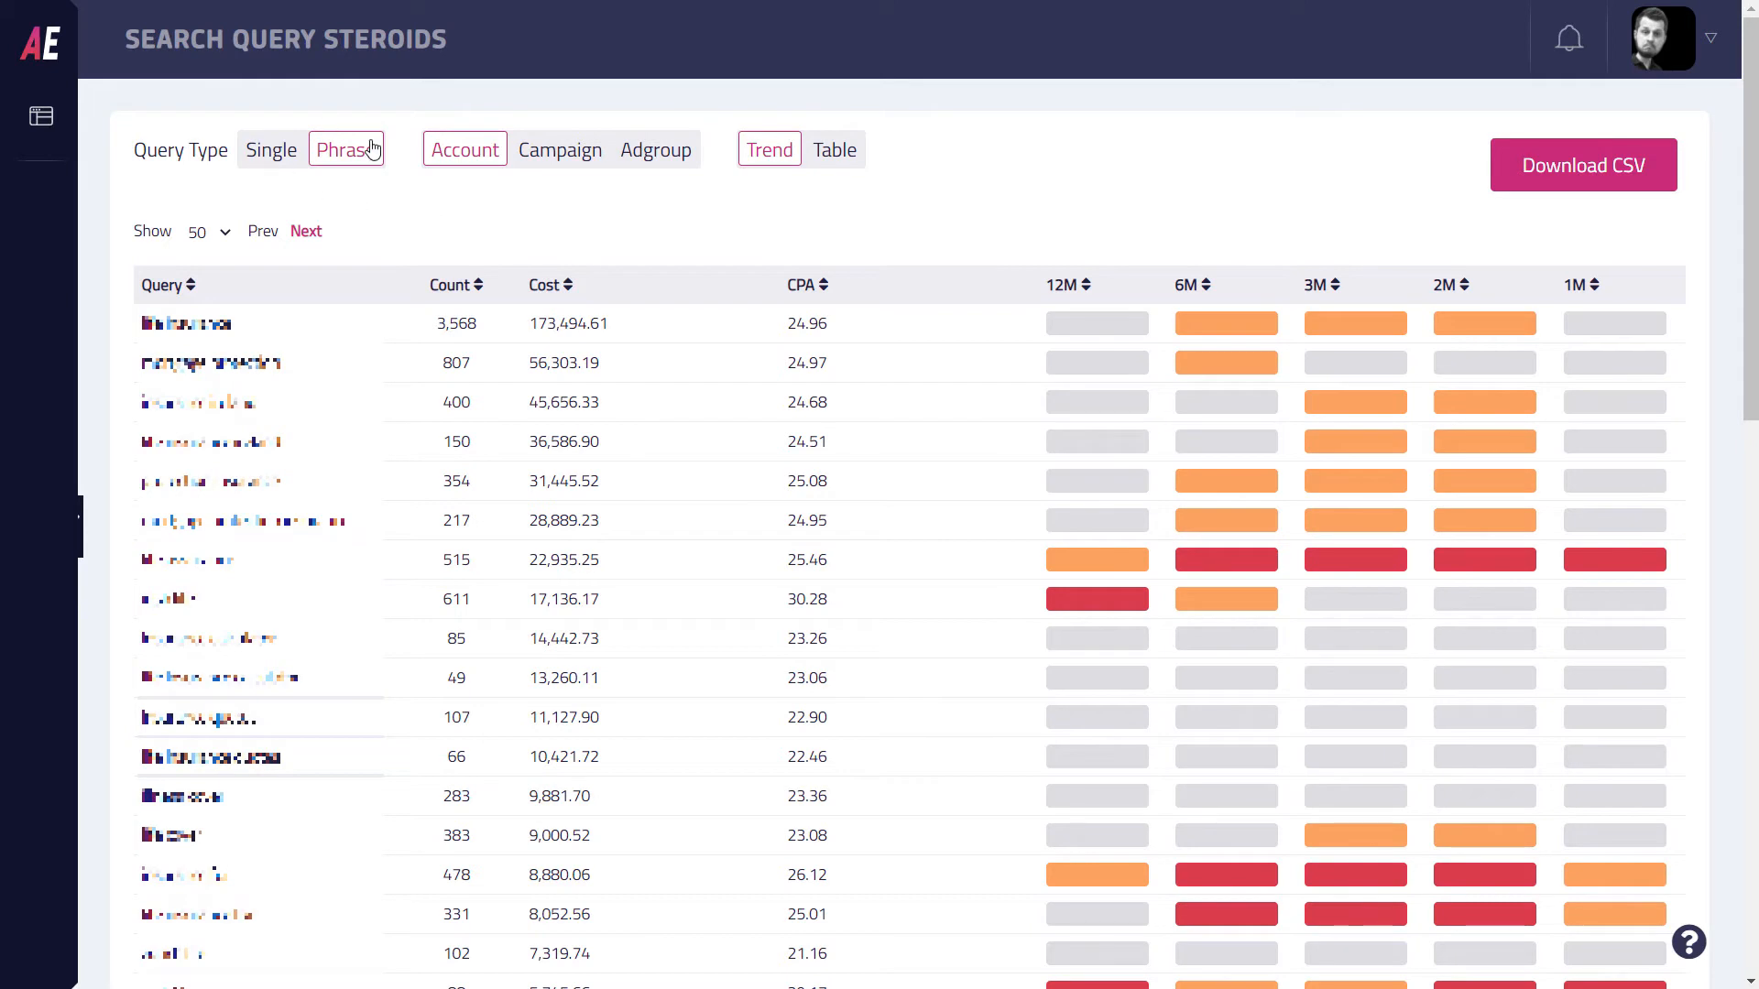
mouse_move(420, 200)
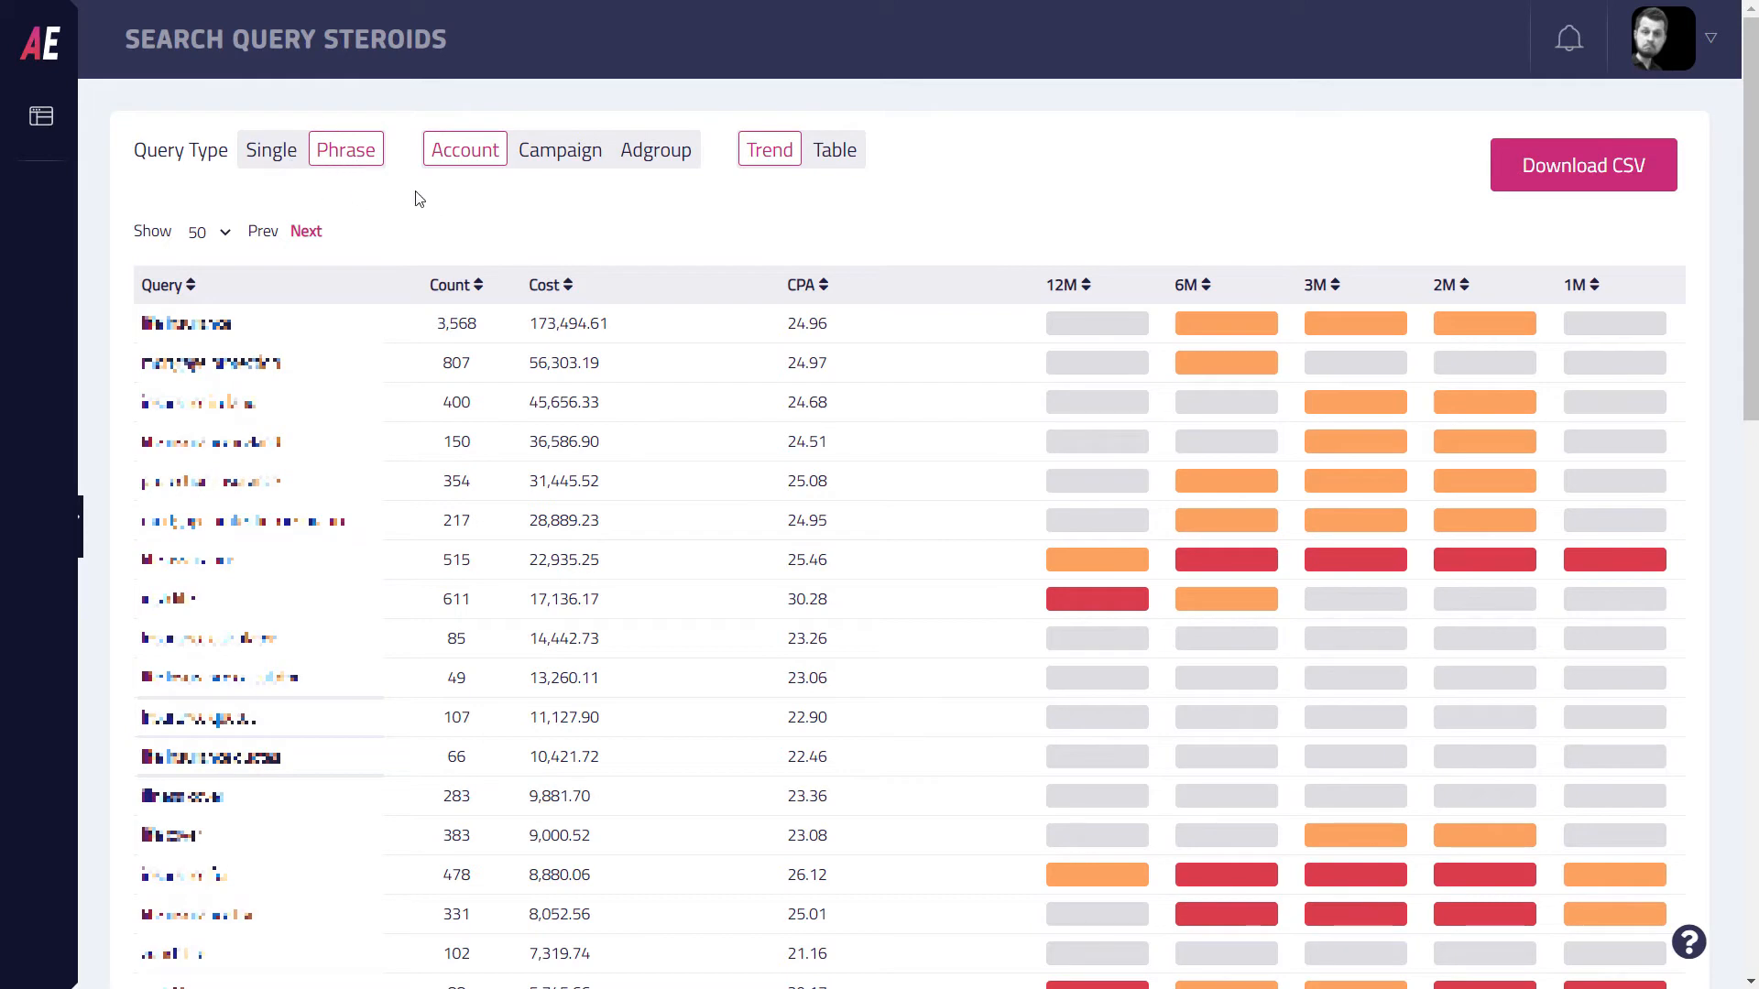
mouse_move(487, 174)
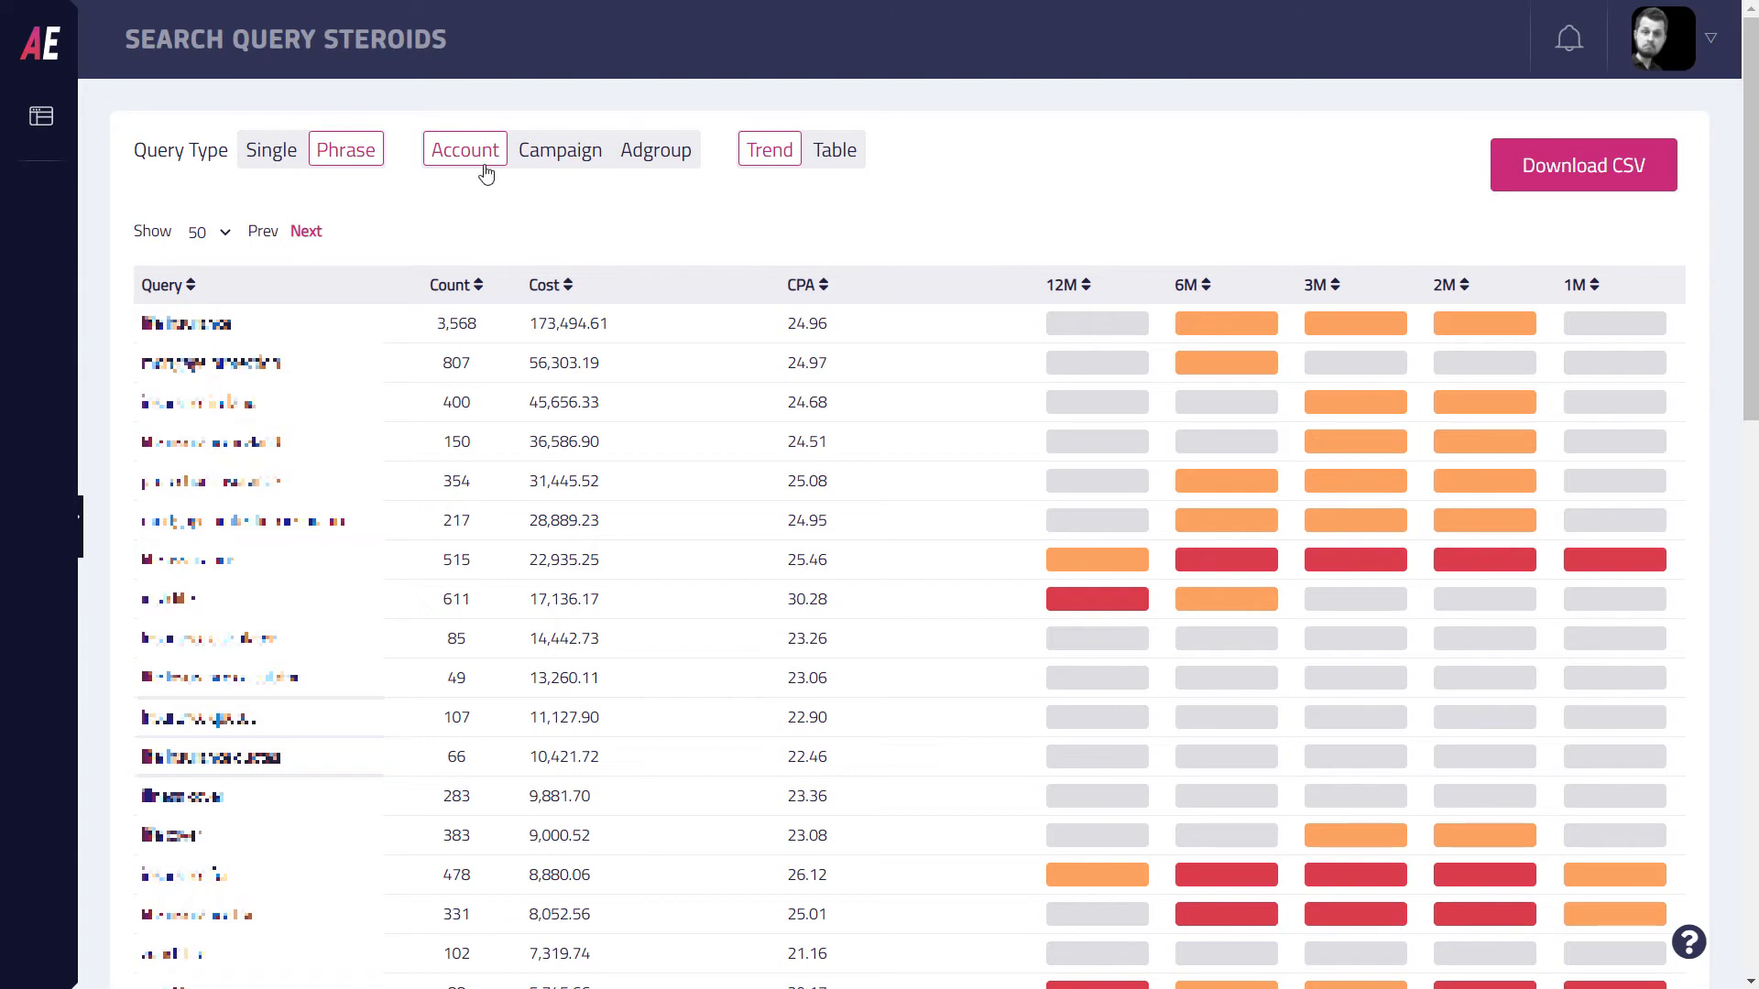
Step: Break the phrase report down by Campaign and then by Adgroup
click(561, 149)
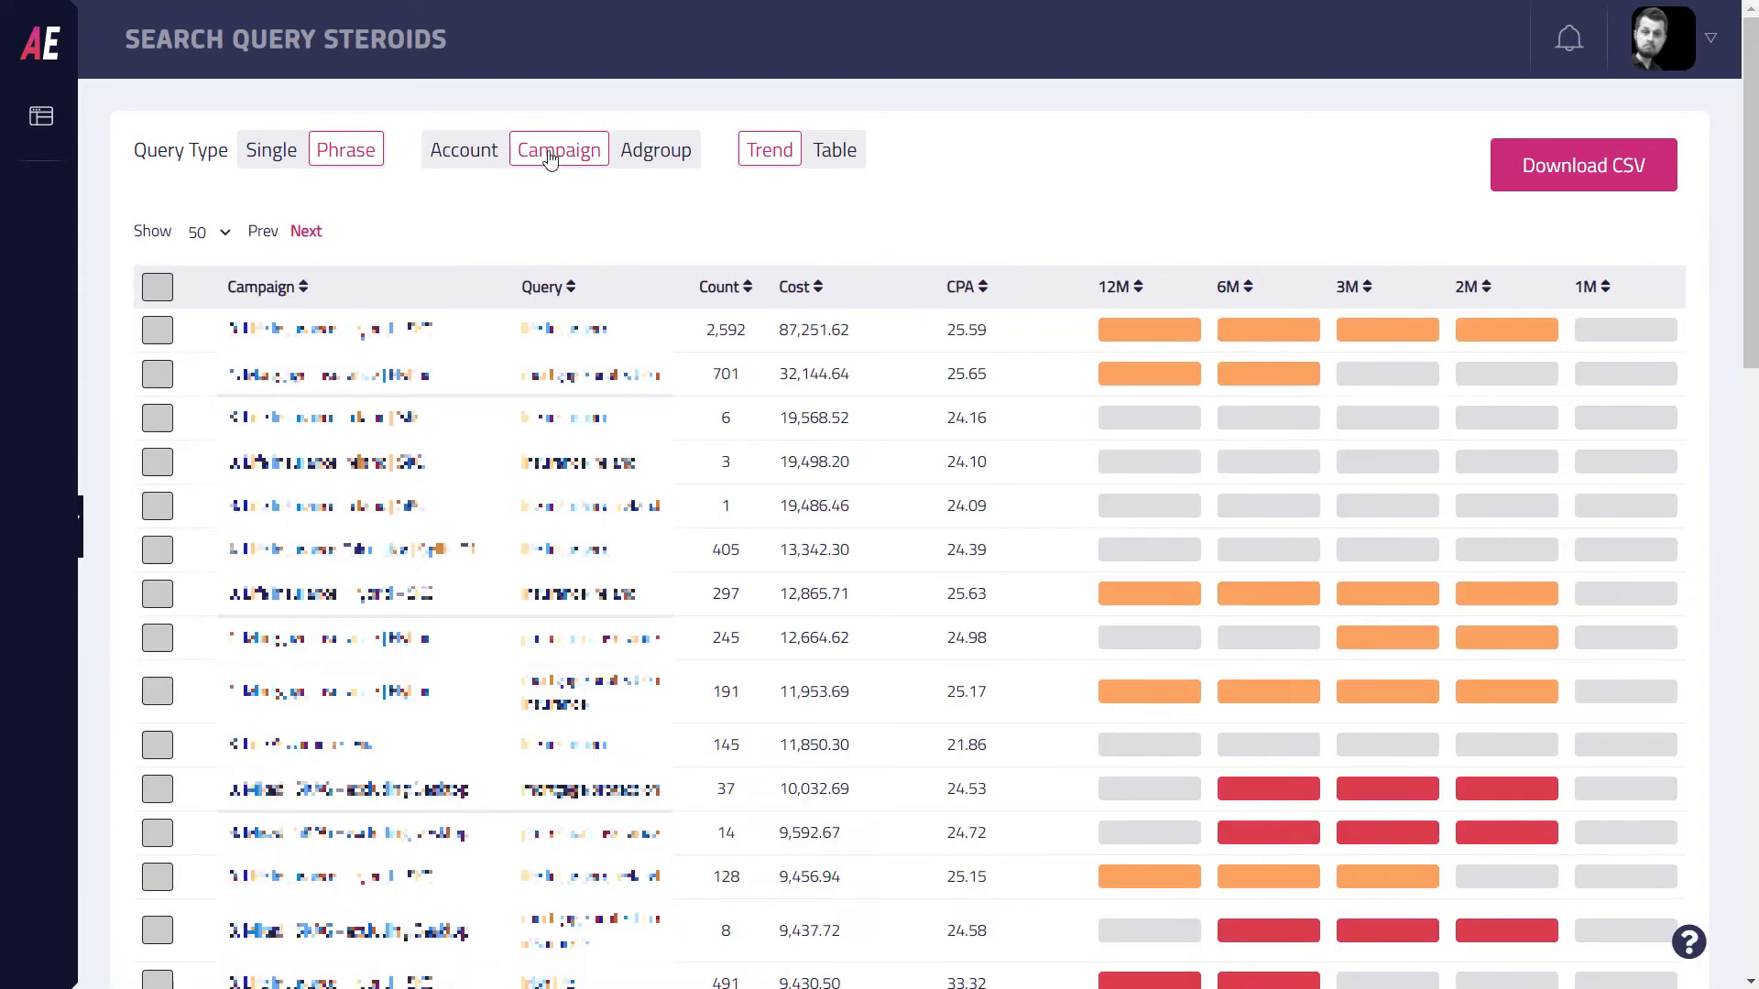
click(654, 148)
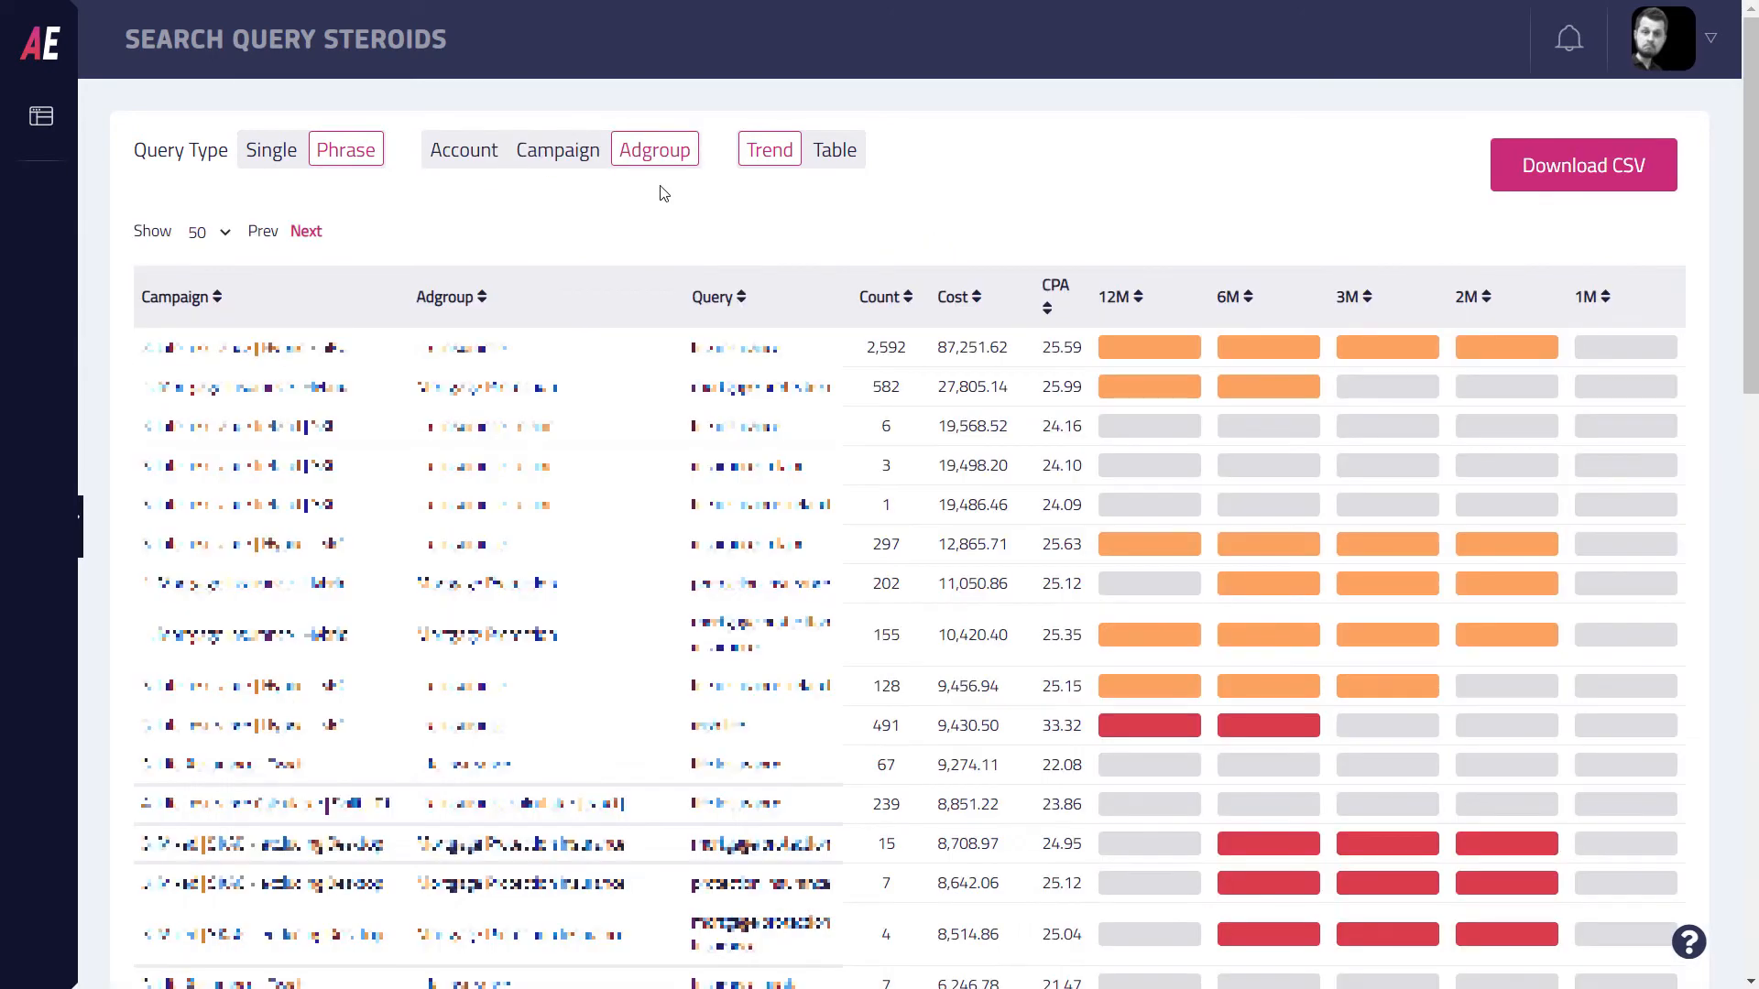
mouse_move(757, 216)
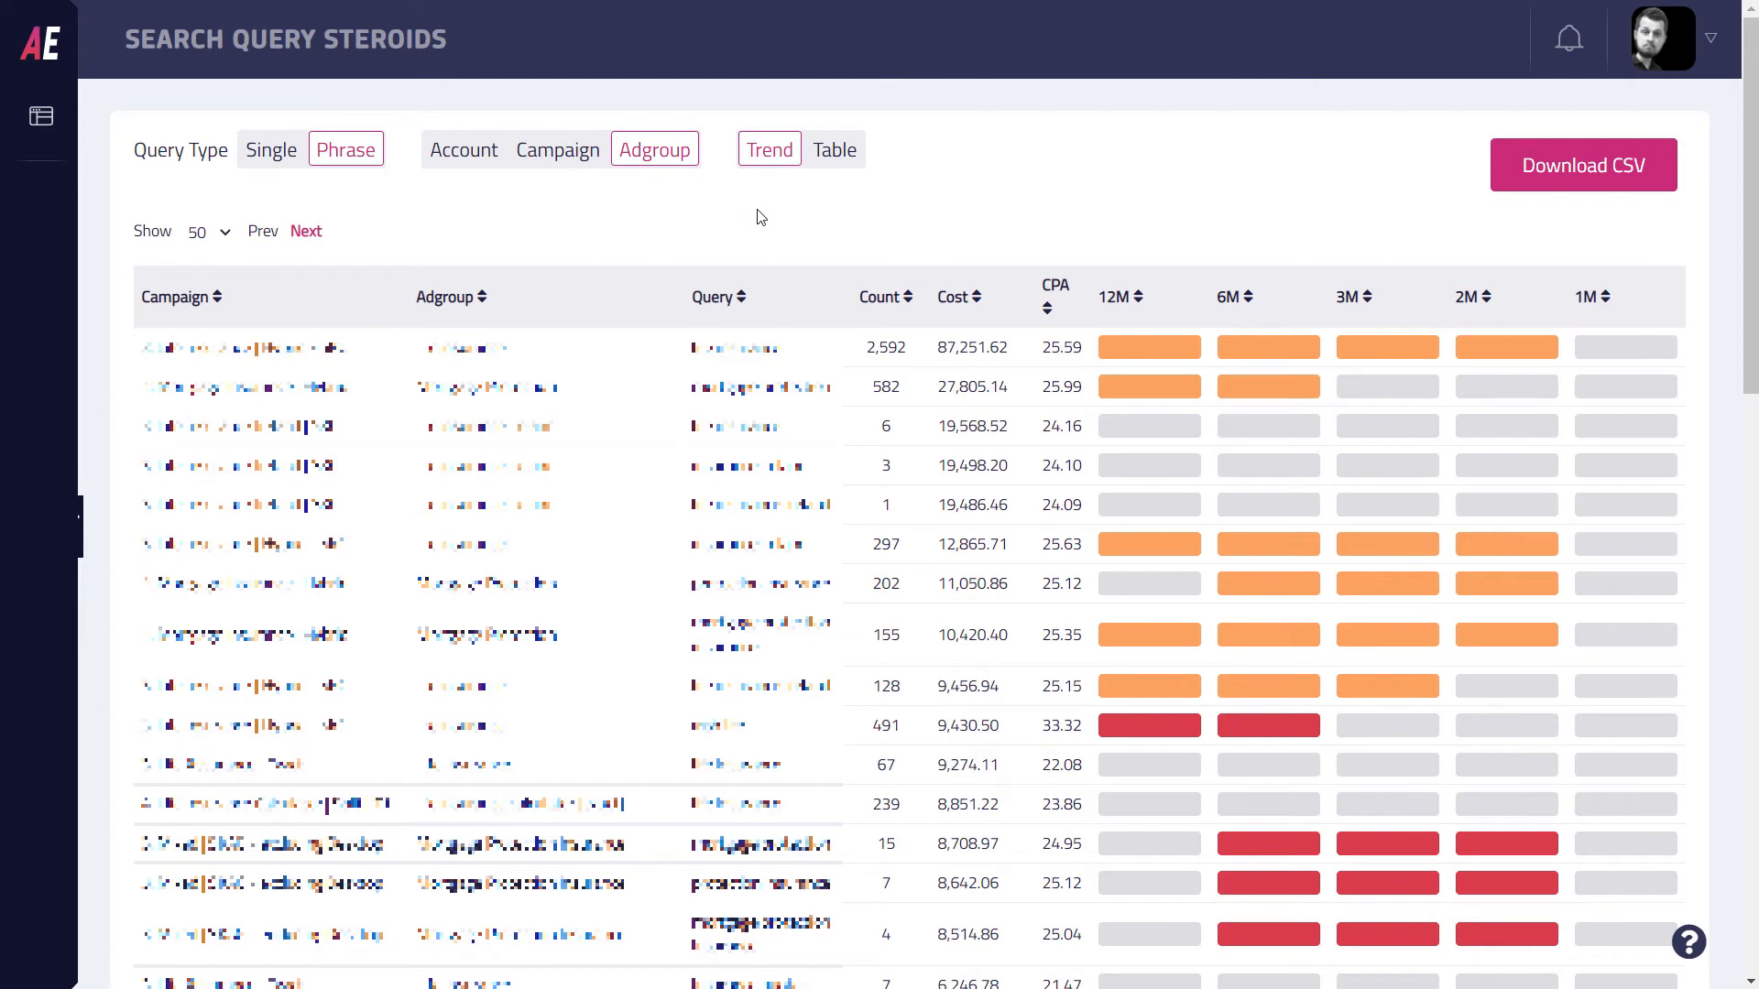
mouse_move(834, 148)
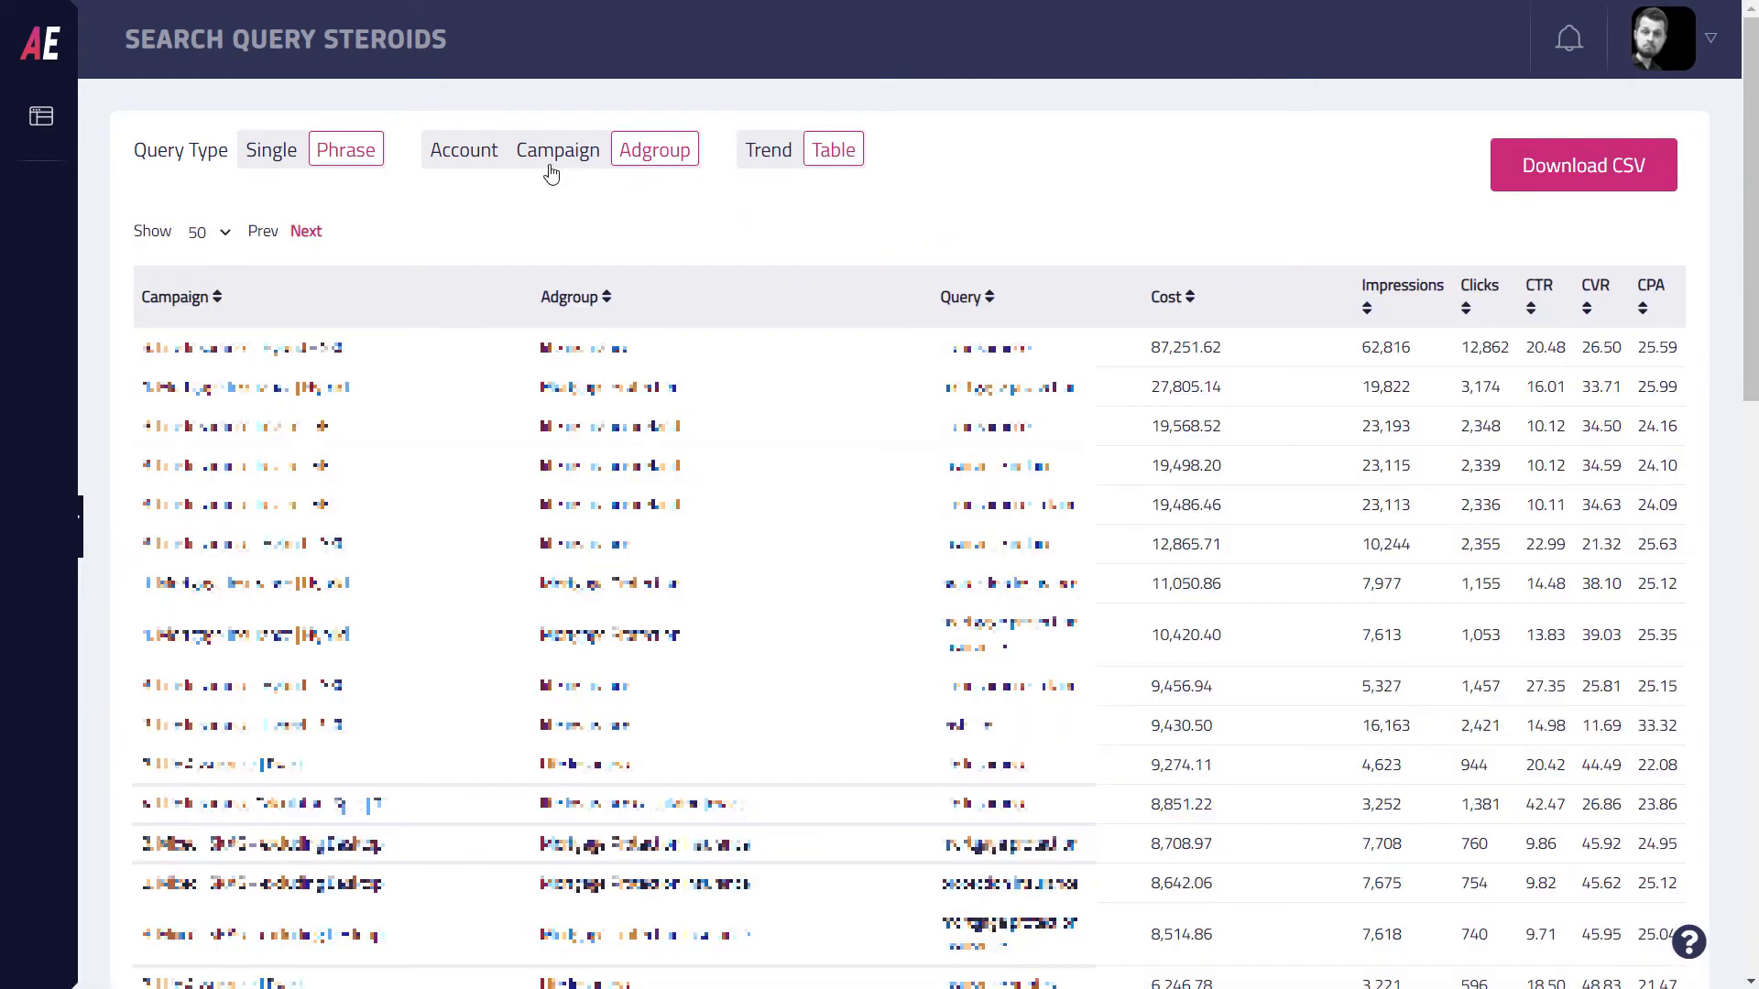
Step: Group the phrase report by Campaign only and show CPA trend bars across the time periods
click(557, 148)
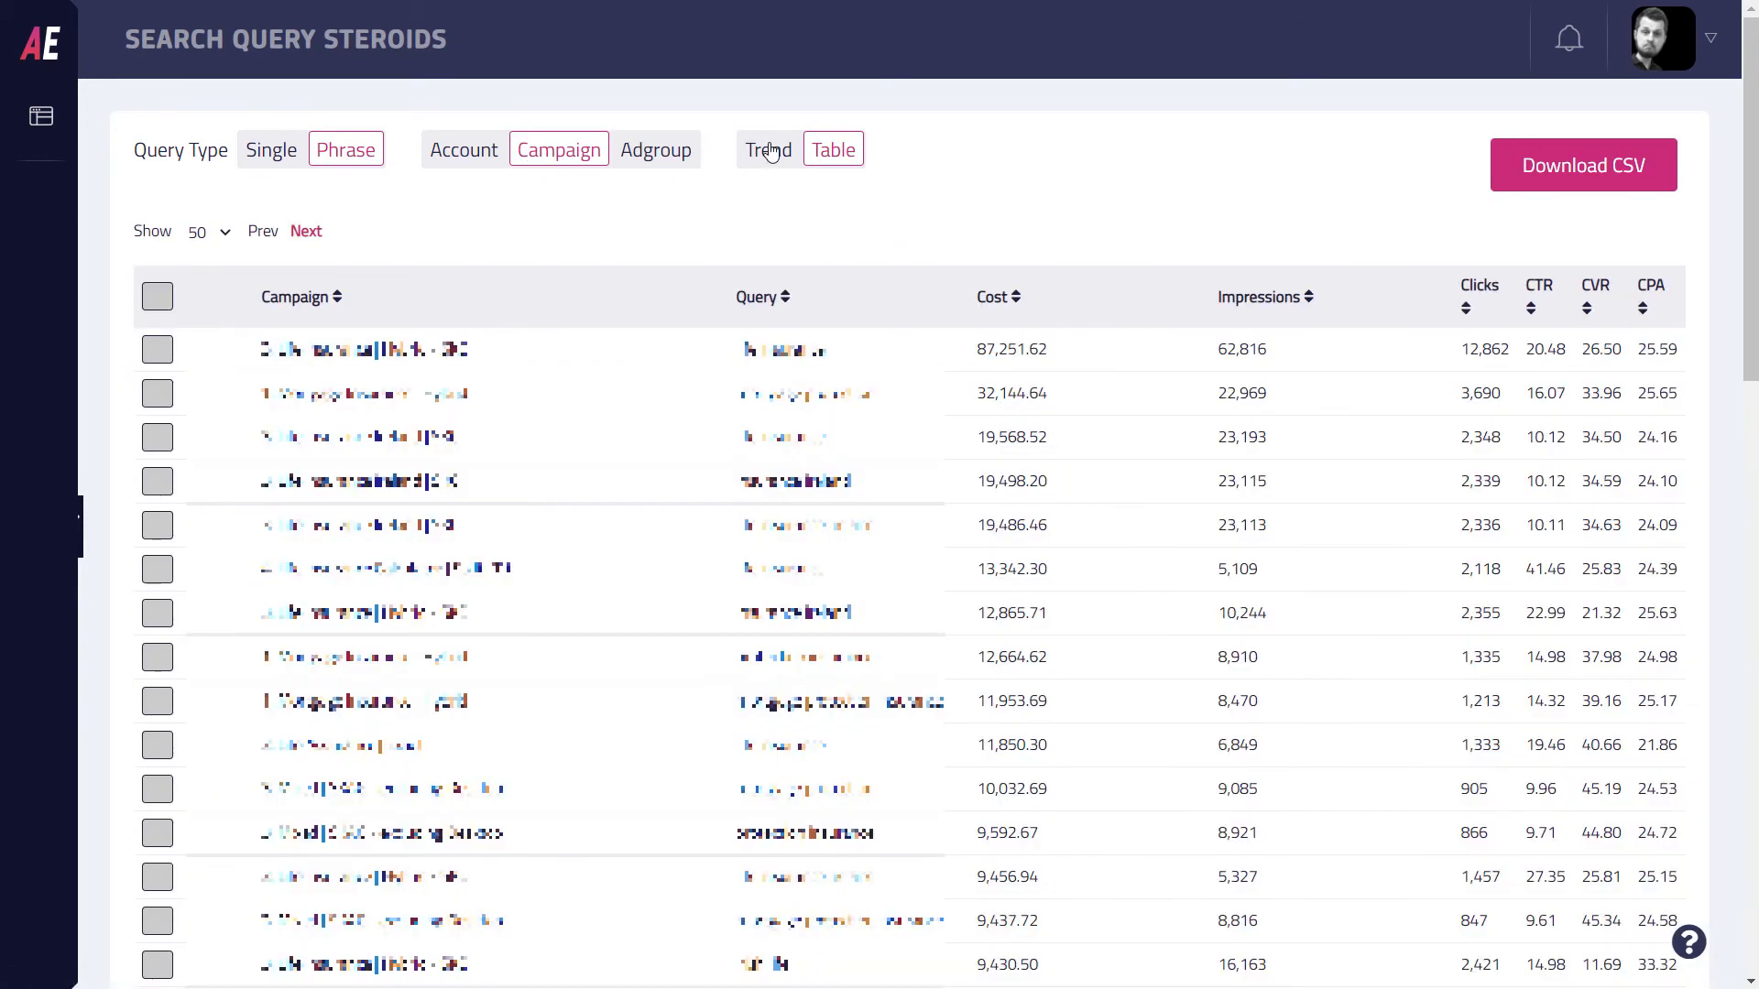
click(768, 149)
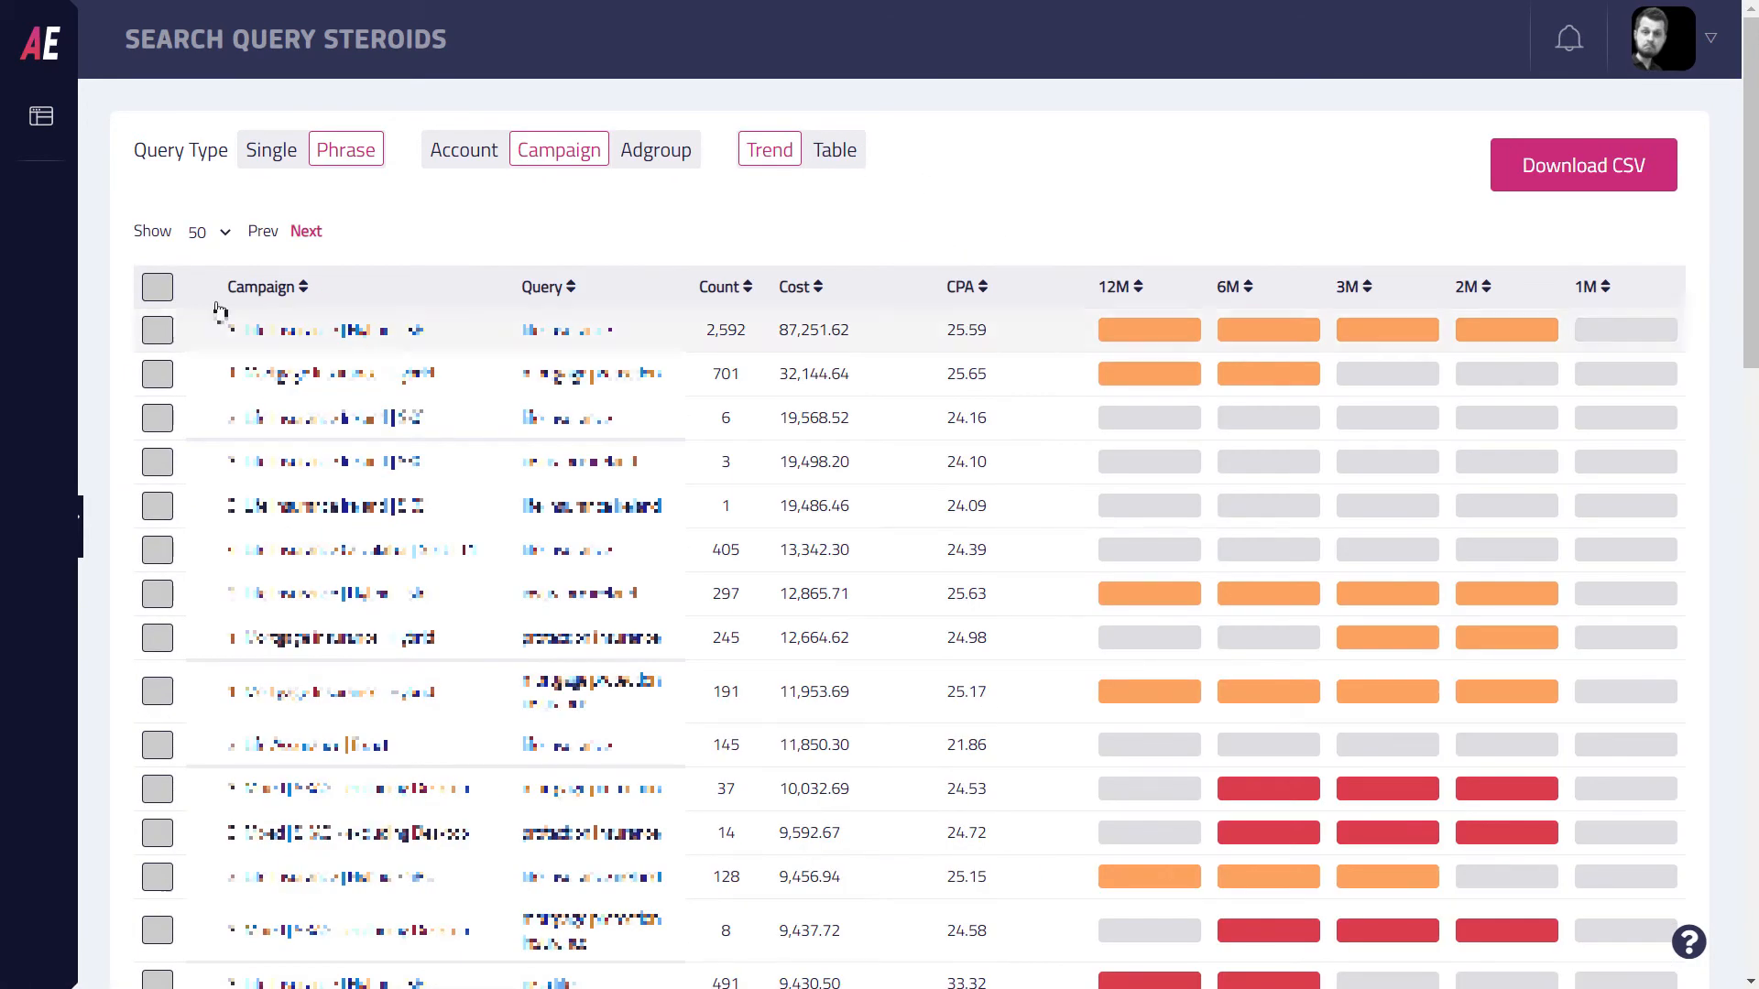
mouse_move(716, 289)
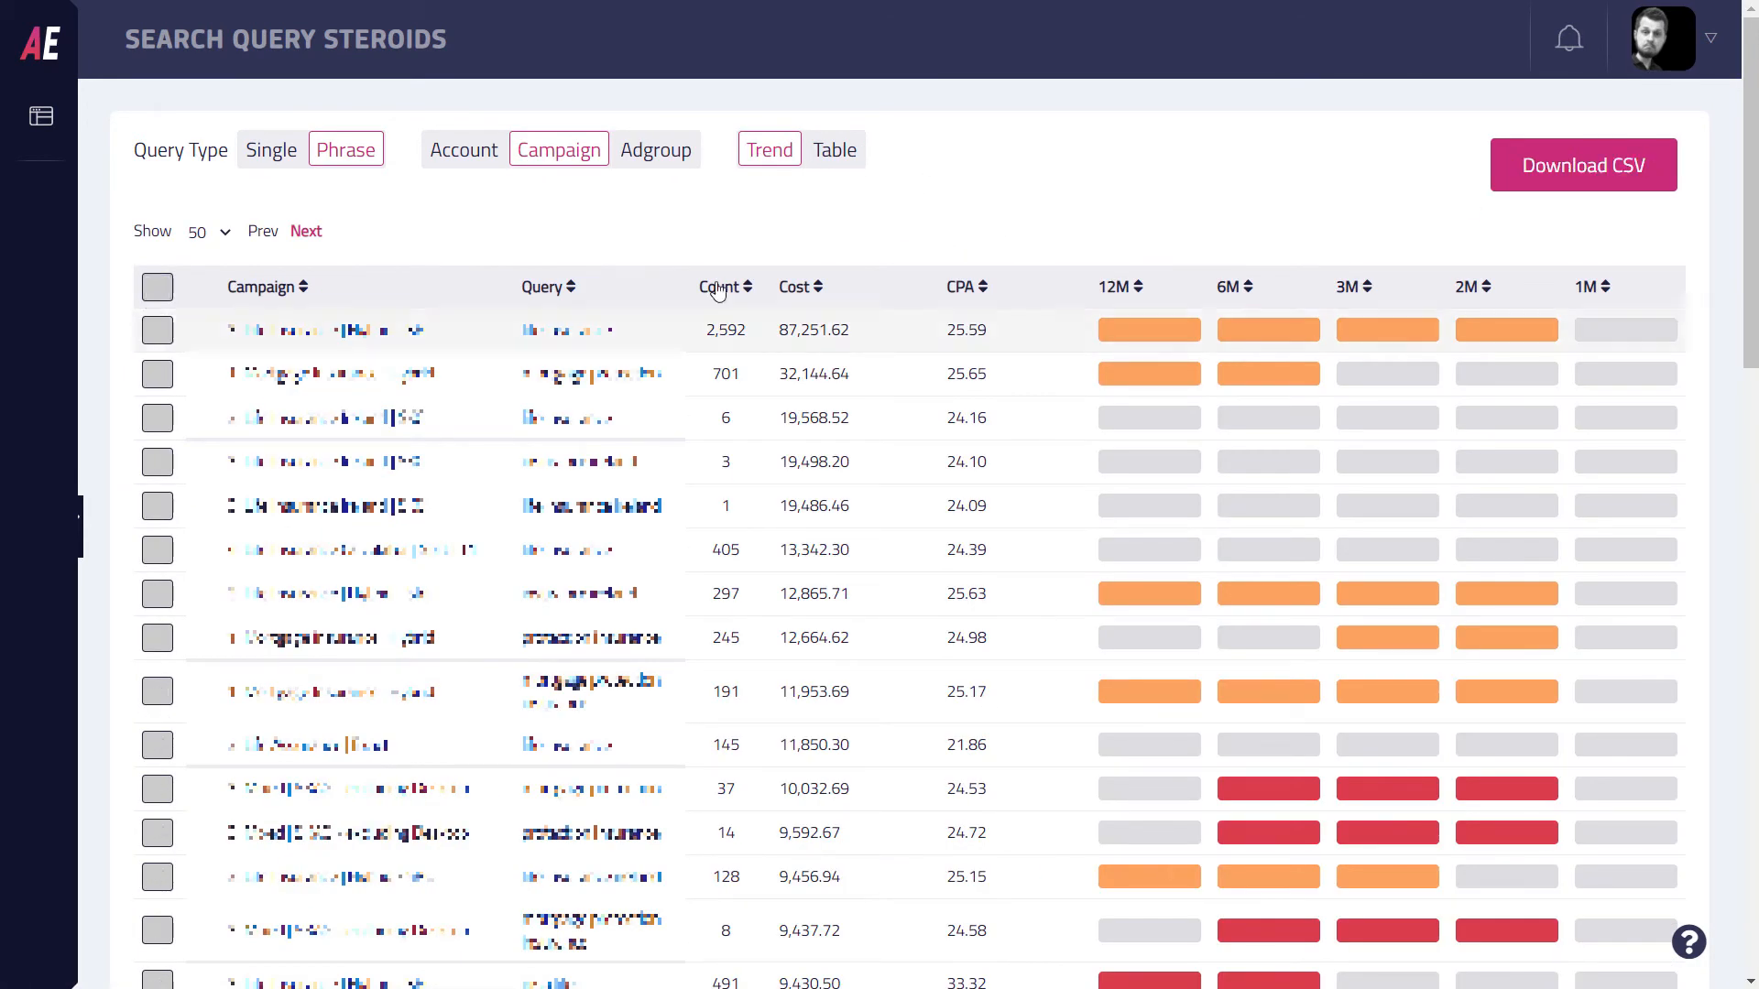
mouse_move(580, 196)
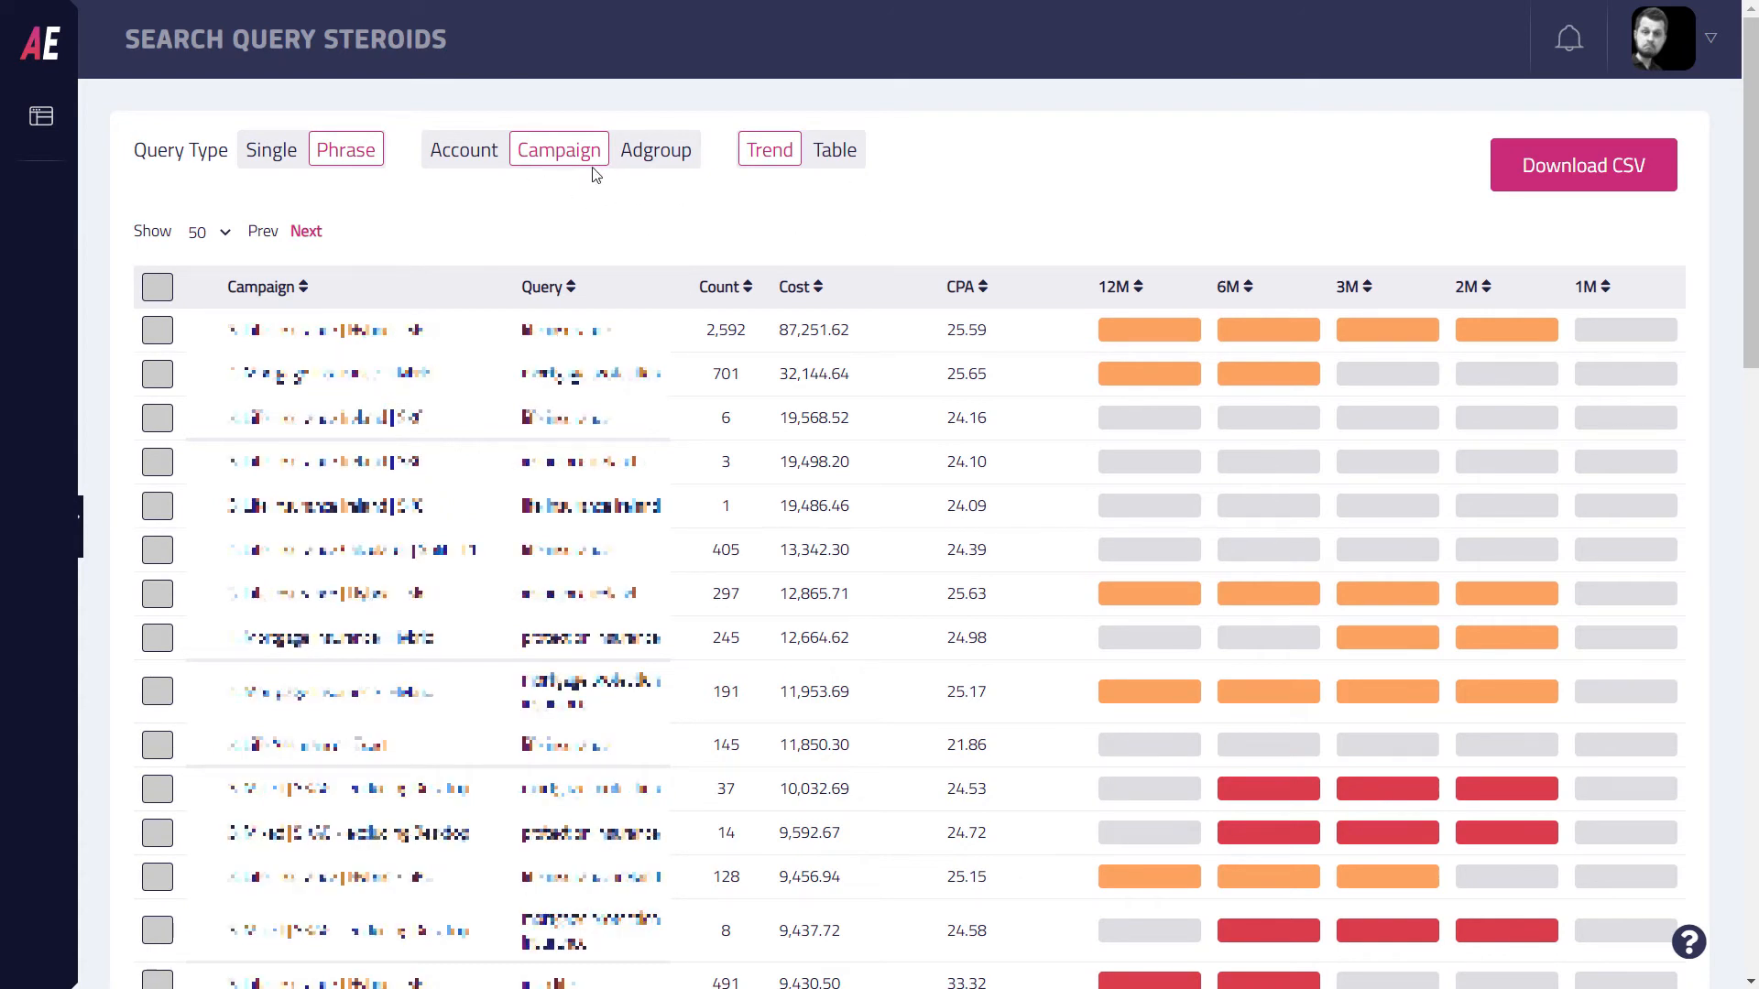
mouse_move(1037, 190)
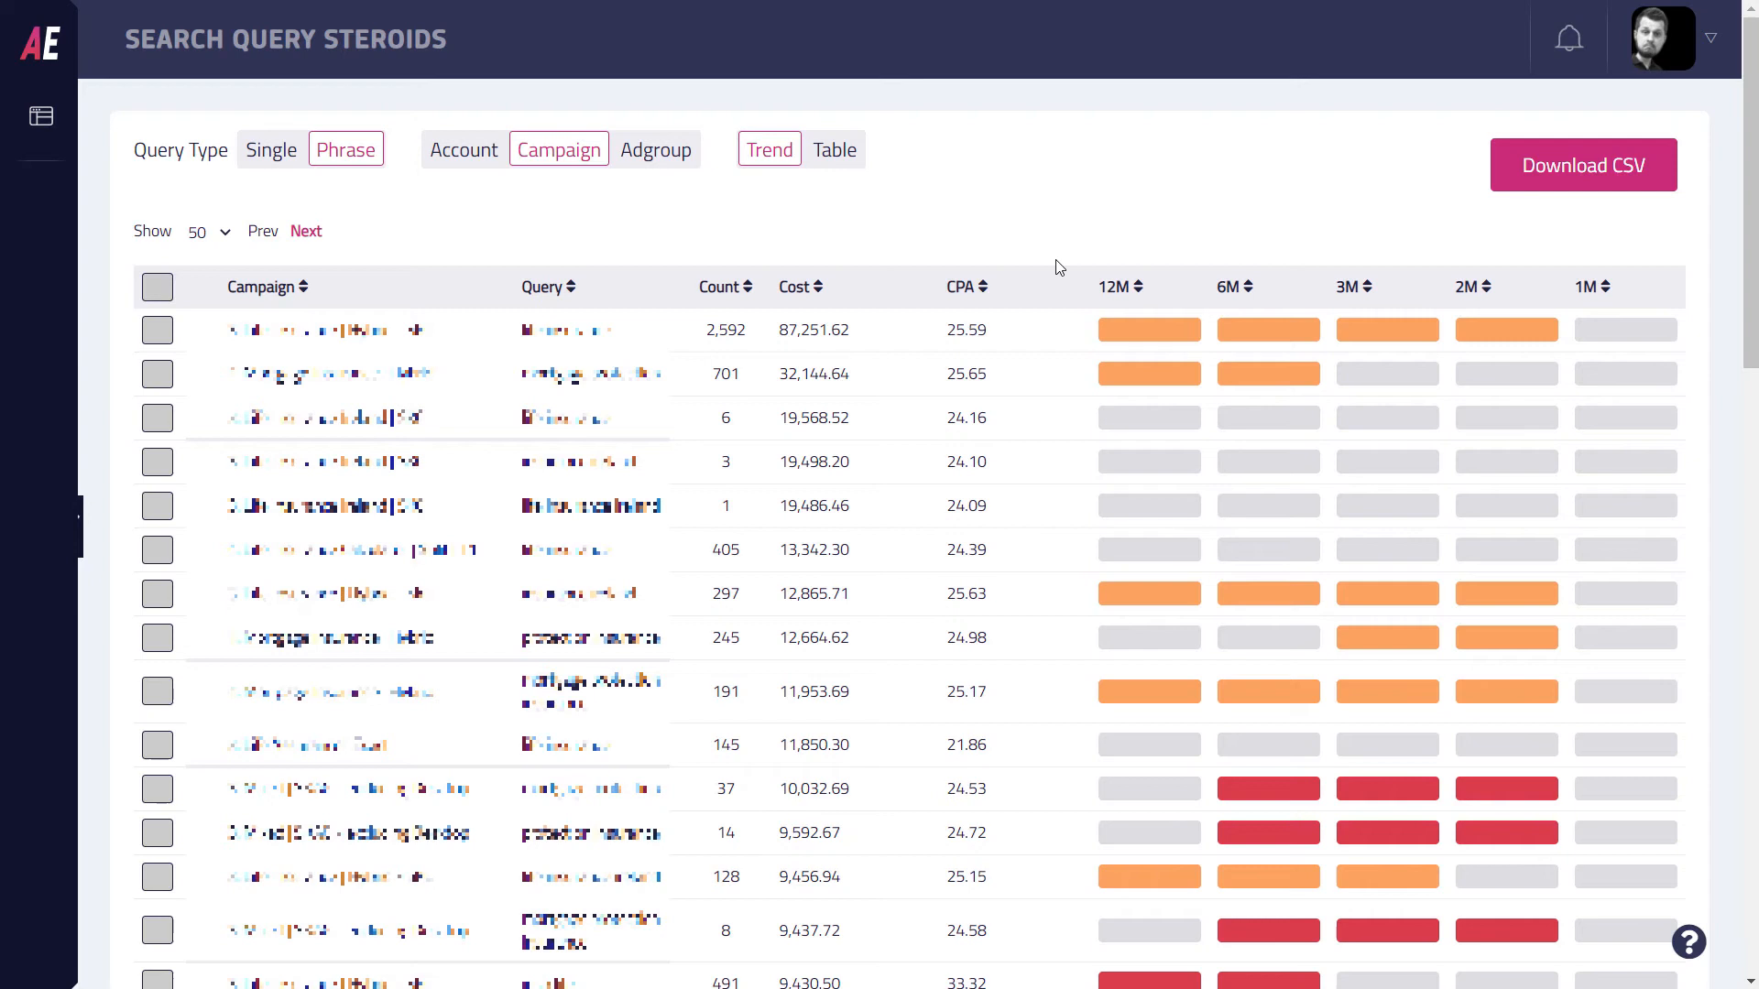
Step: Sort the phrases by cost, most expensive first, and review the list before returning to the top
click(802, 286)
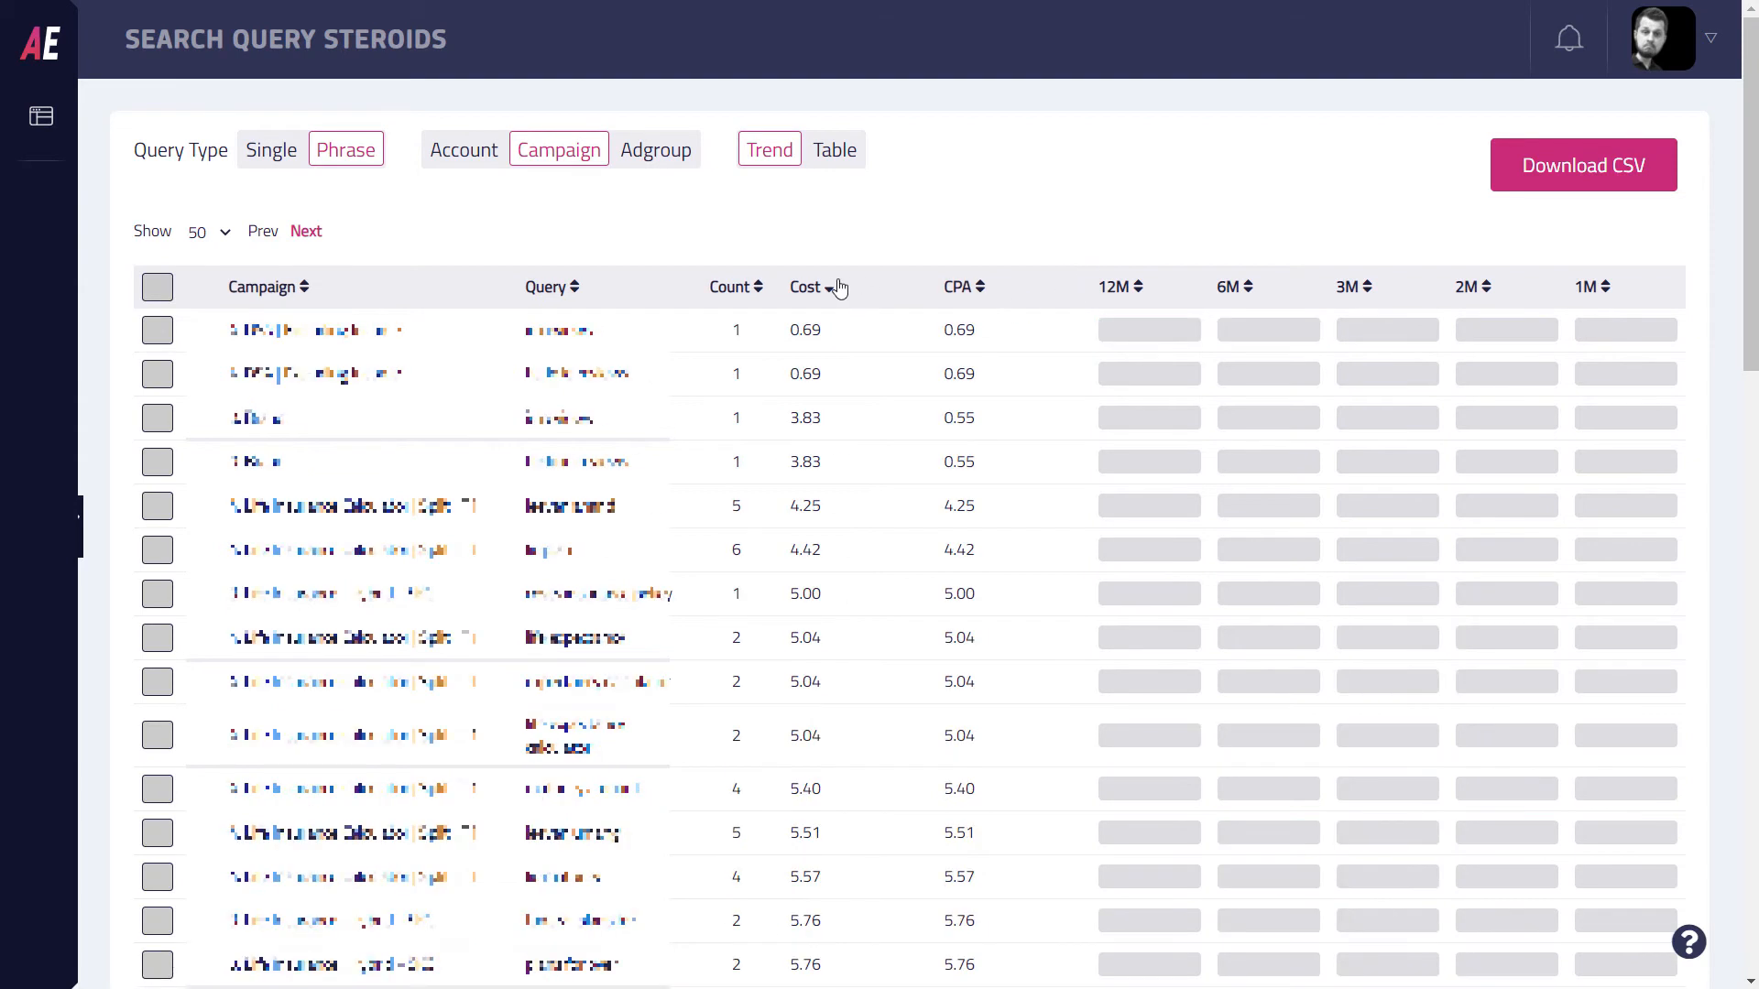
click(806, 286)
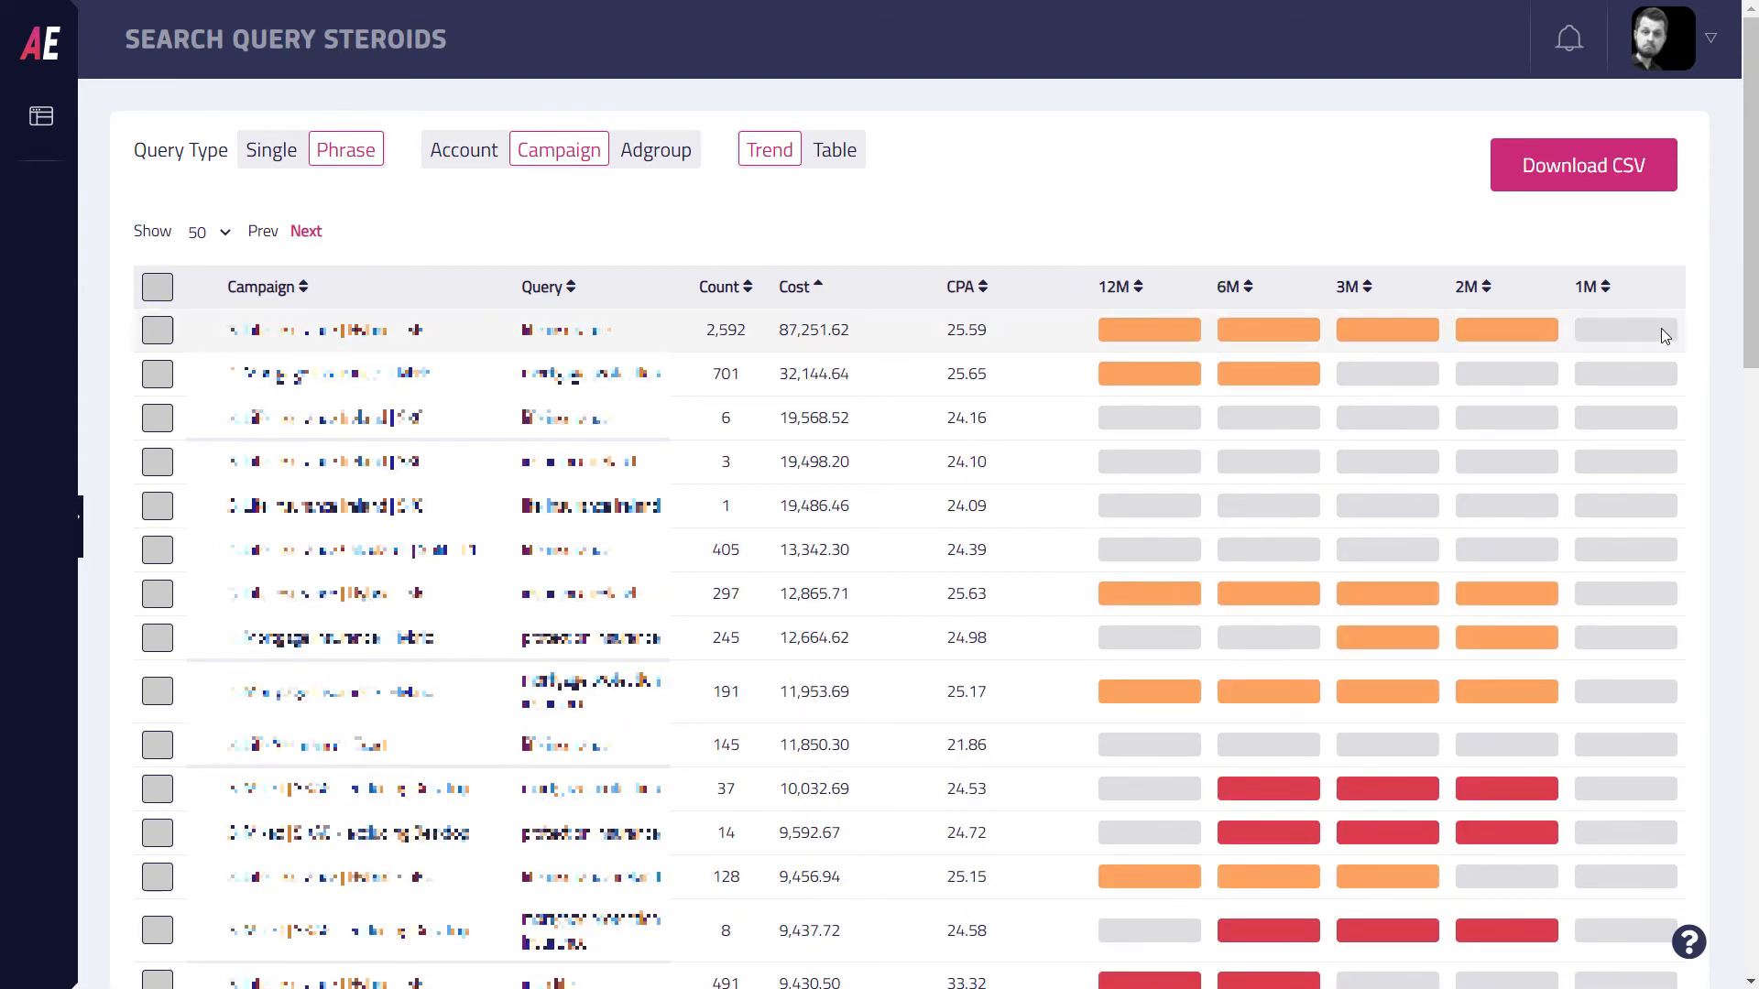
mouse_move(1207, 260)
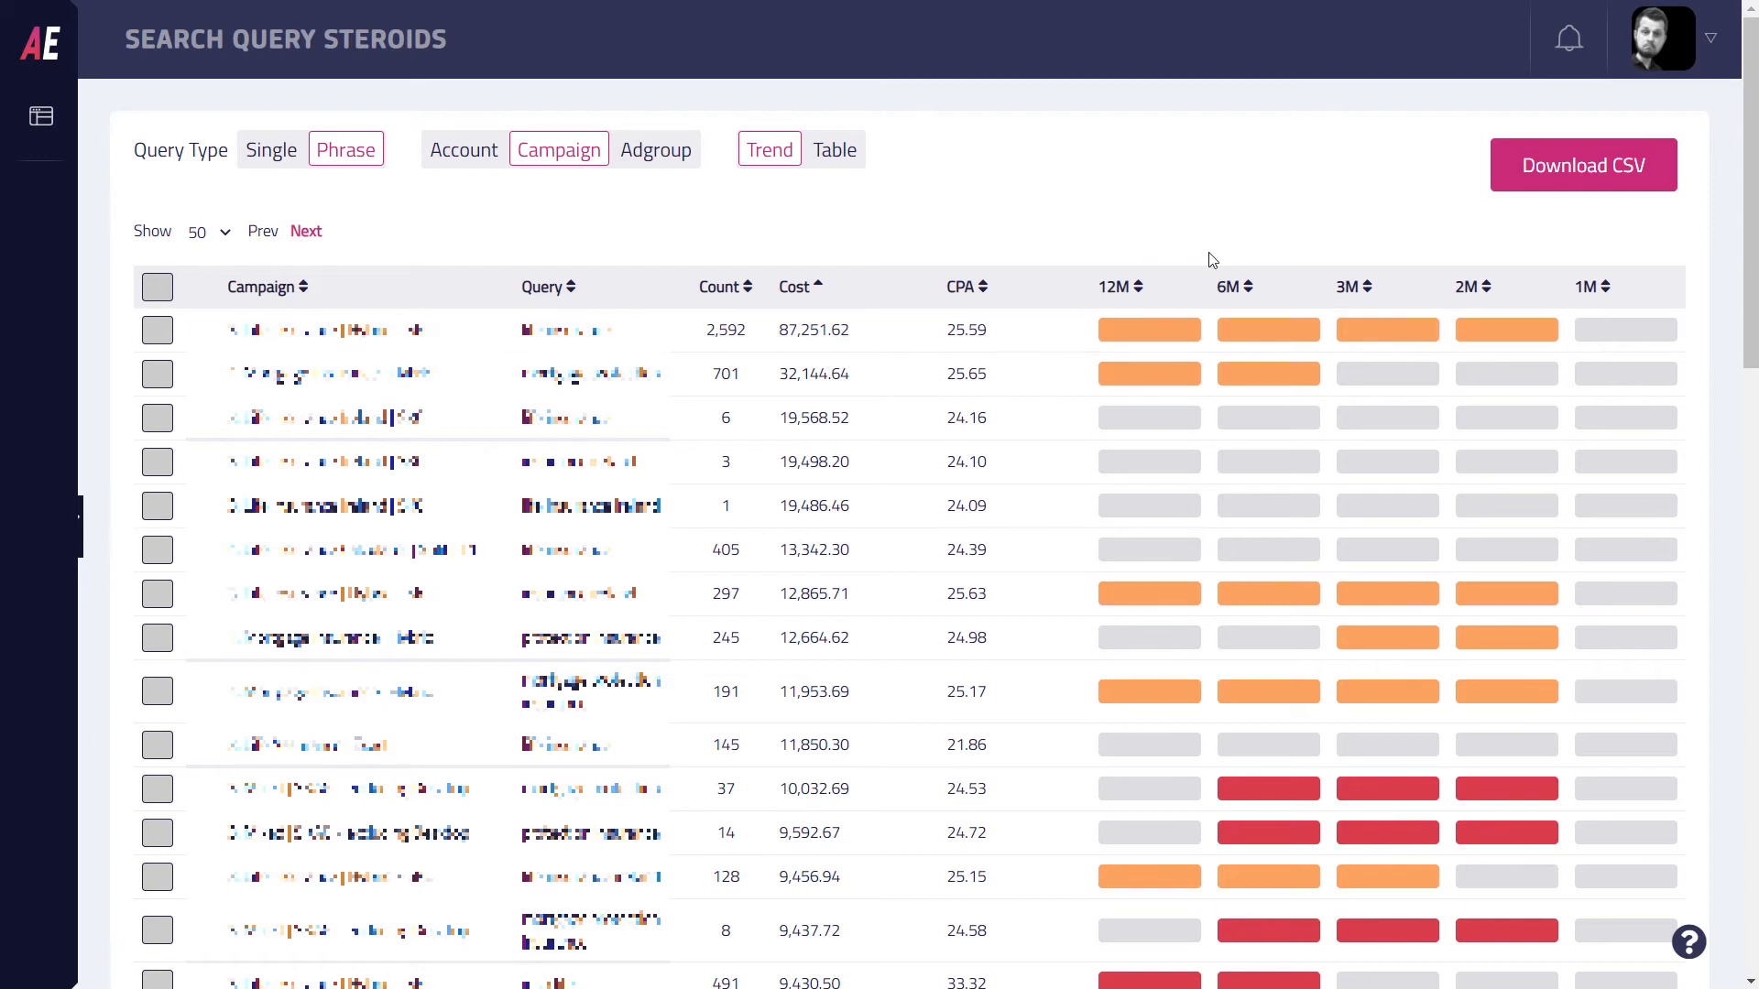
mouse_move(1473, 289)
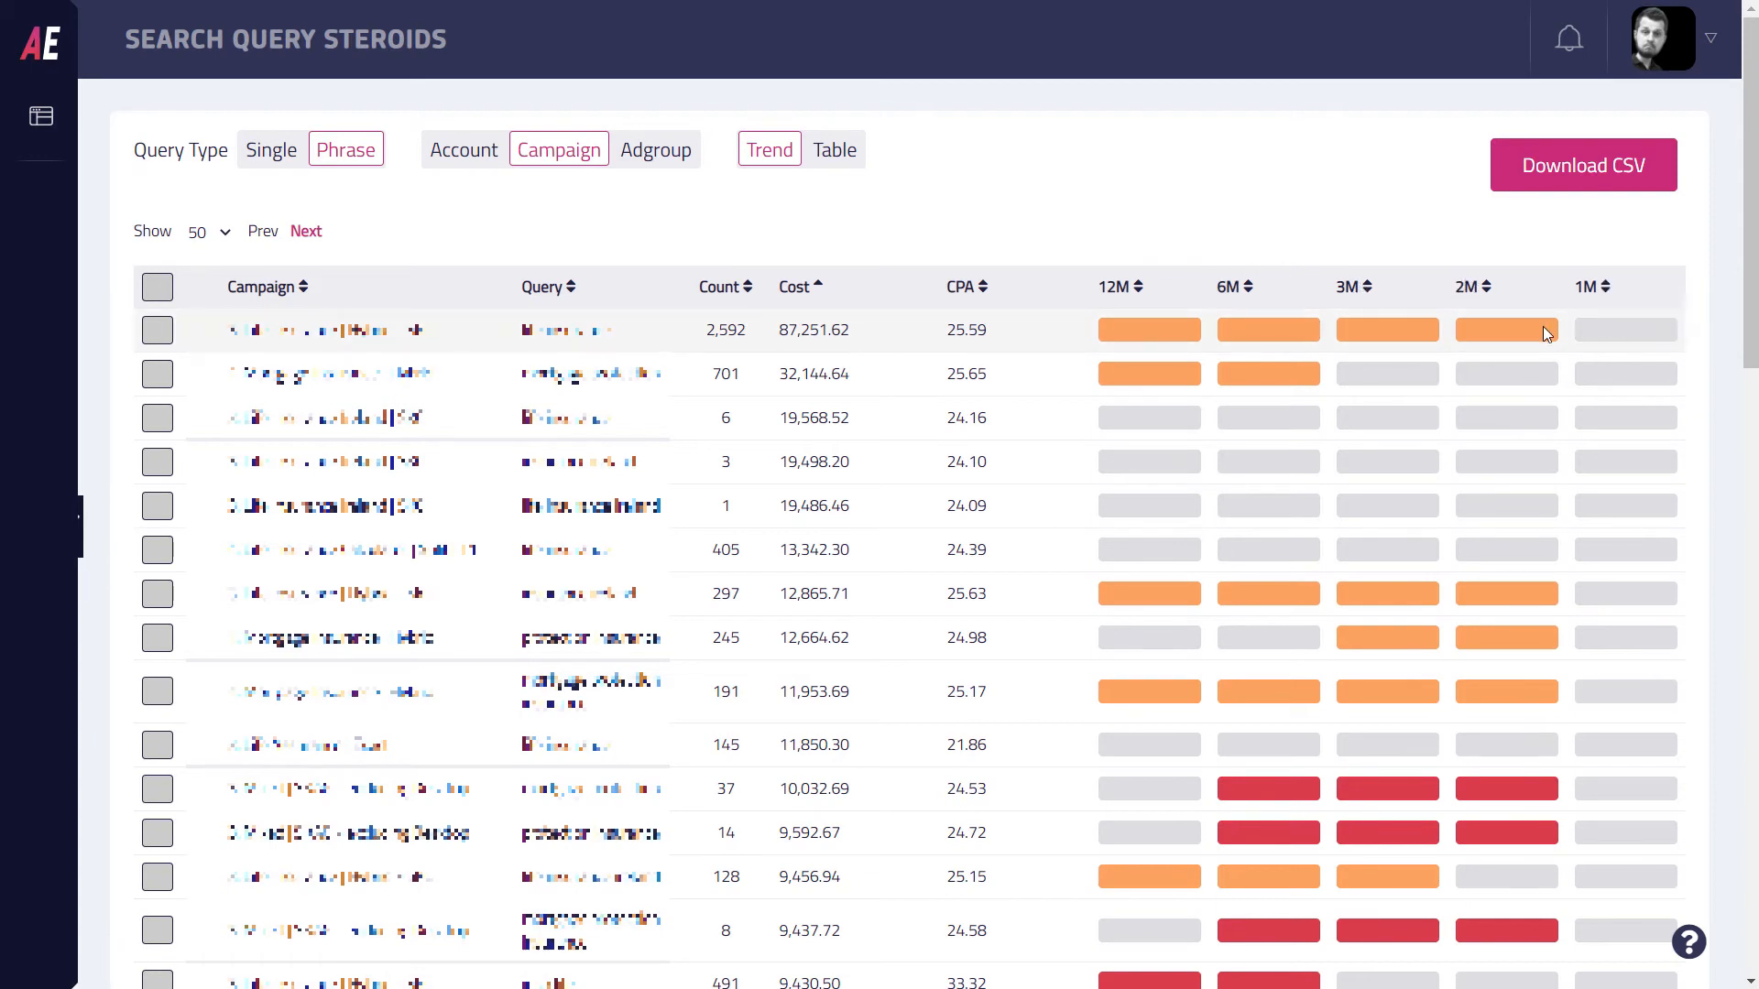
mouse_move(1151, 328)
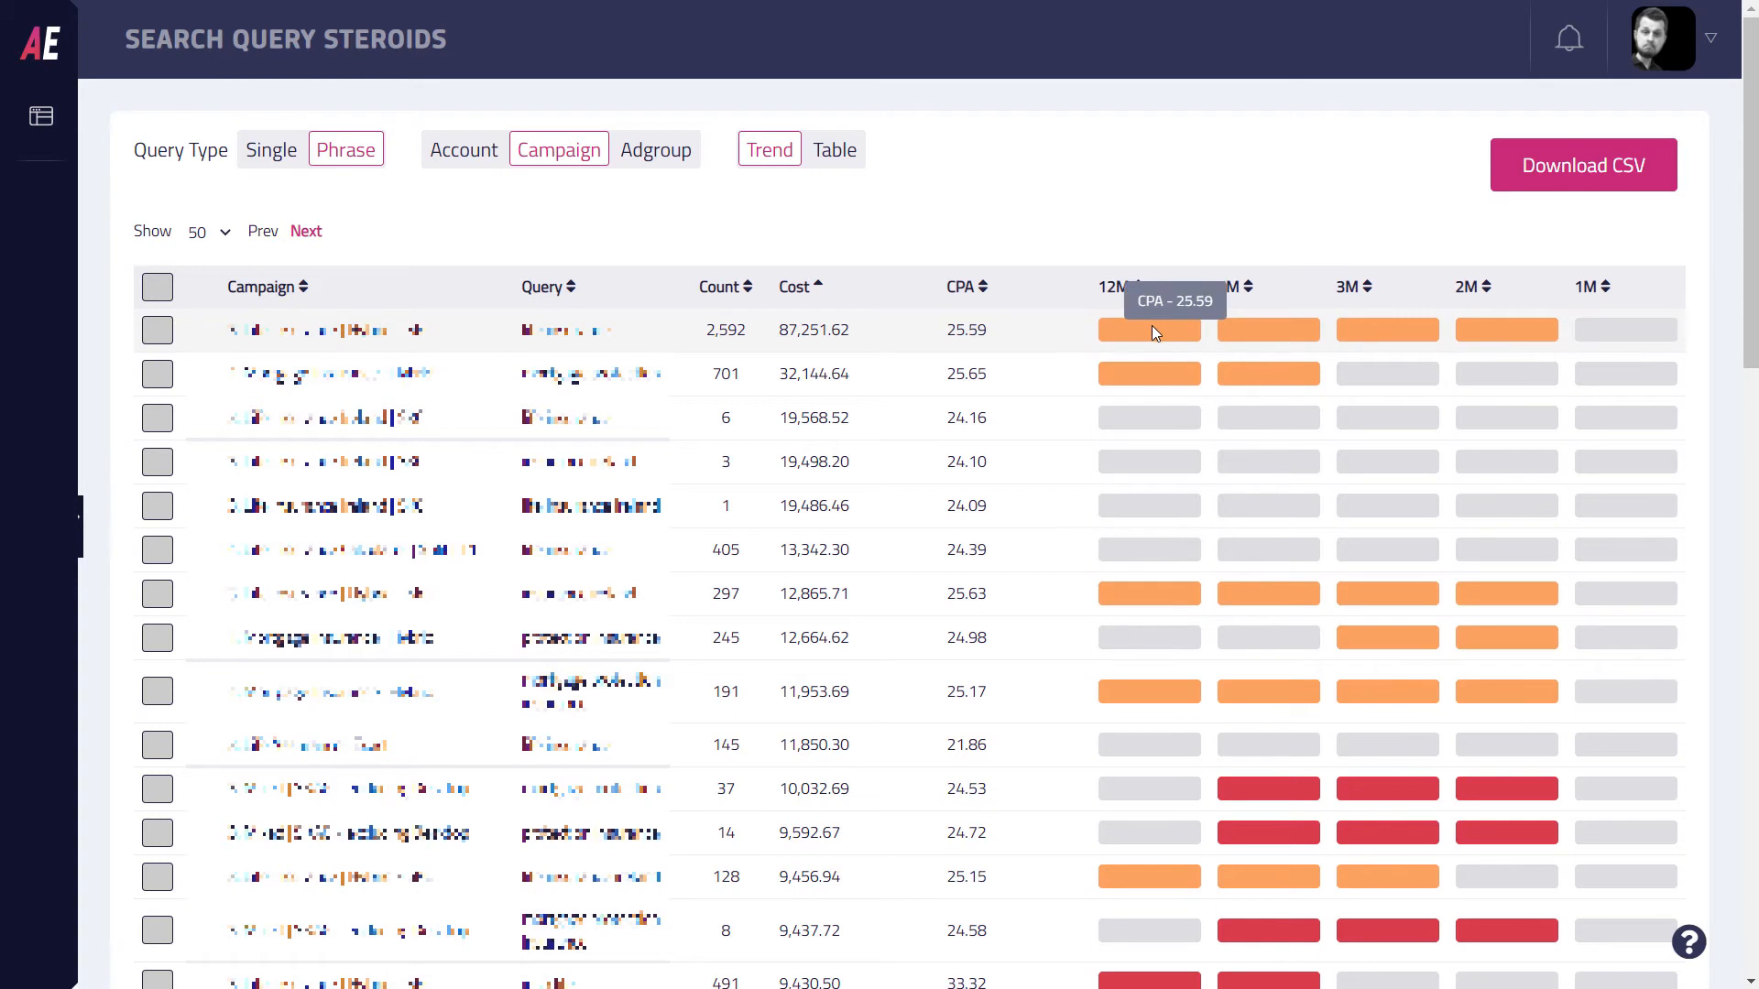
mouse_move(1149, 342)
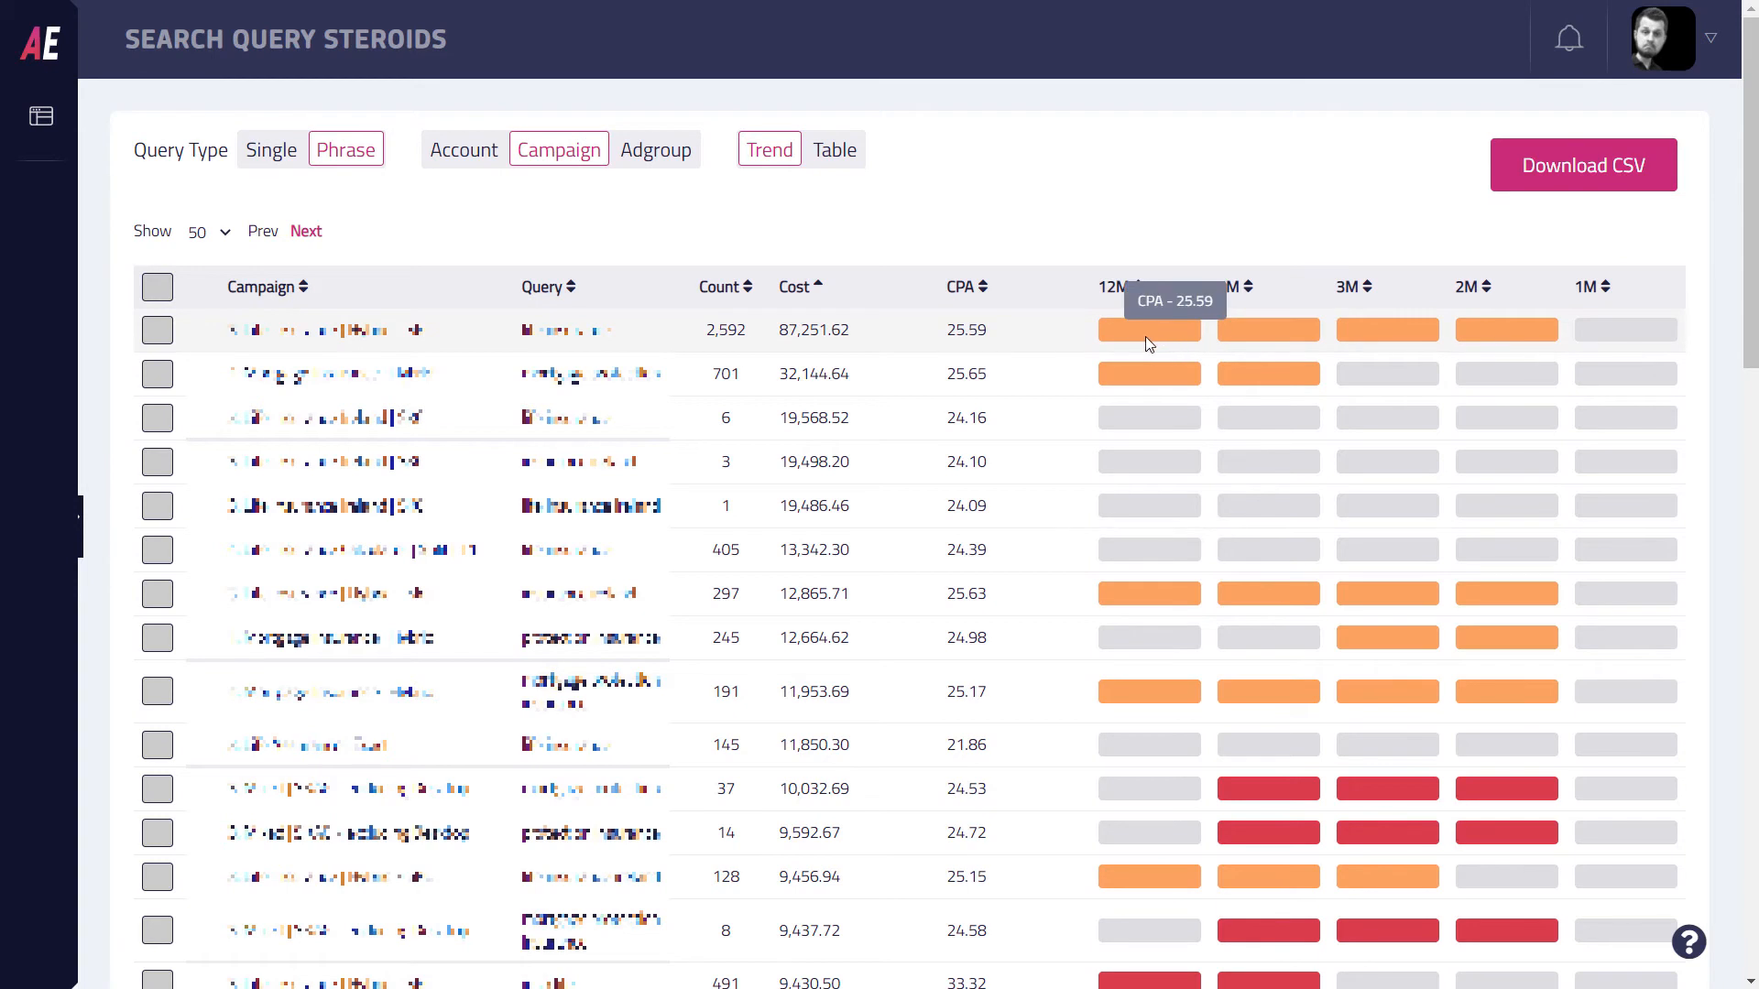
mouse_move(1176, 347)
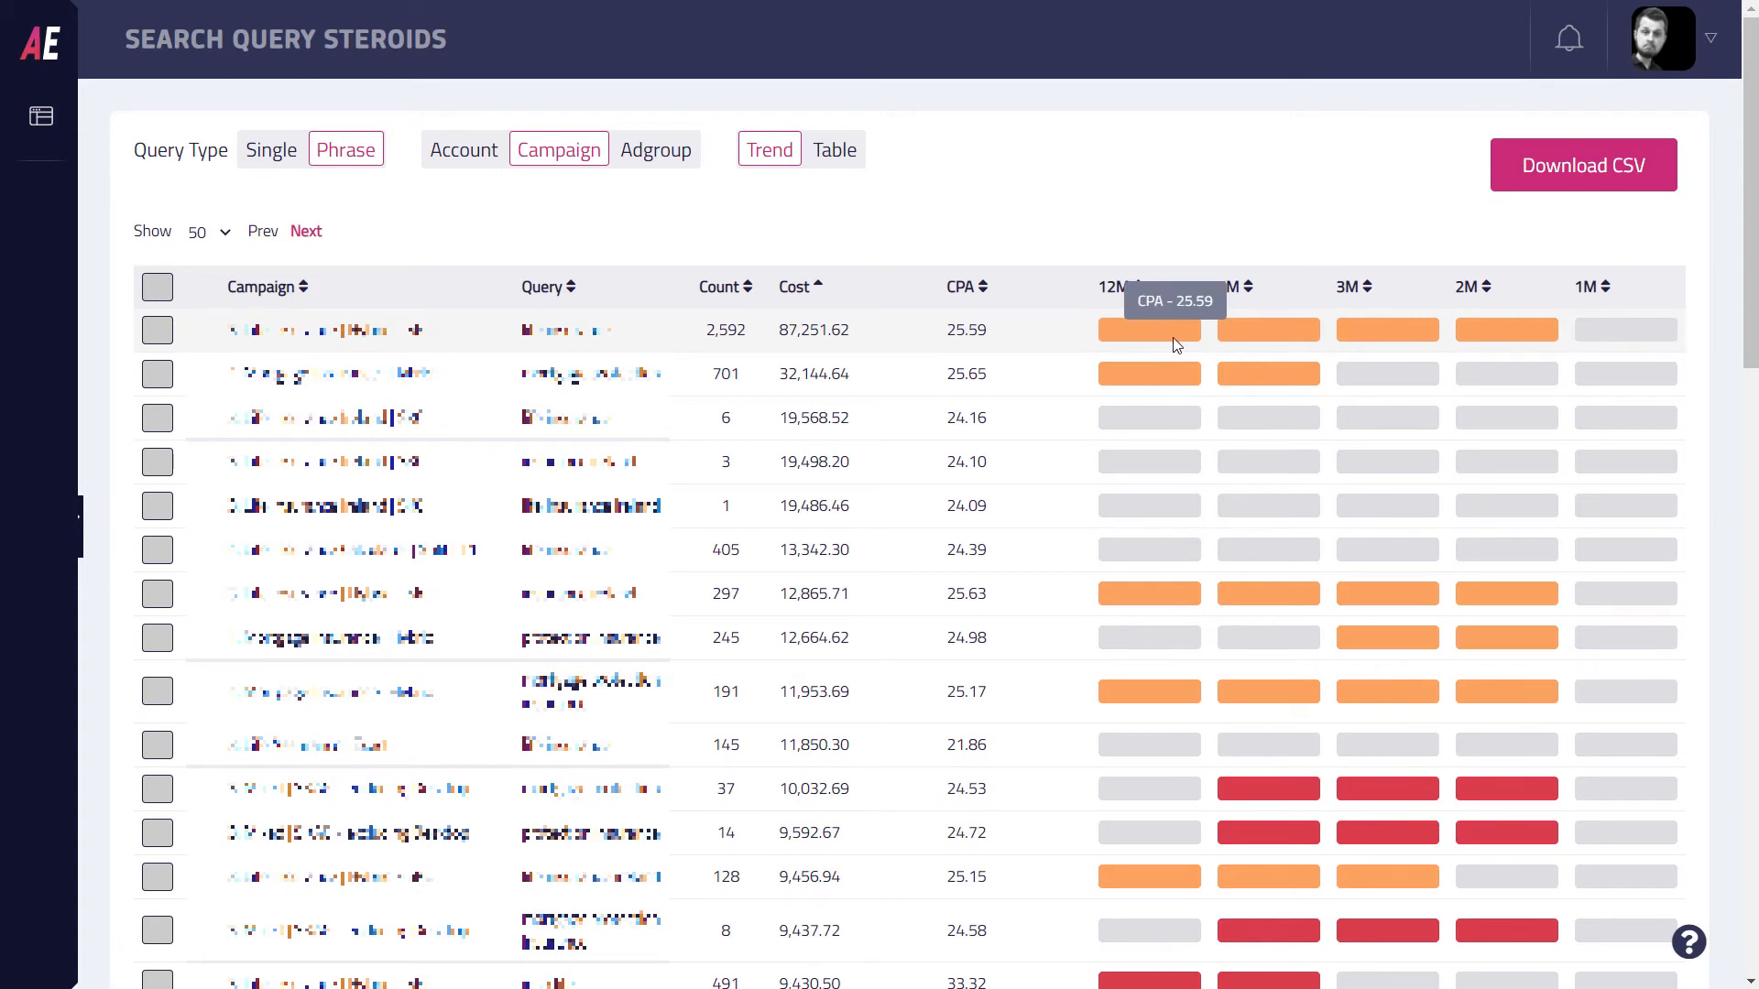
mouse_move(1522, 330)
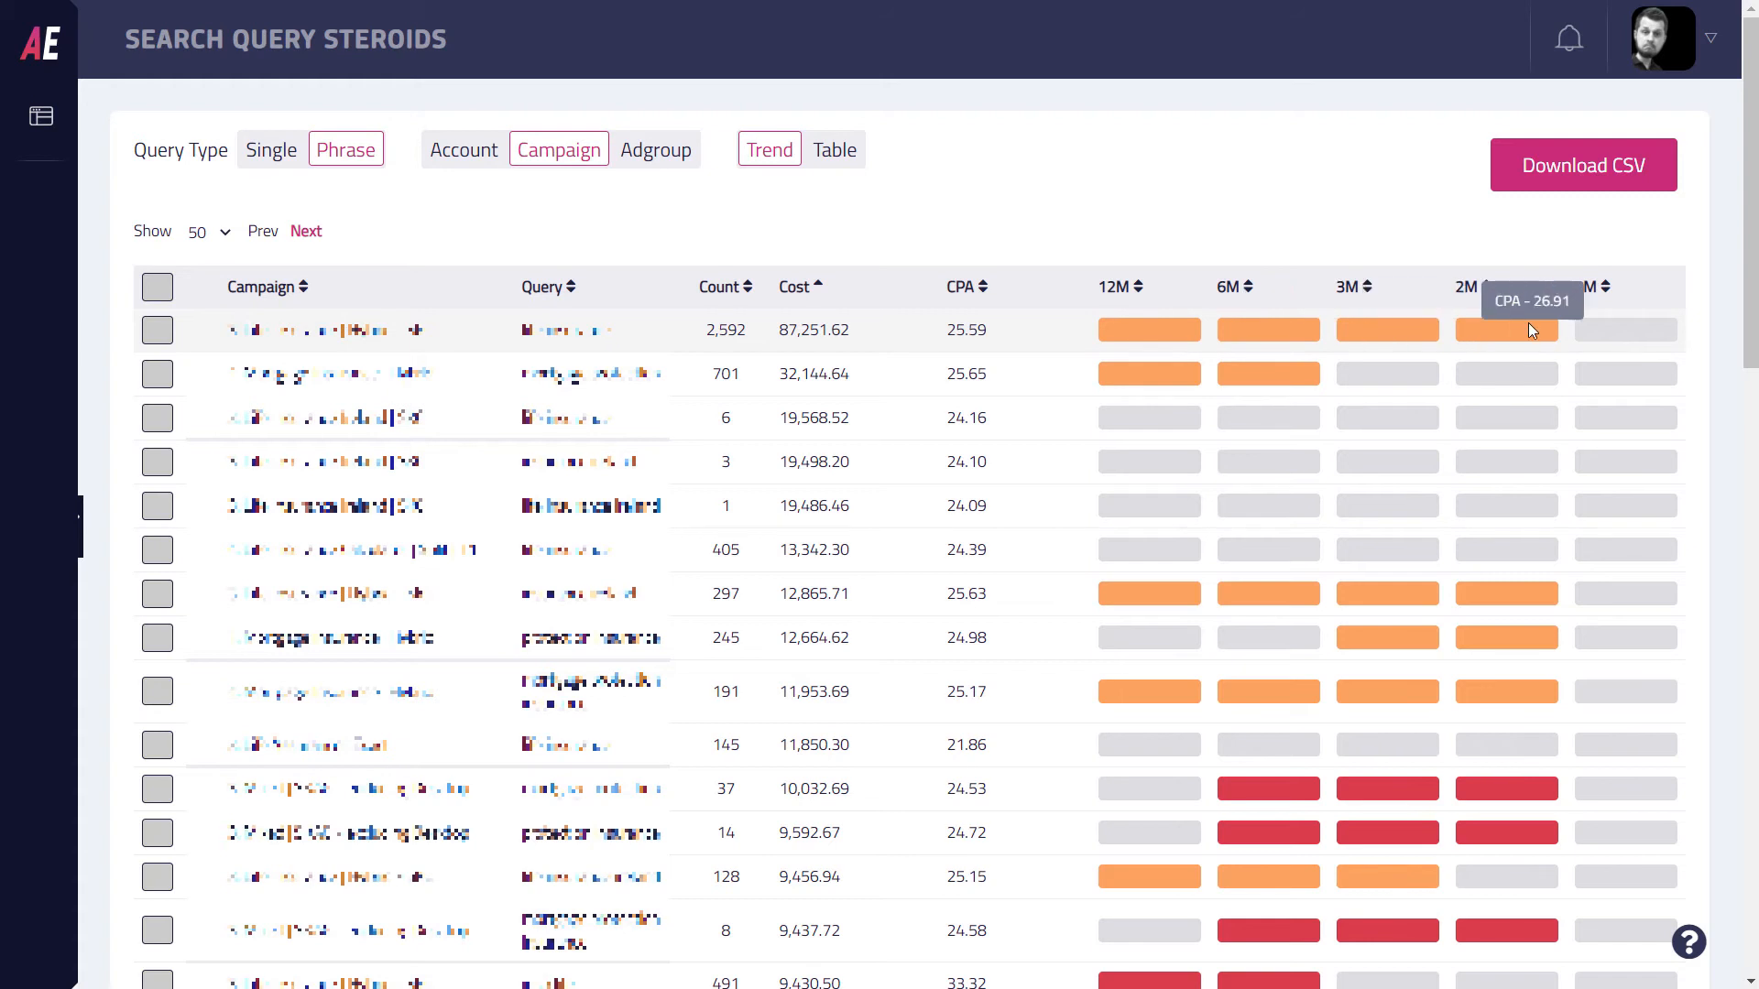
mouse_move(1521, 334)
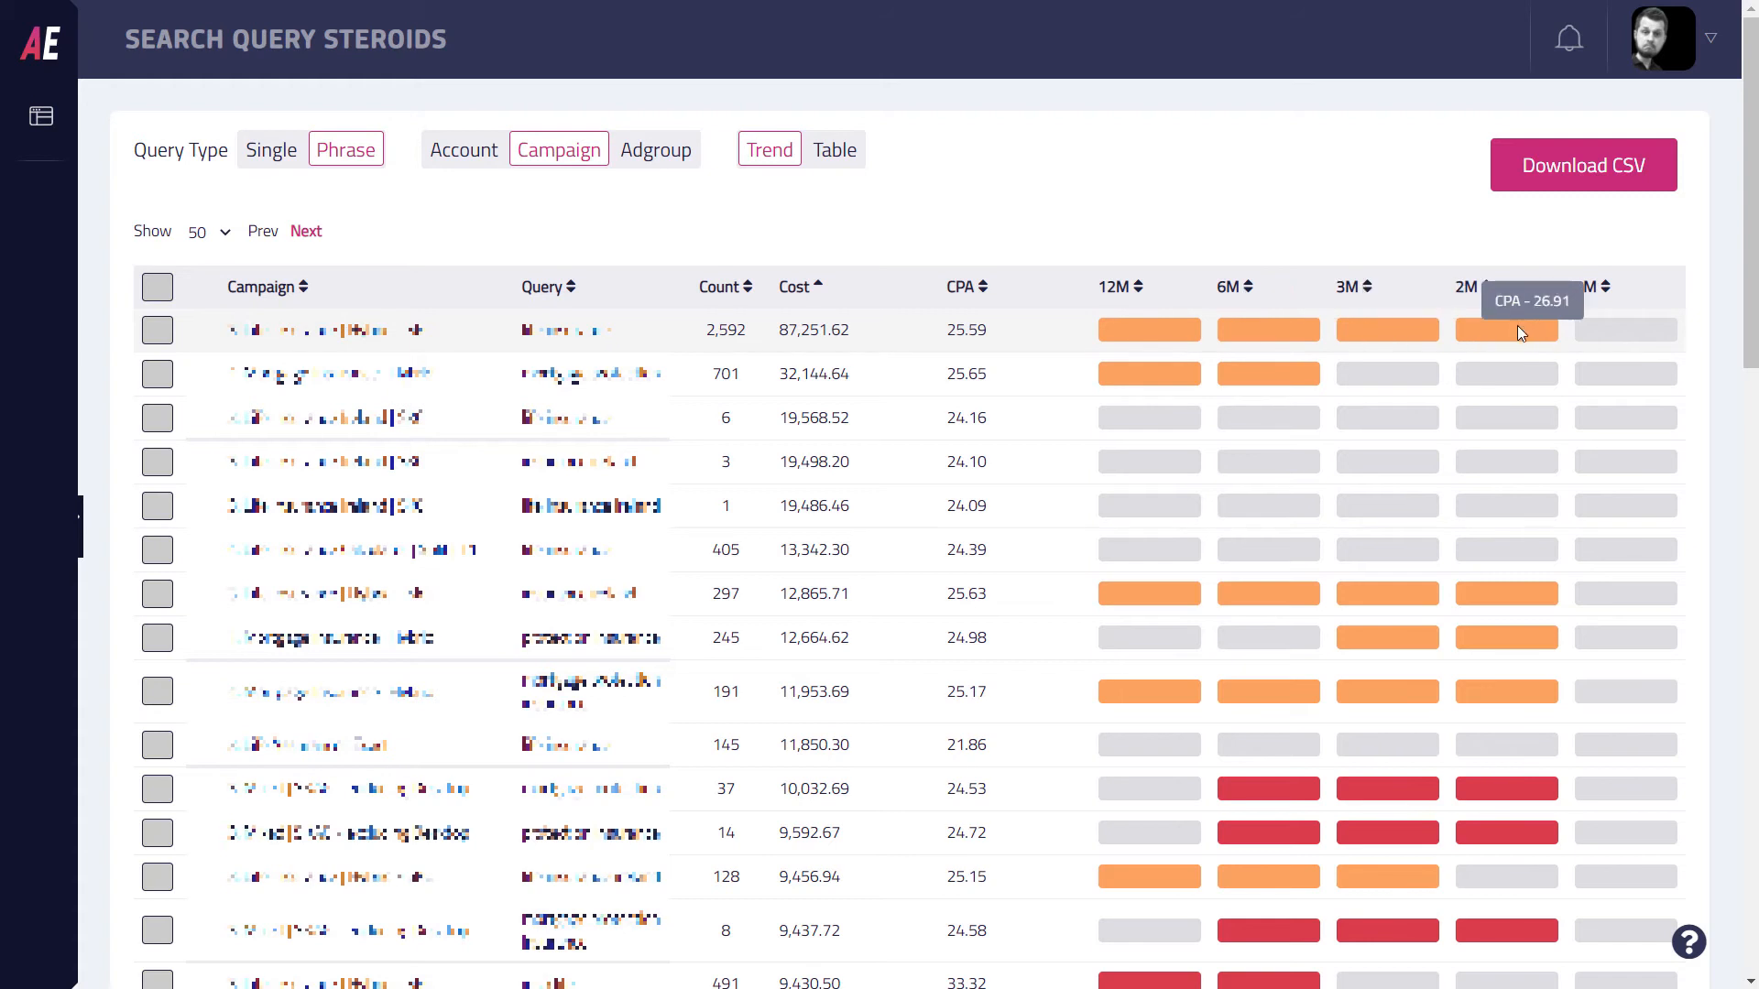
mouse_move(1617, 438)
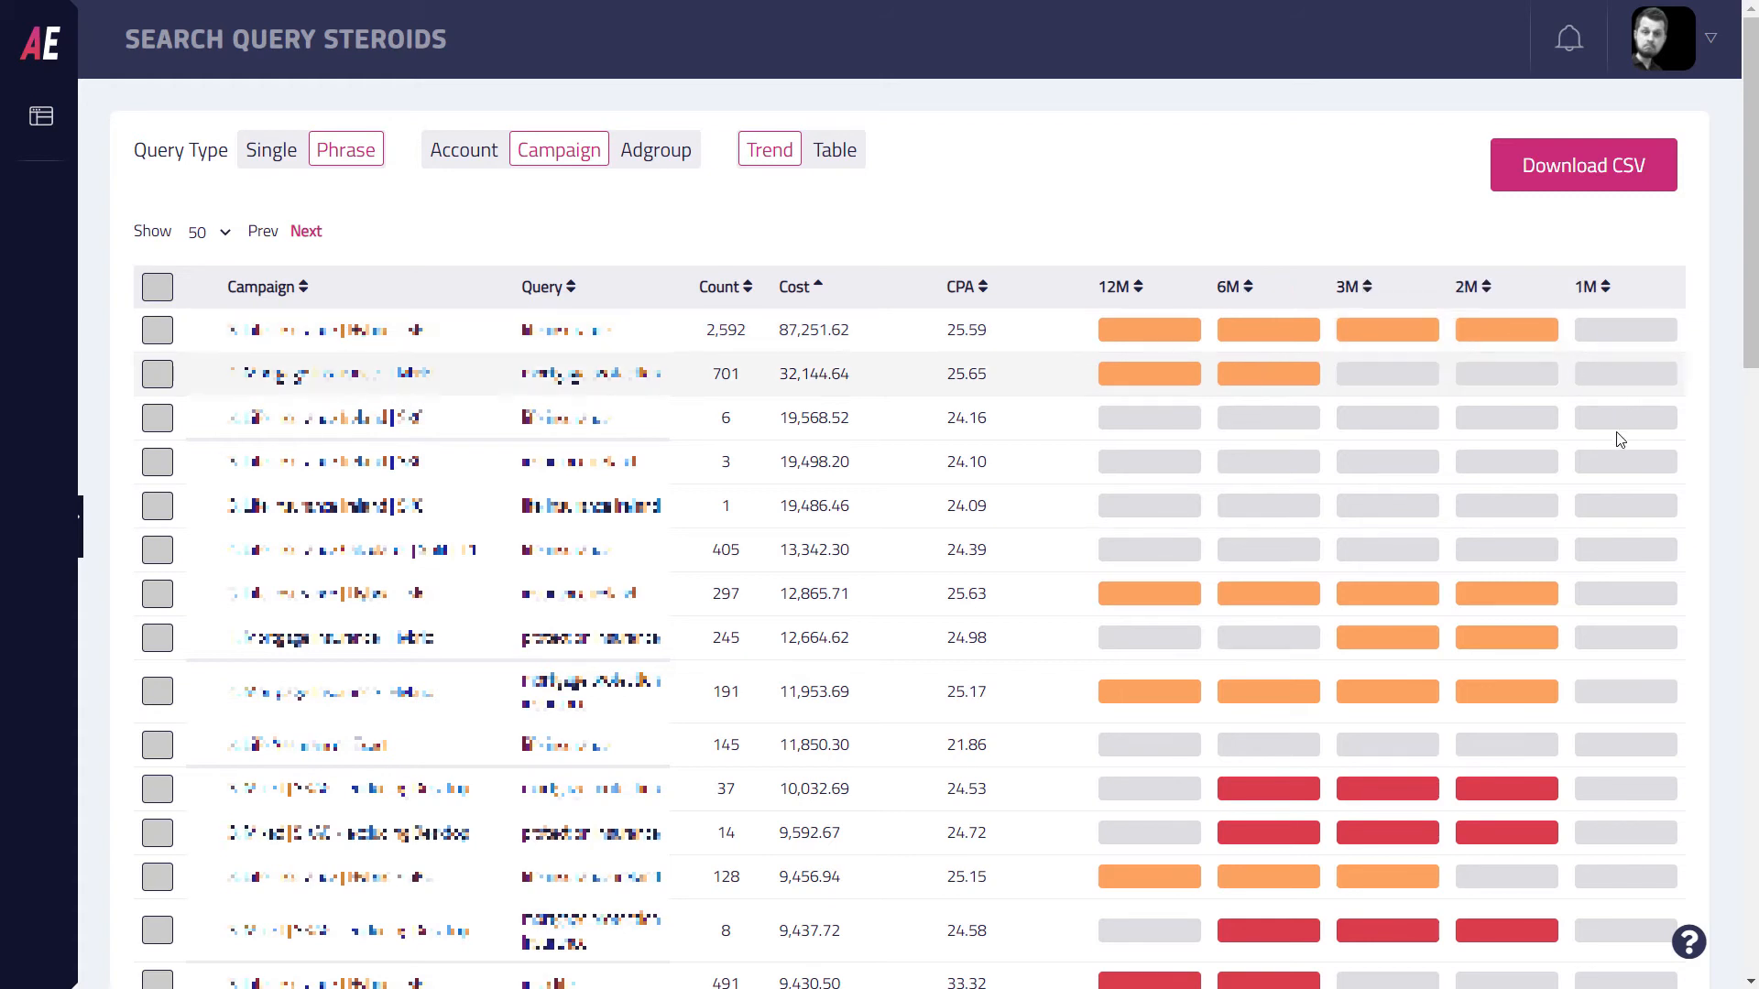
mouse_move(1625, 462)
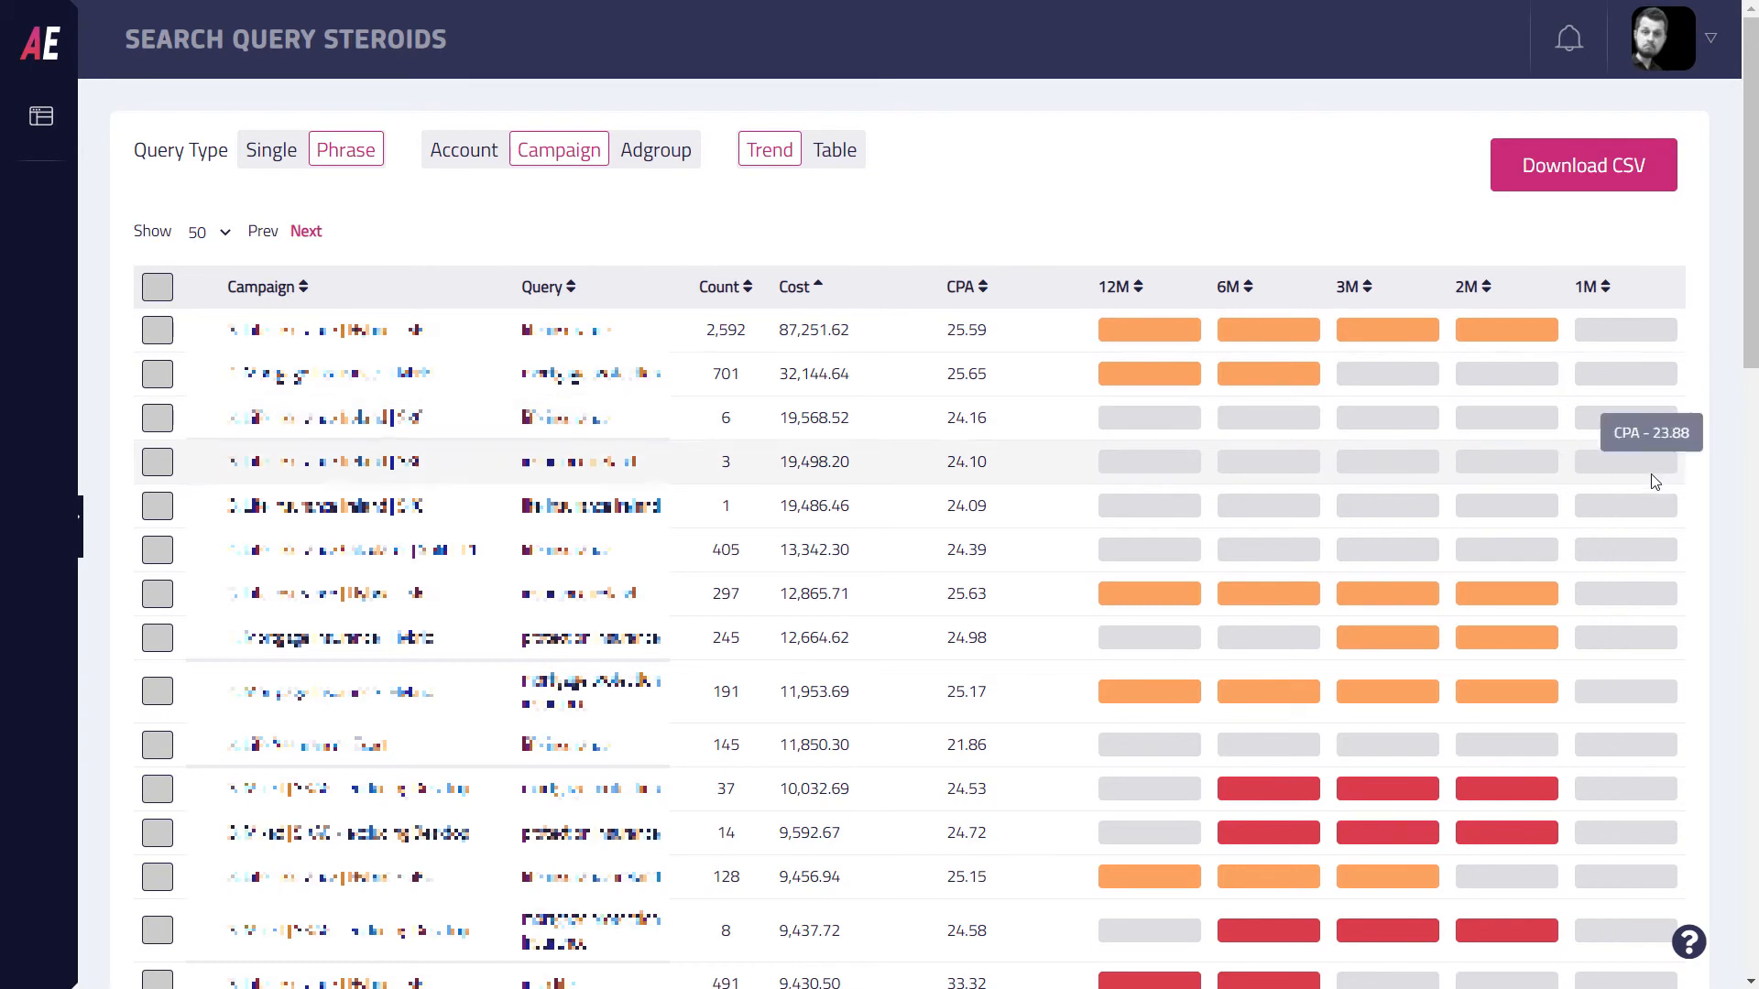
mouse_move(1705, 295)
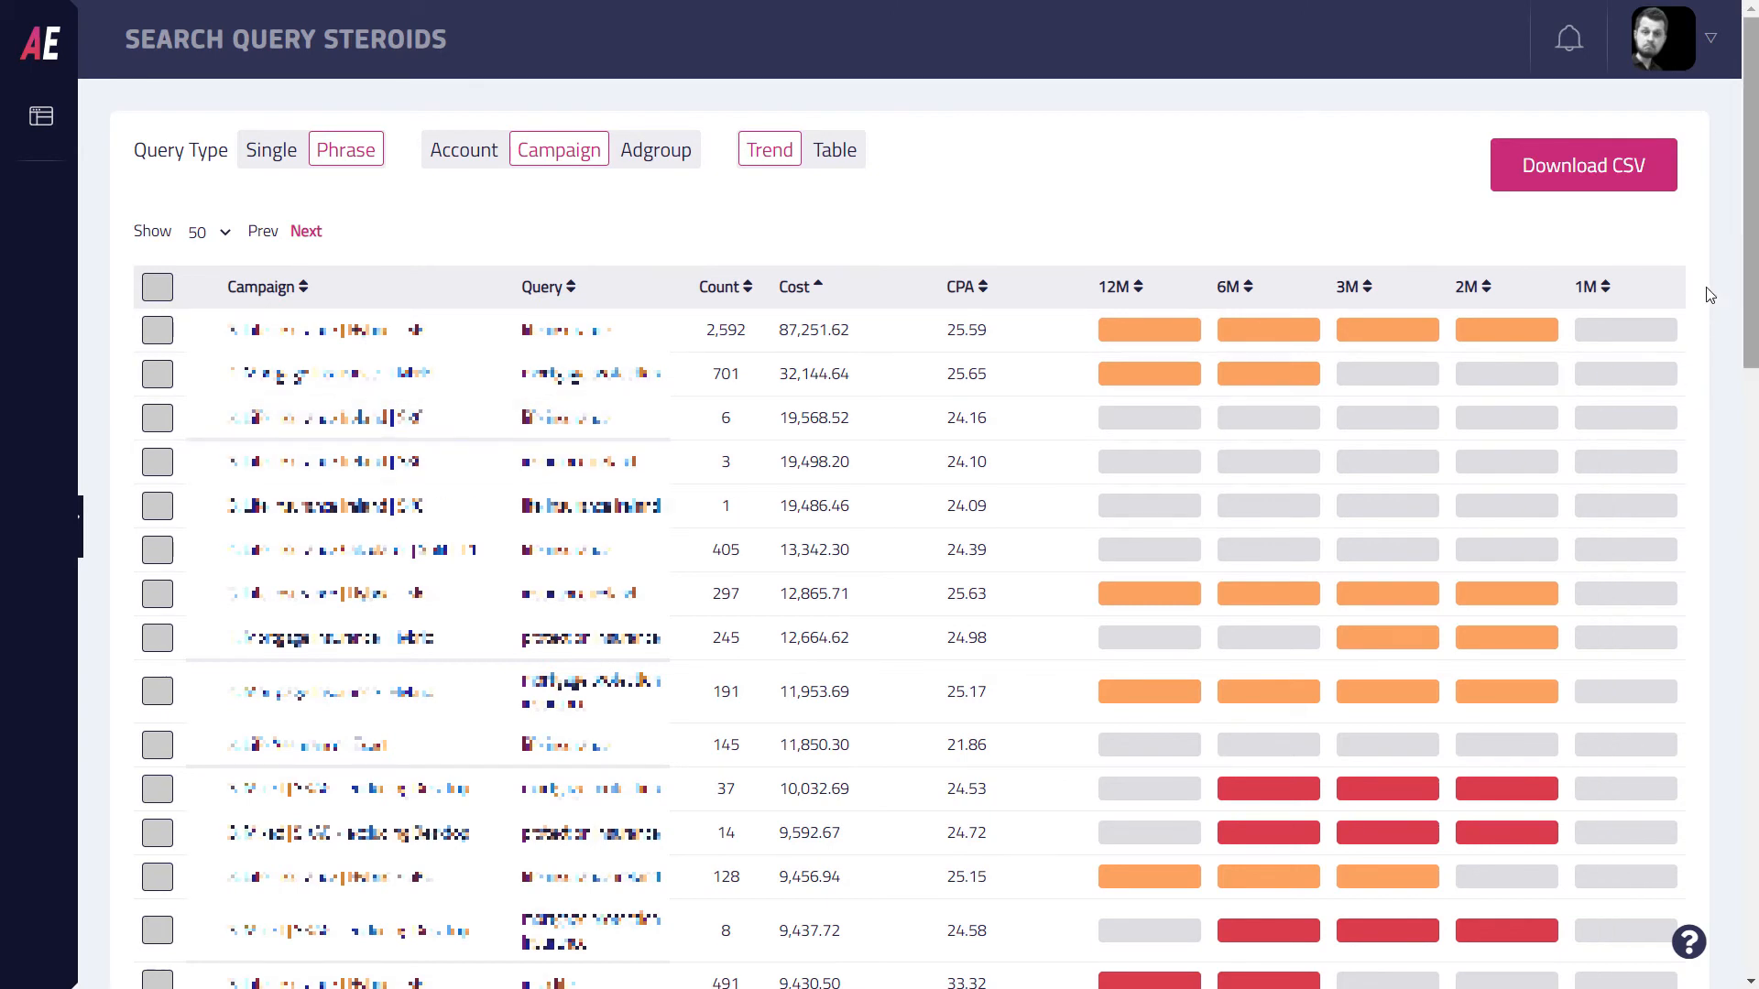
scroll(down, 3)
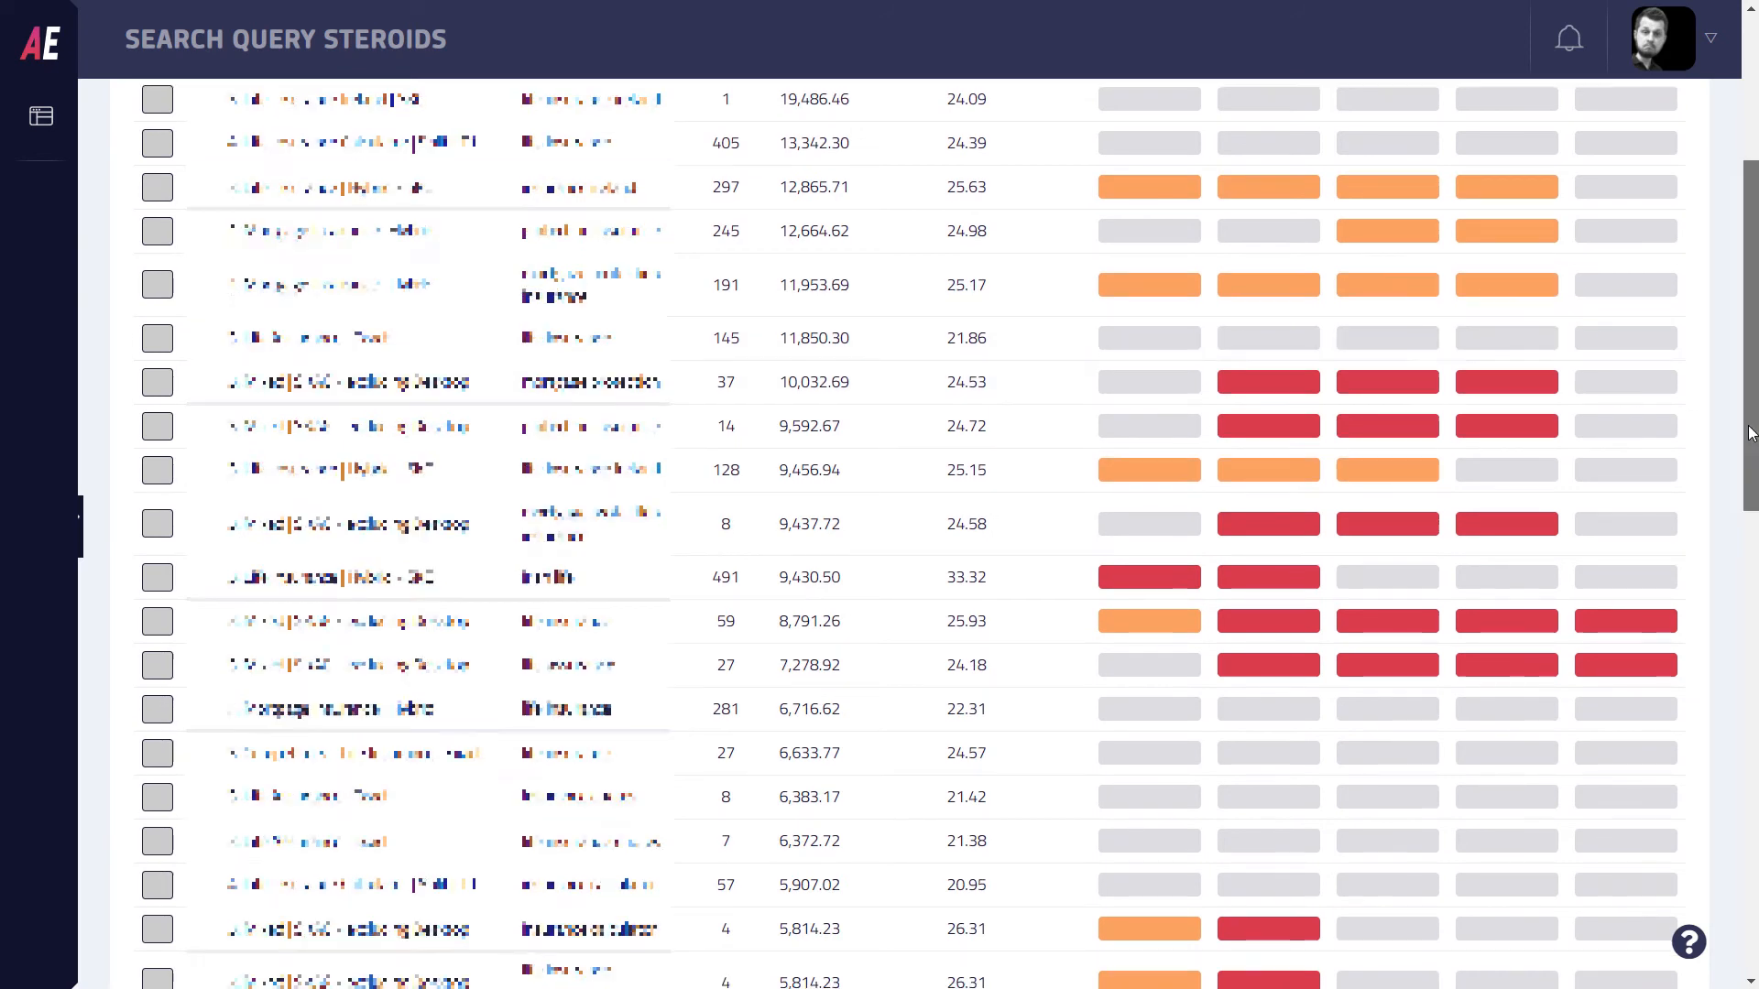
scroll(down, 3)
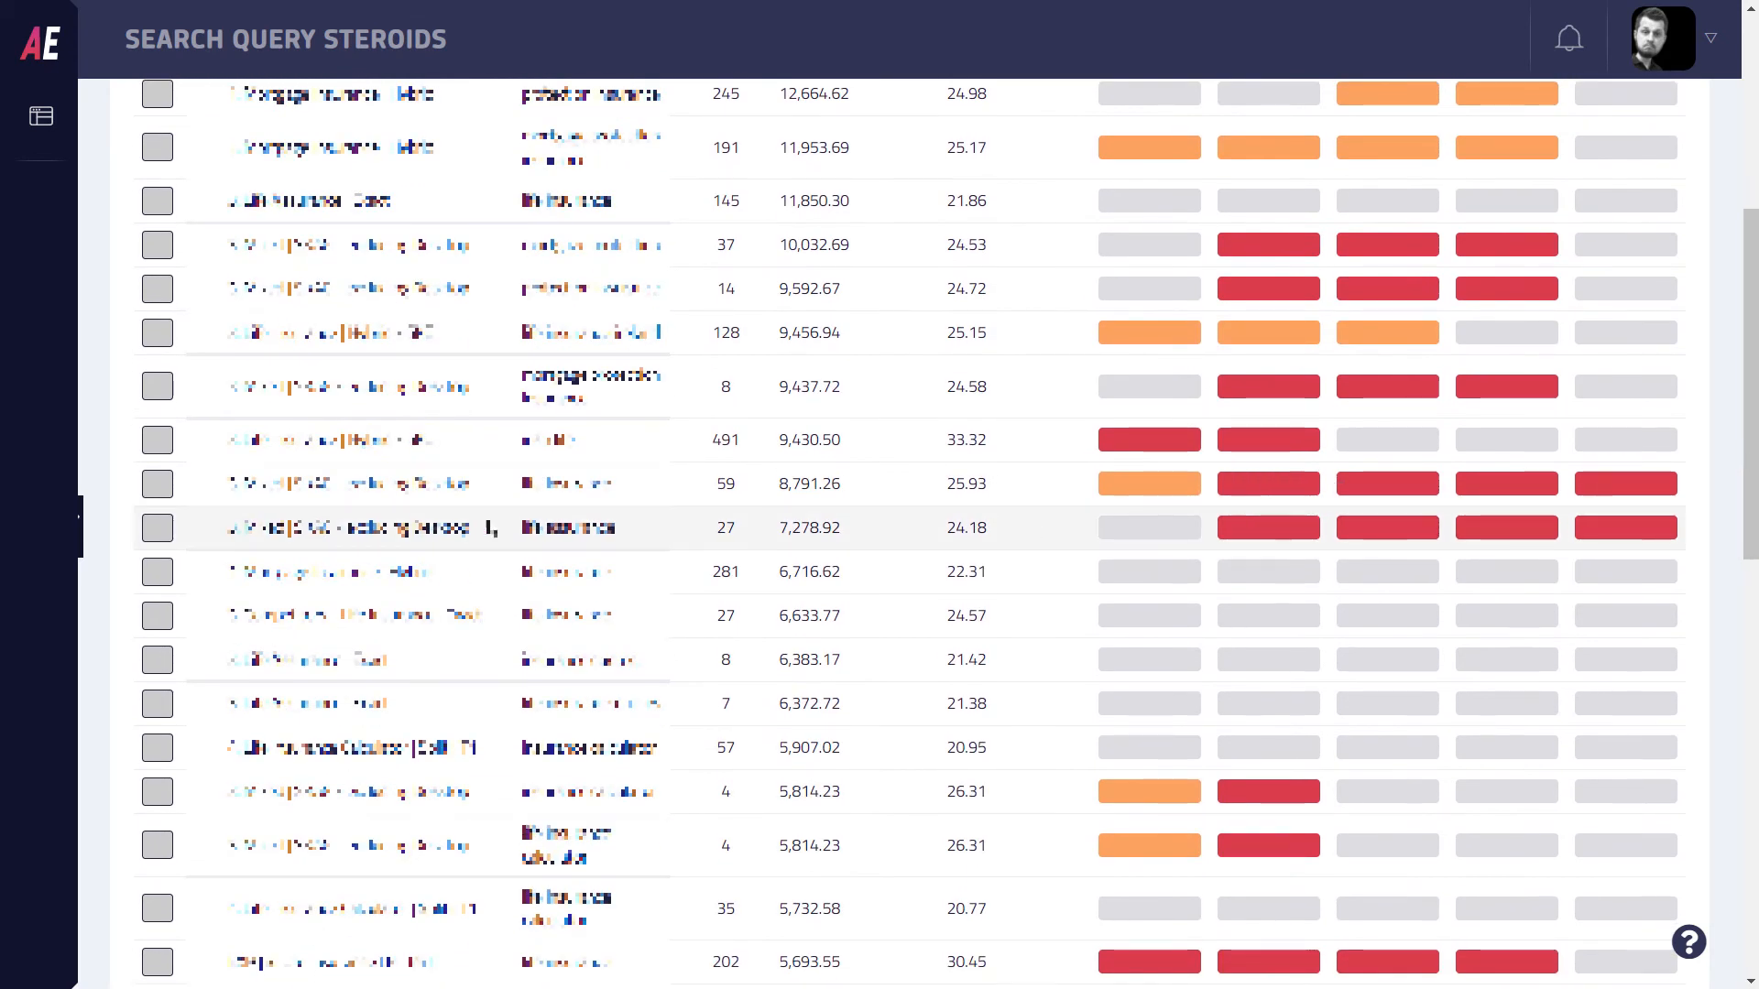
mouse_move(1625, 527)
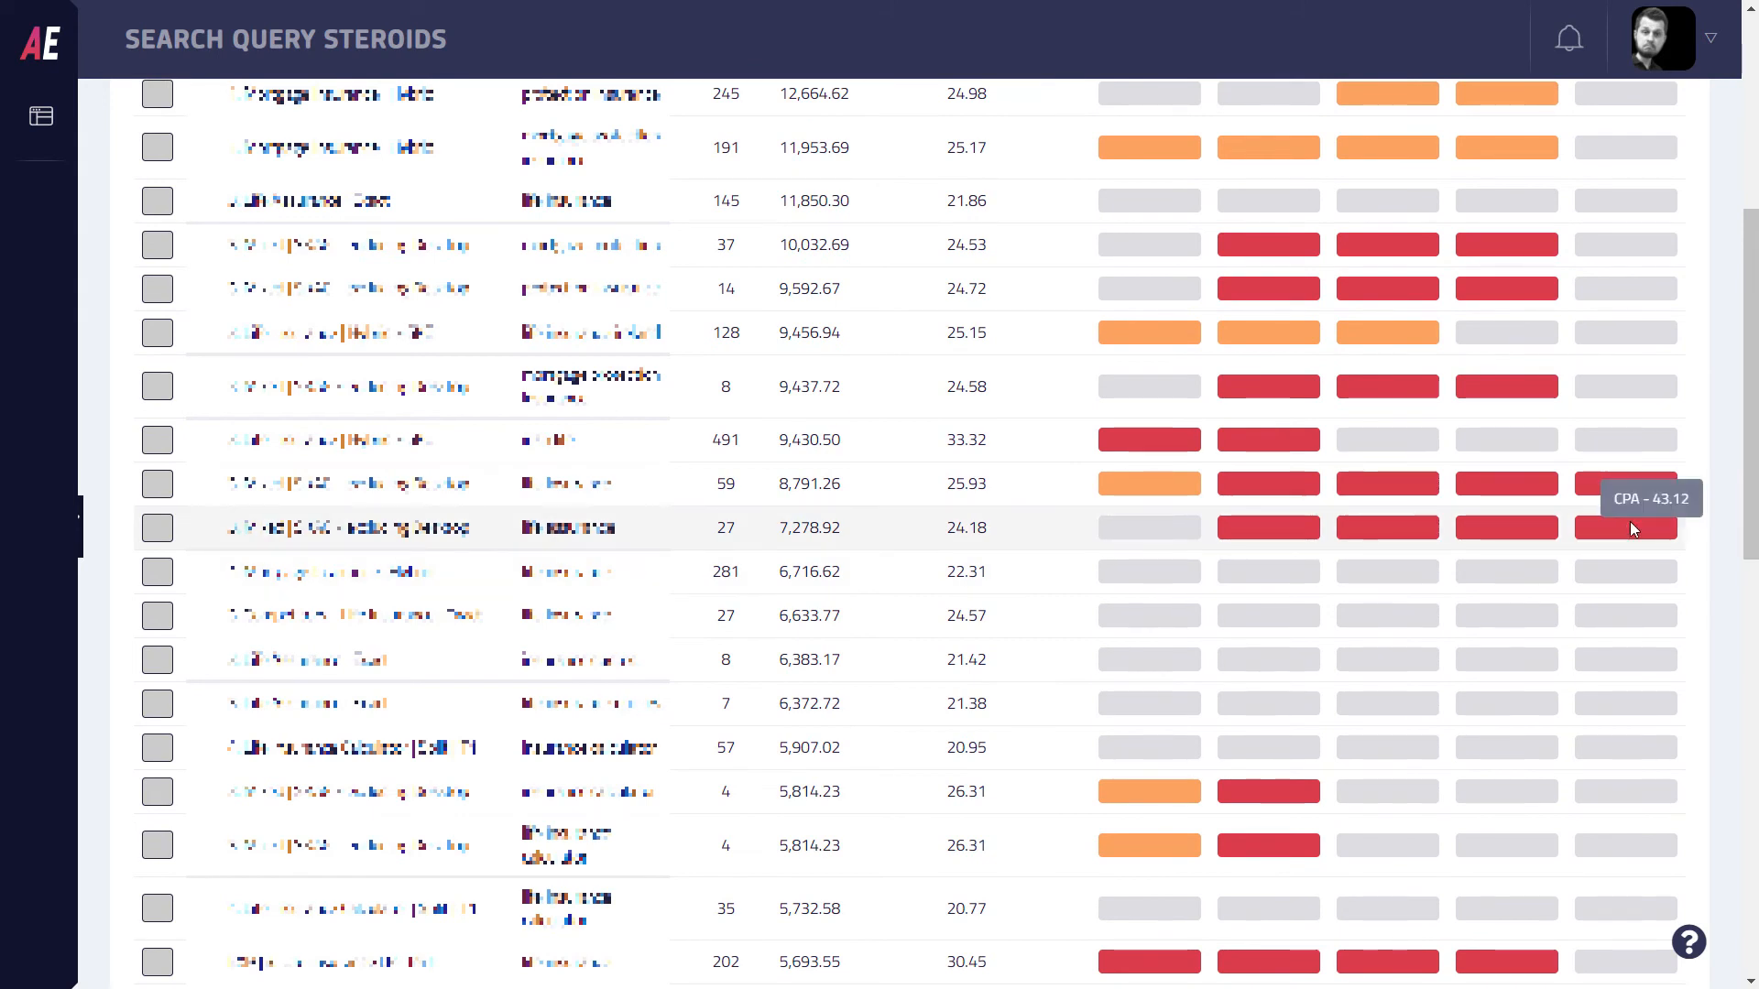
mouse_move(1632, 518)
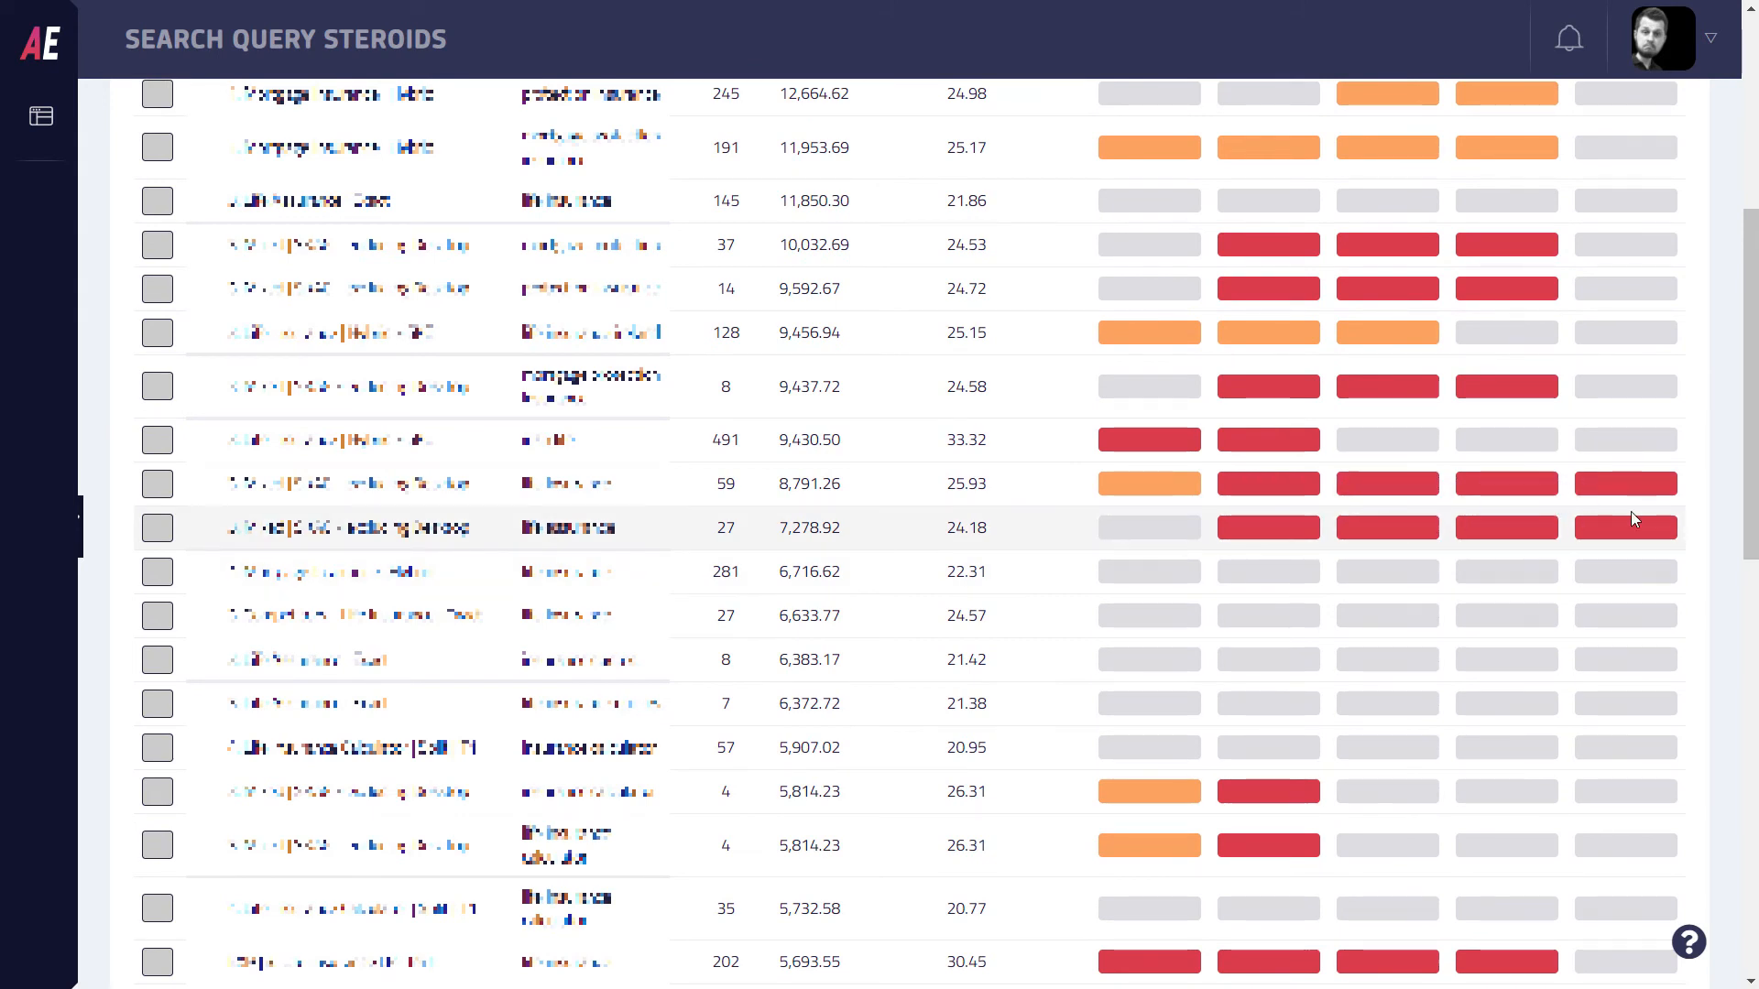
scroll(down, 3)
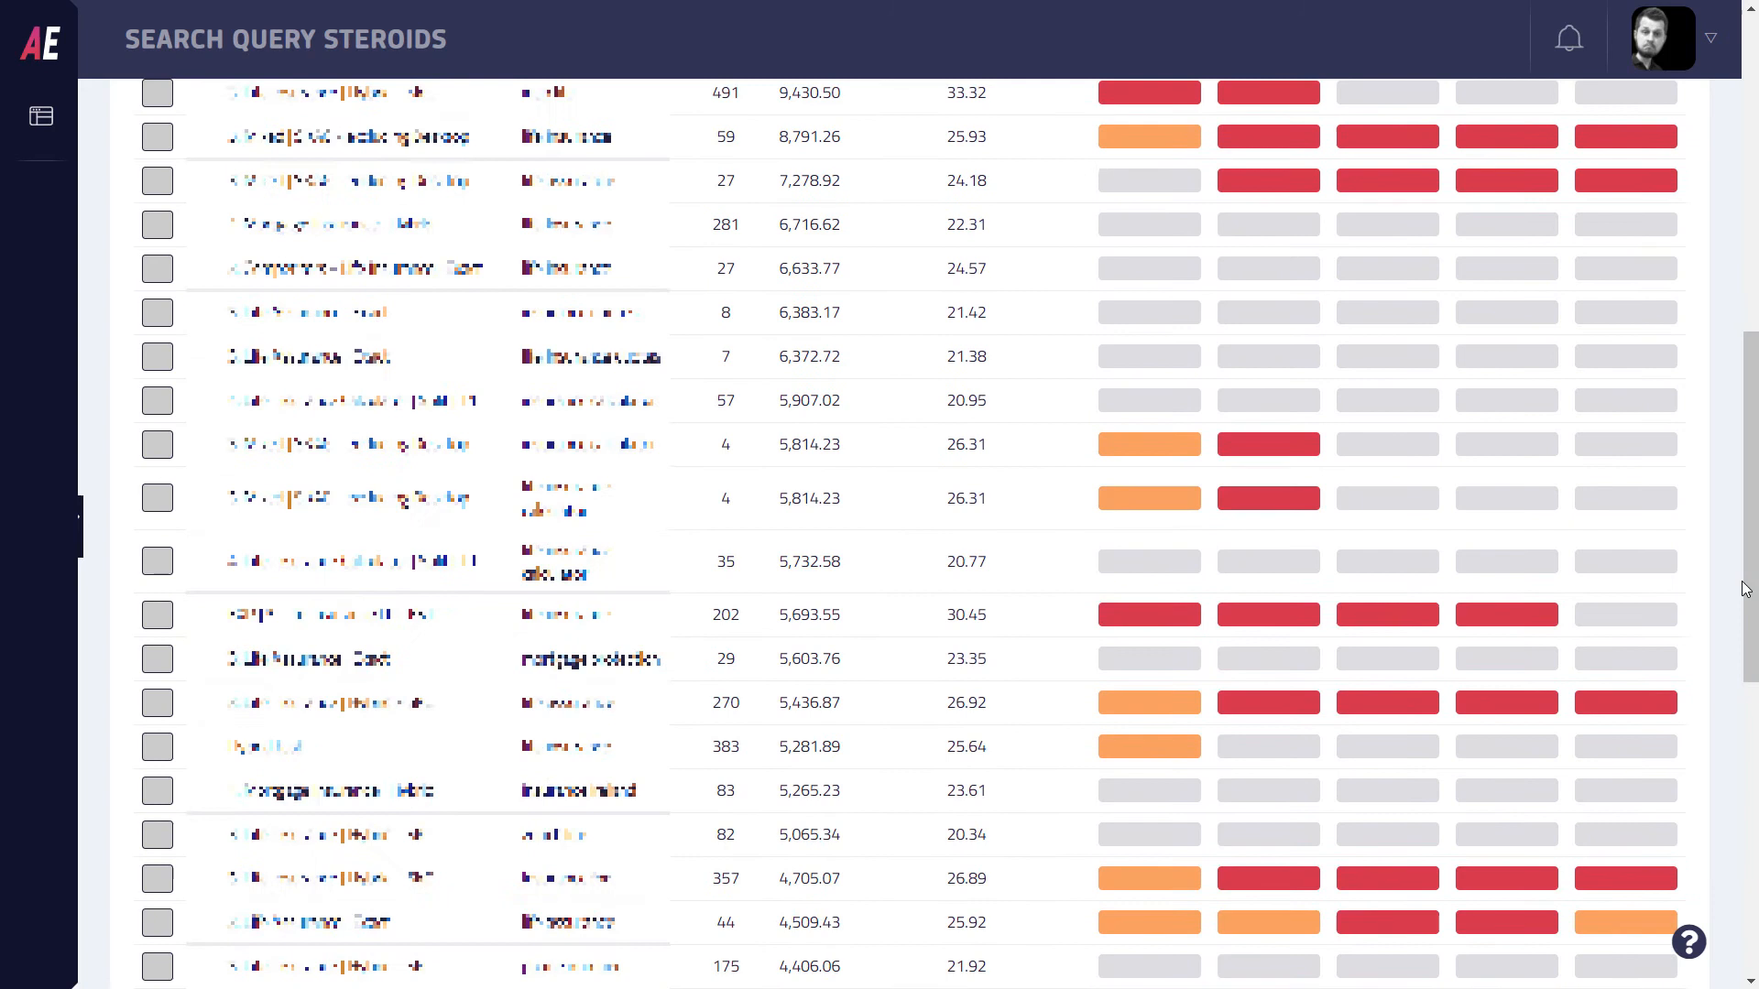
mouse_move(660, 493)
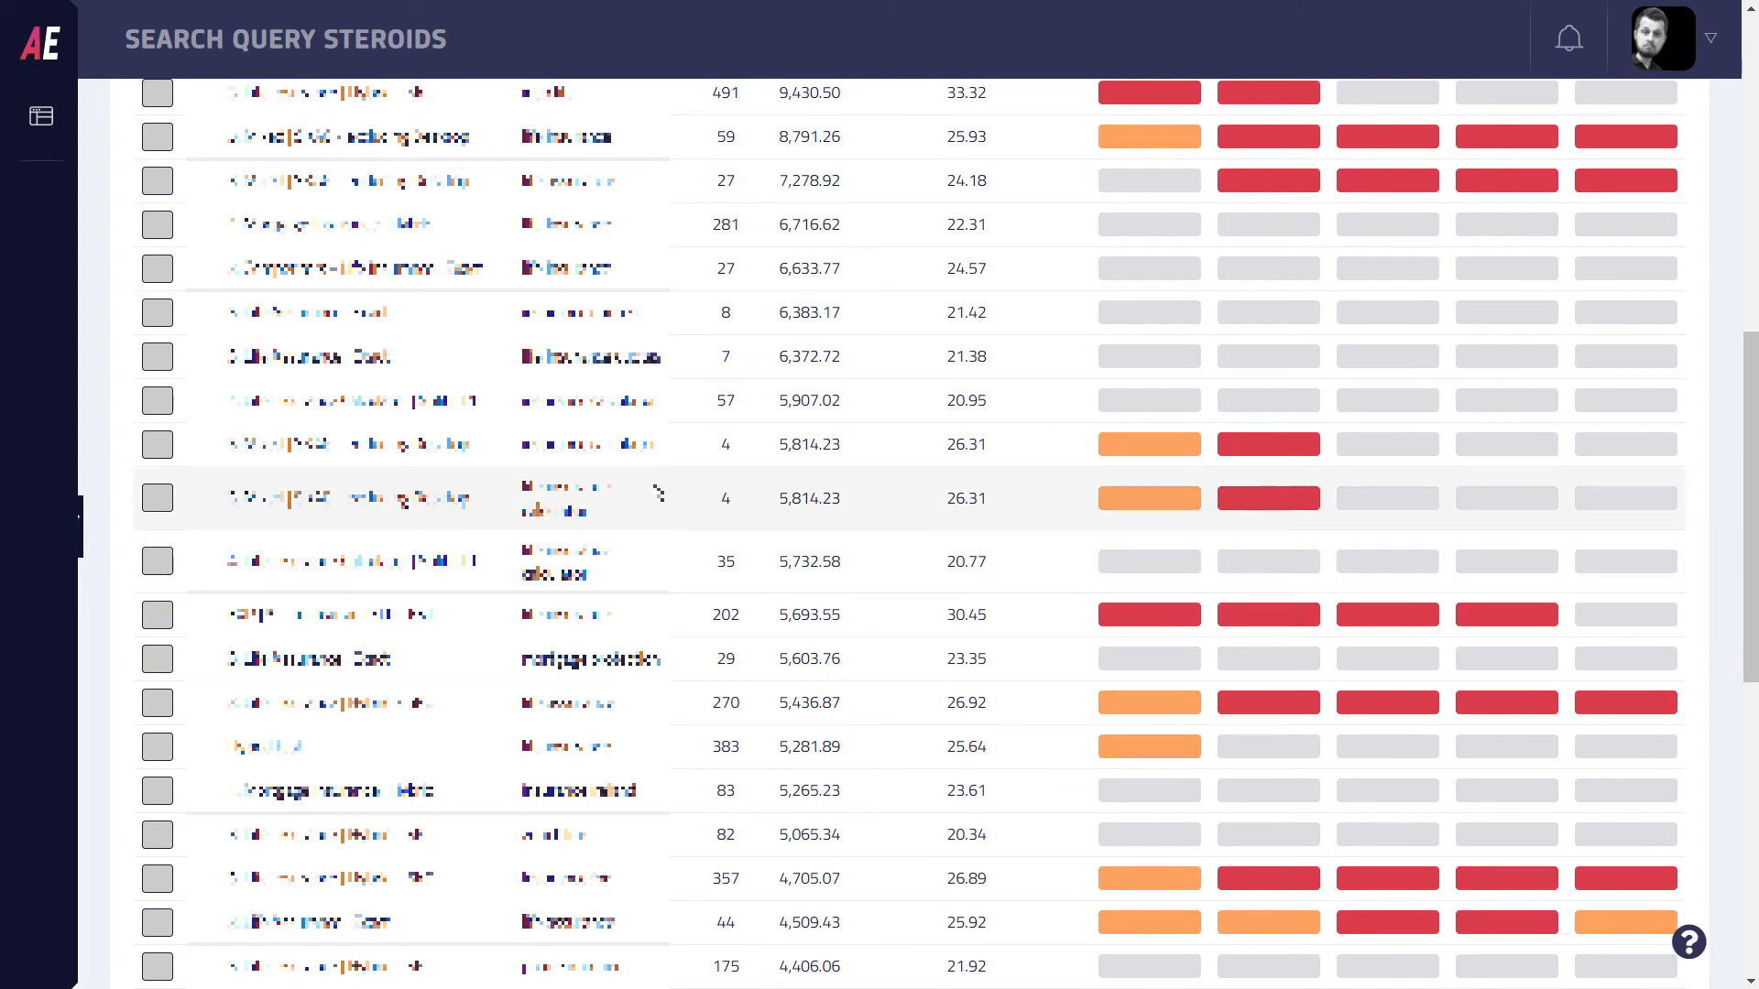
mouse_move(660, 493)
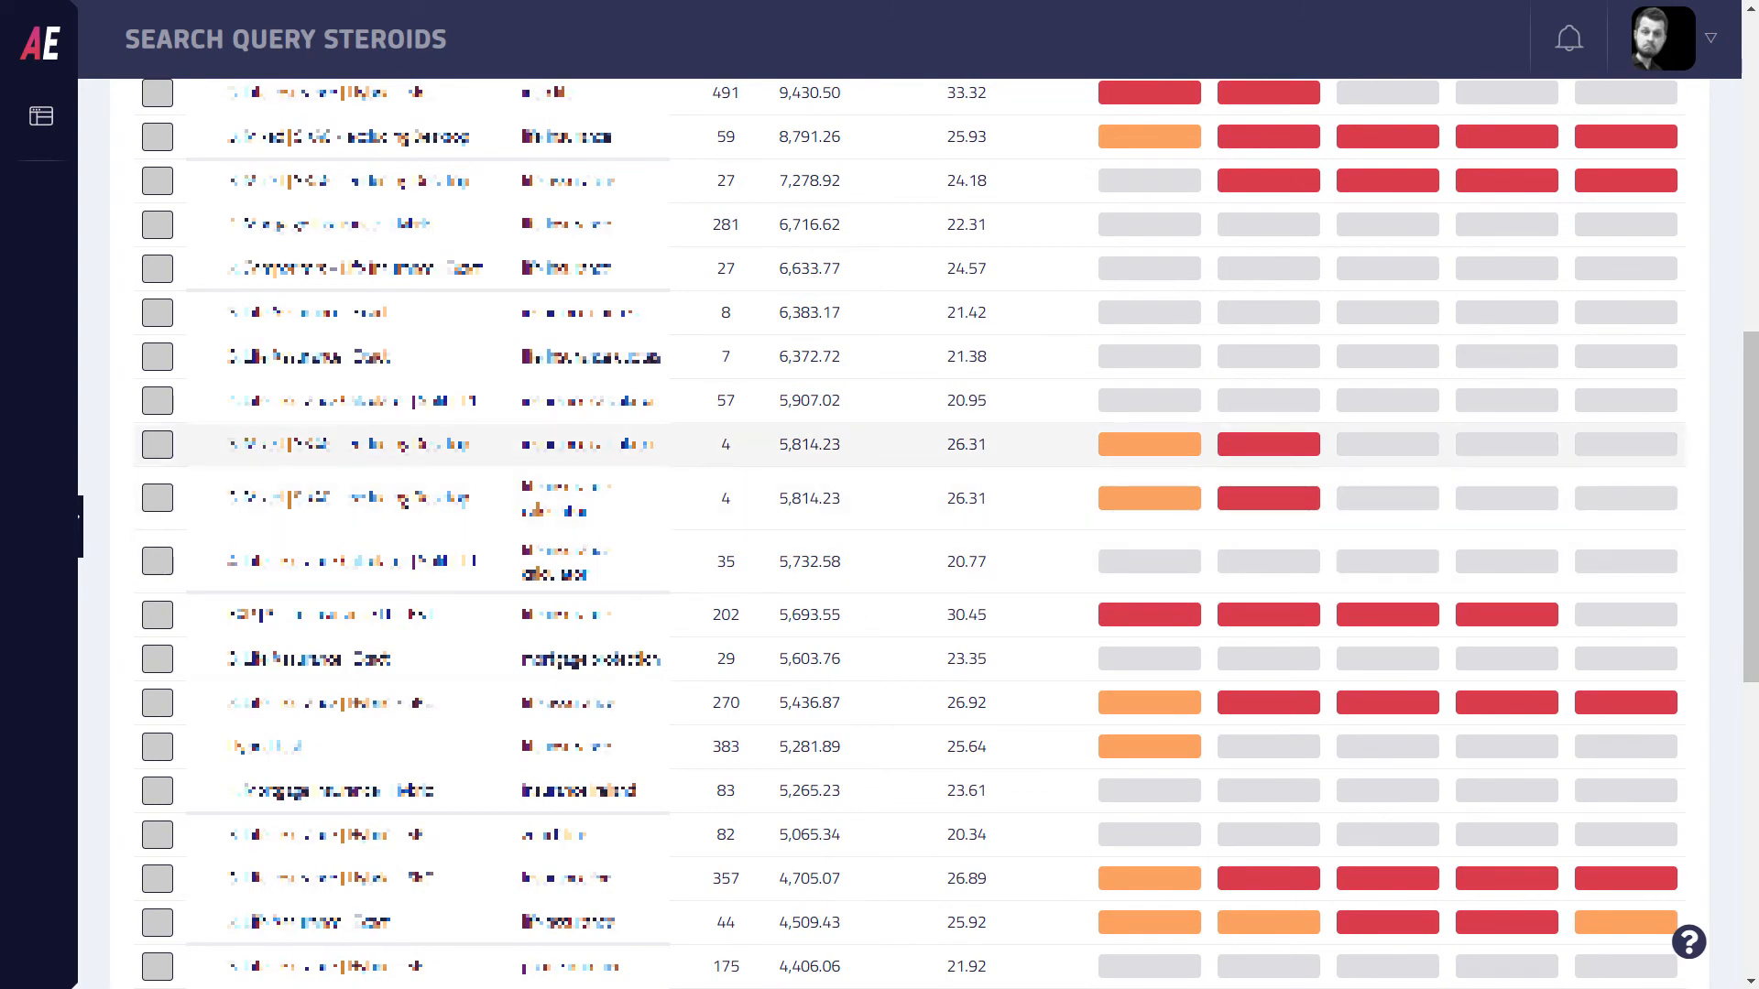
mouse_move(1216, 462)
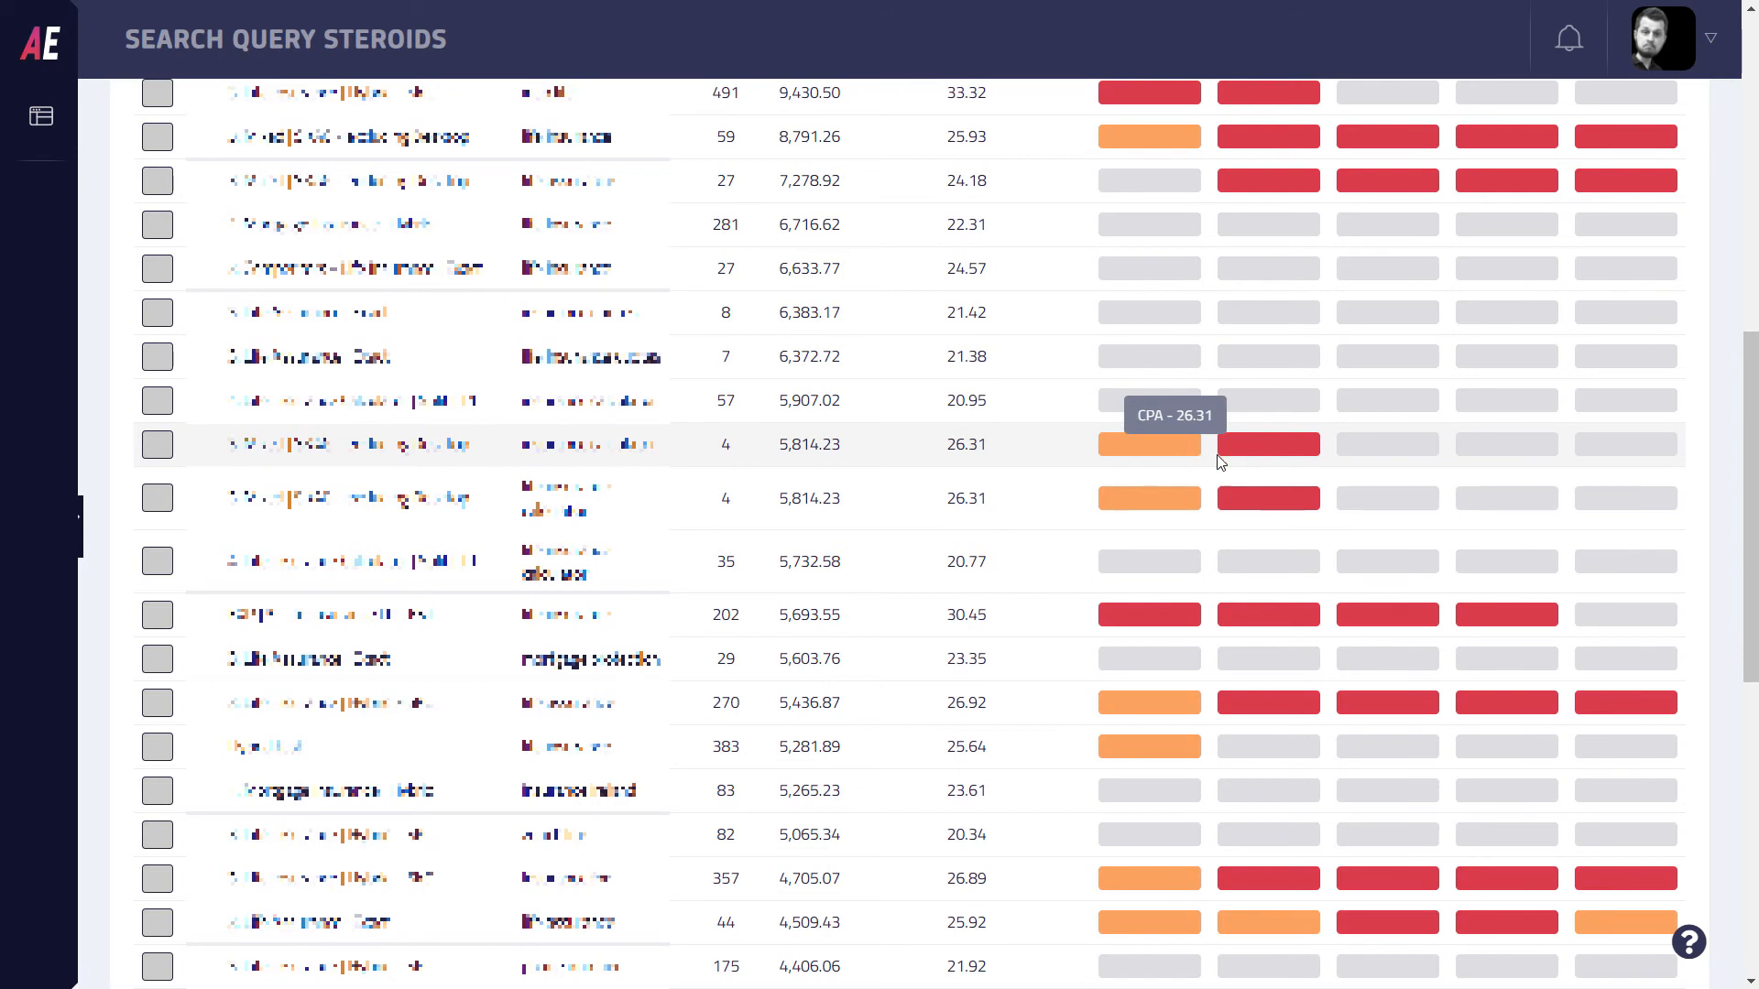
mouse_move(876, 488)
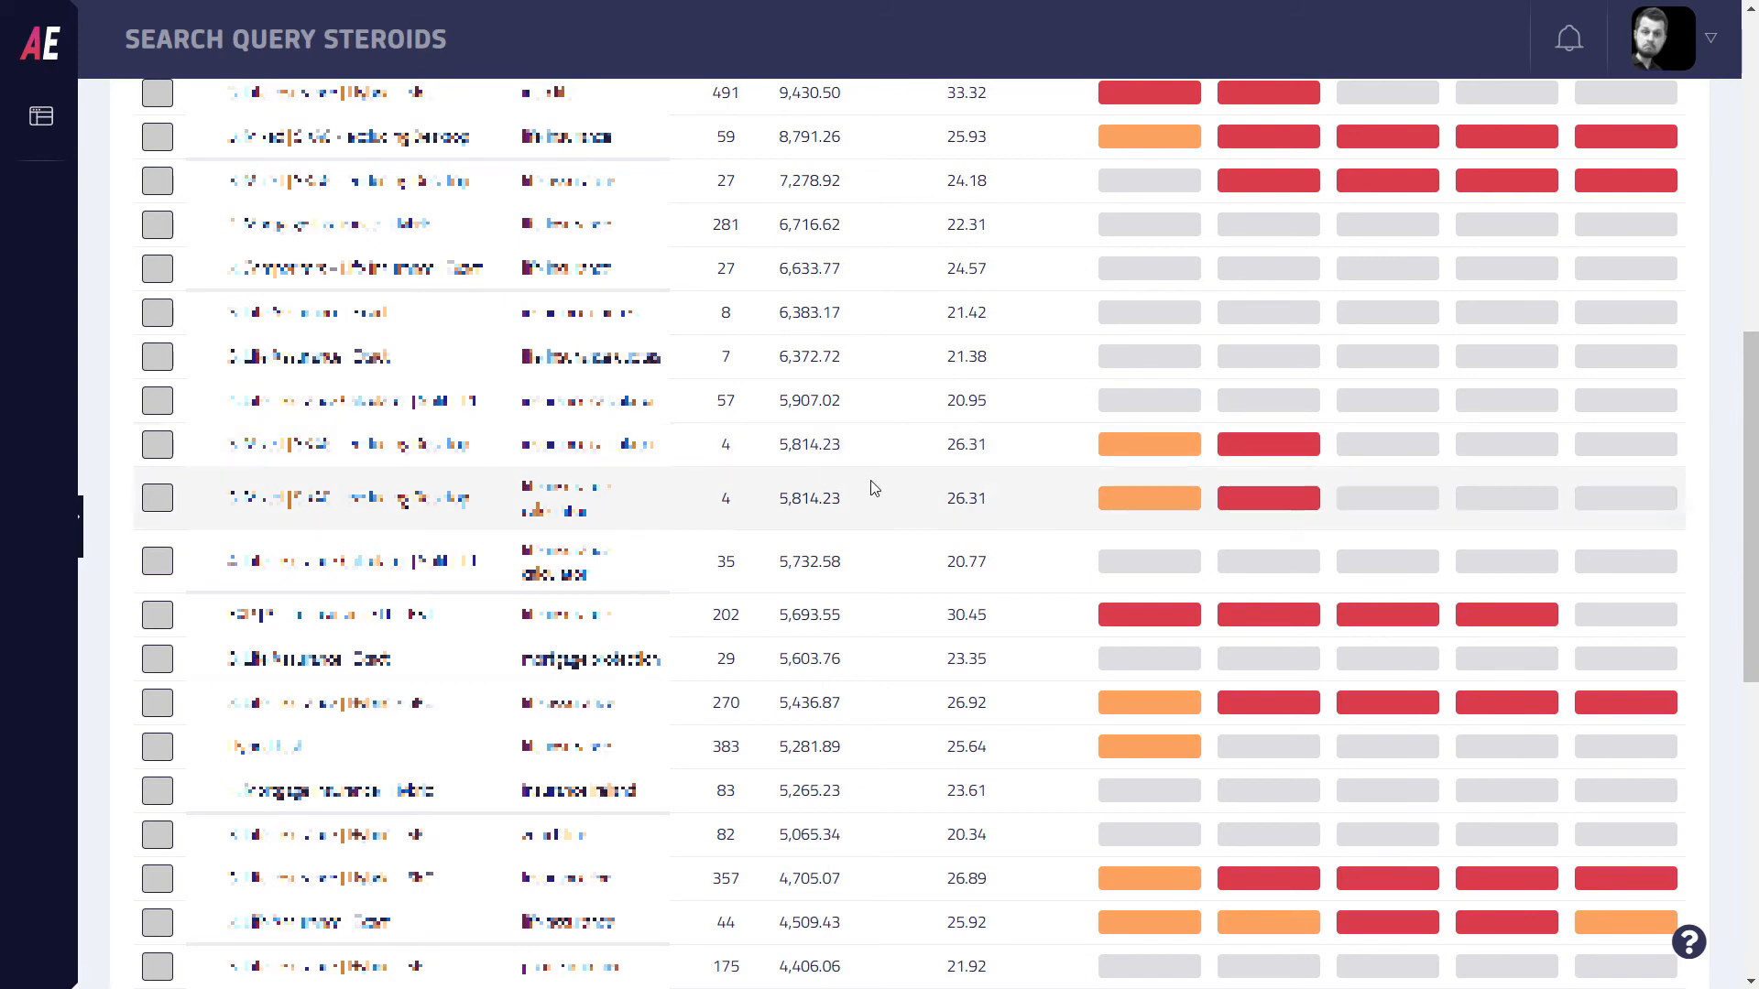
scroll(down, 3)
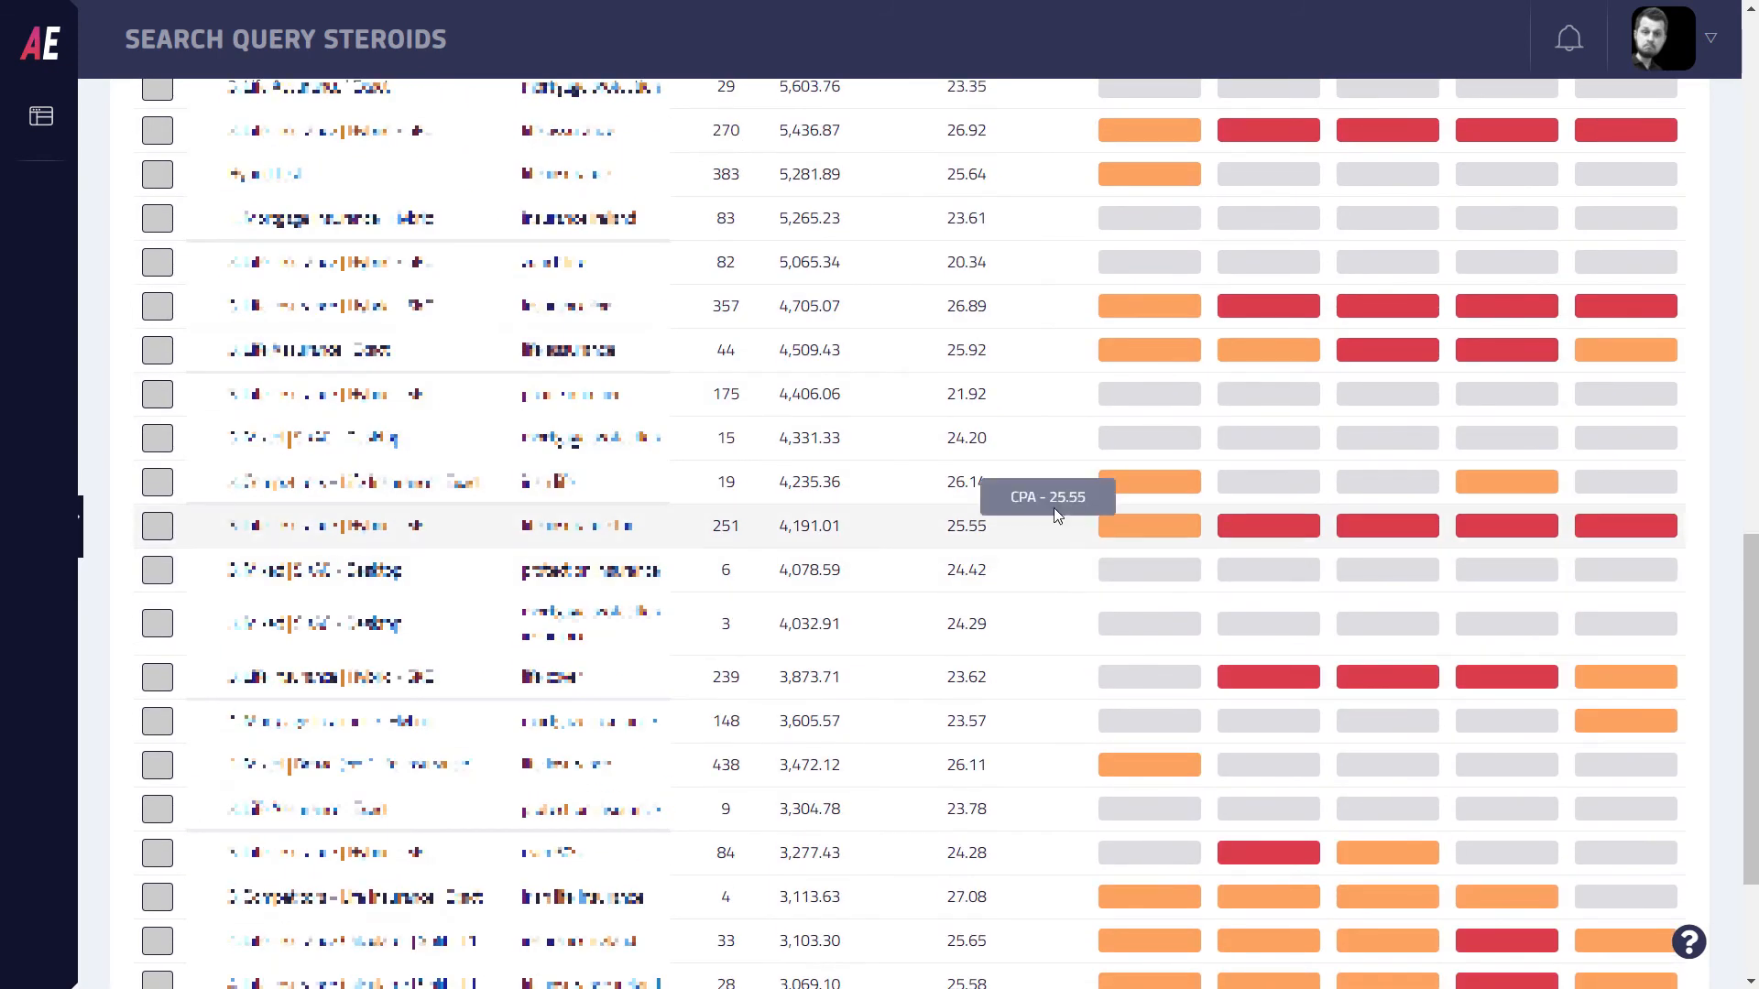
scroll(down, 3)
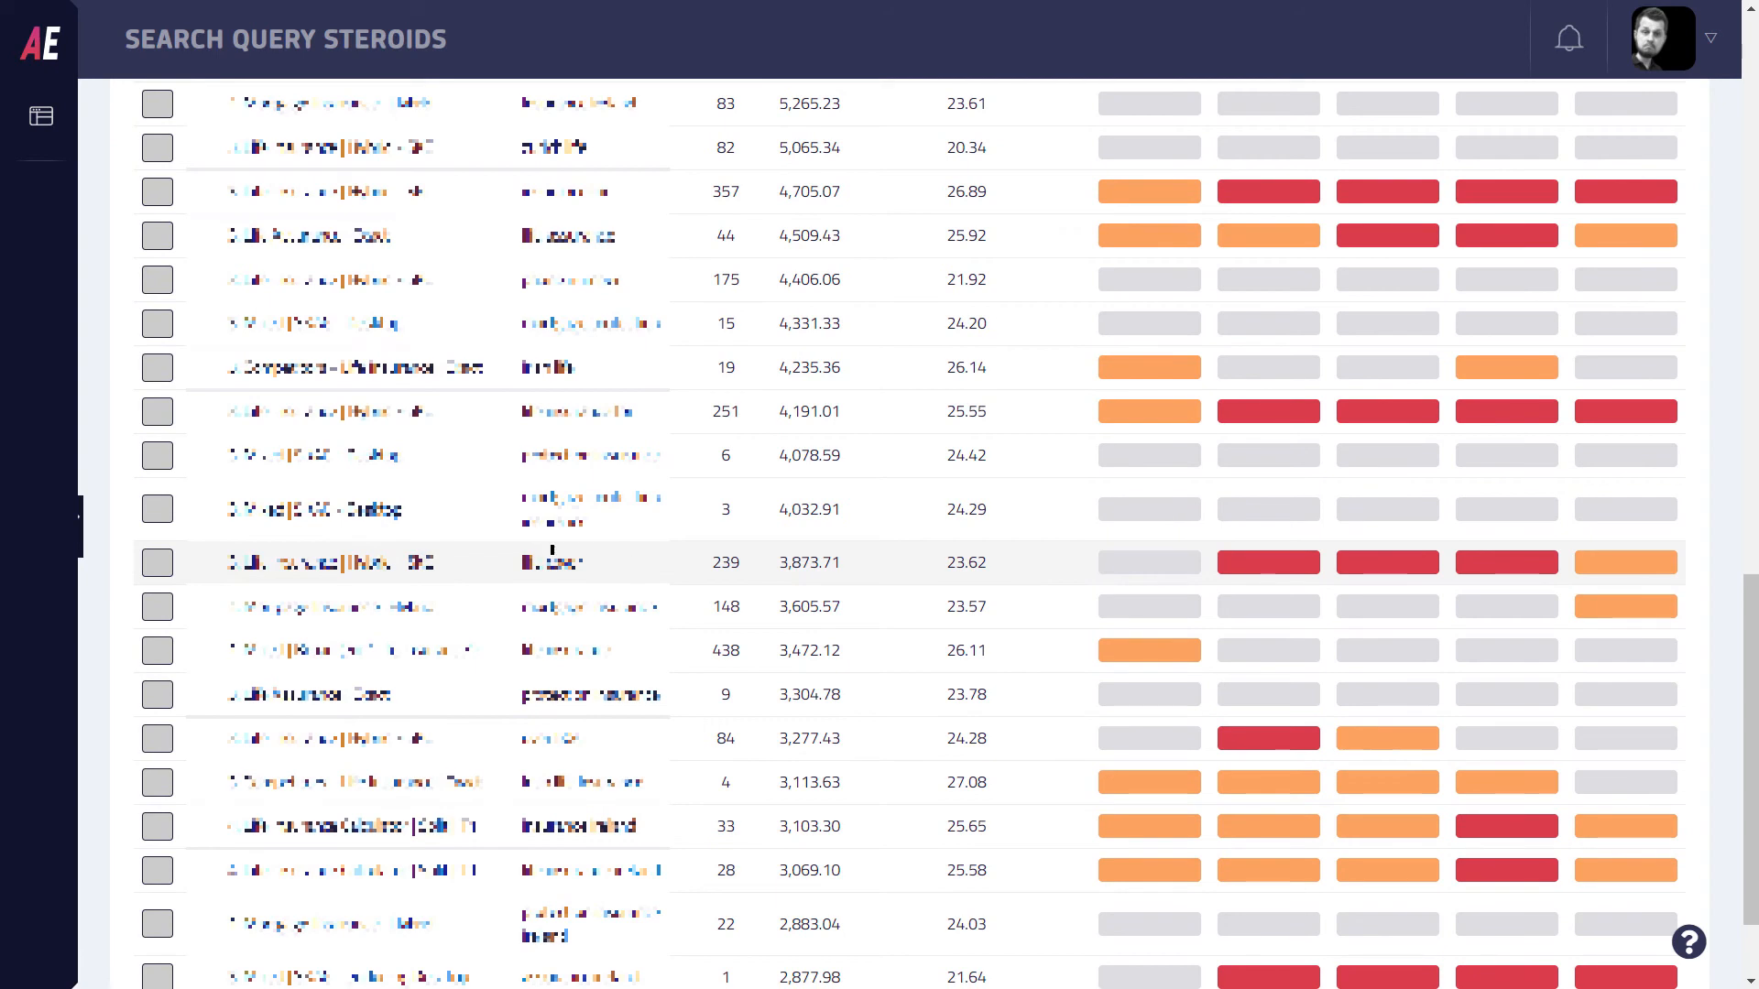
mouse_move(1508, 562)
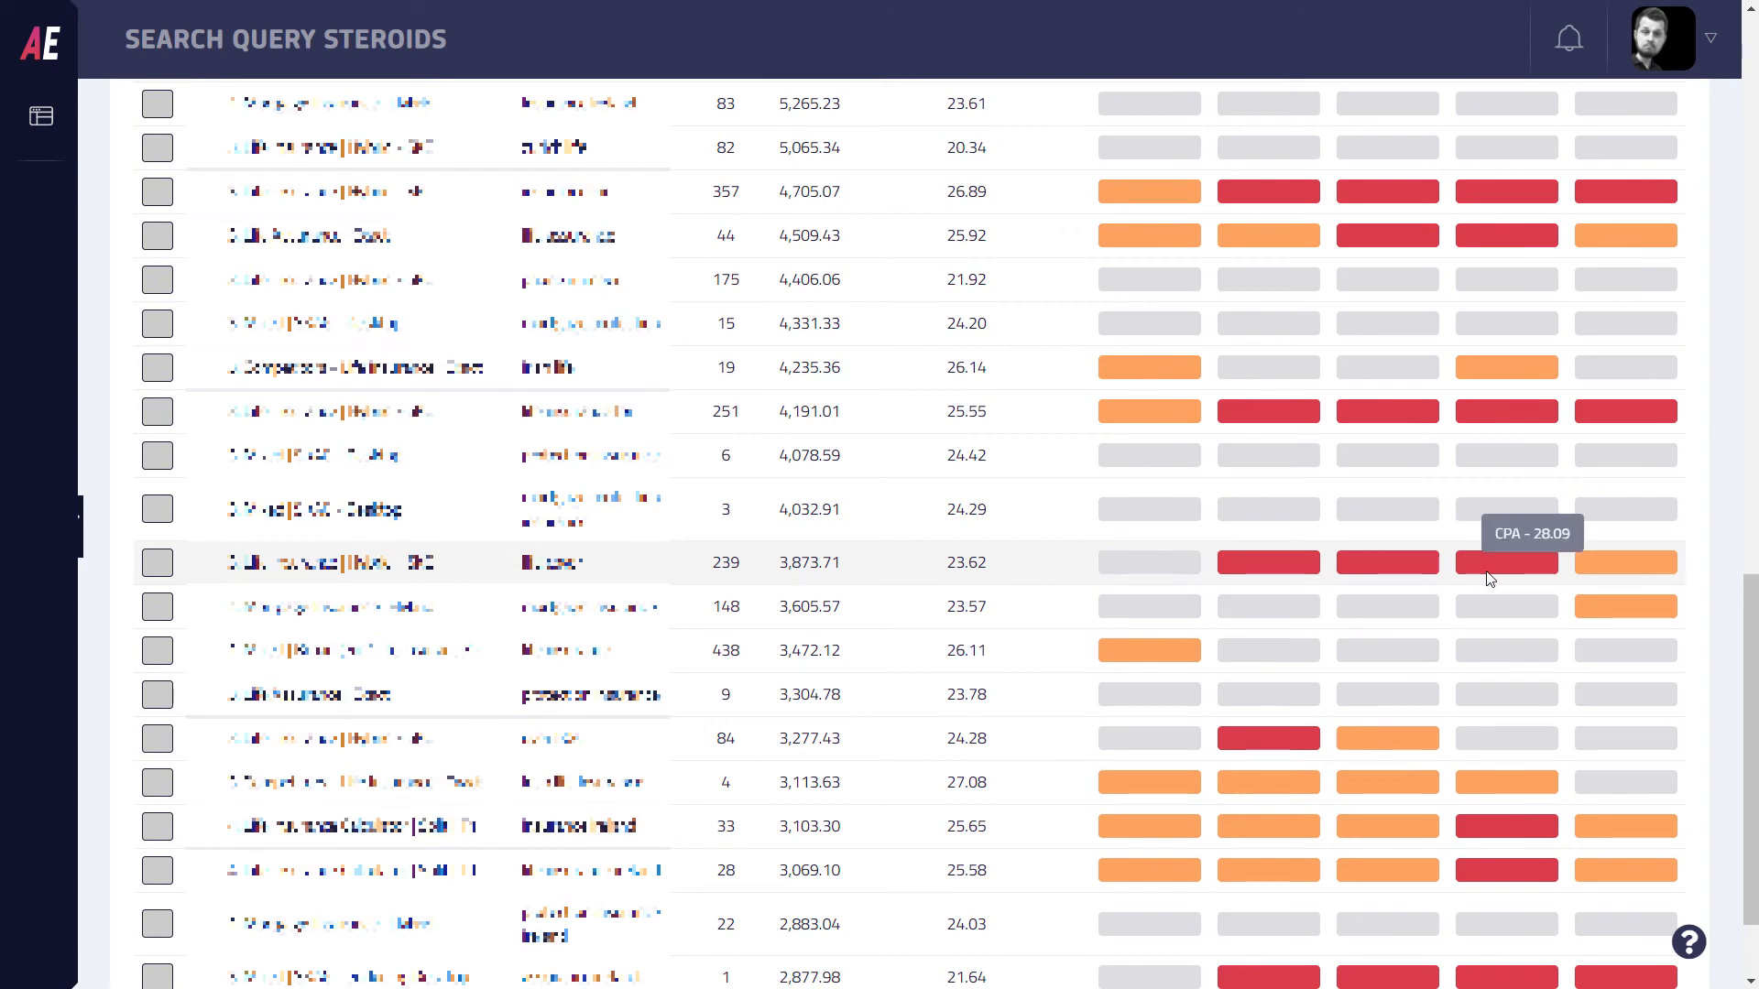
mouse_move(1578, 574)
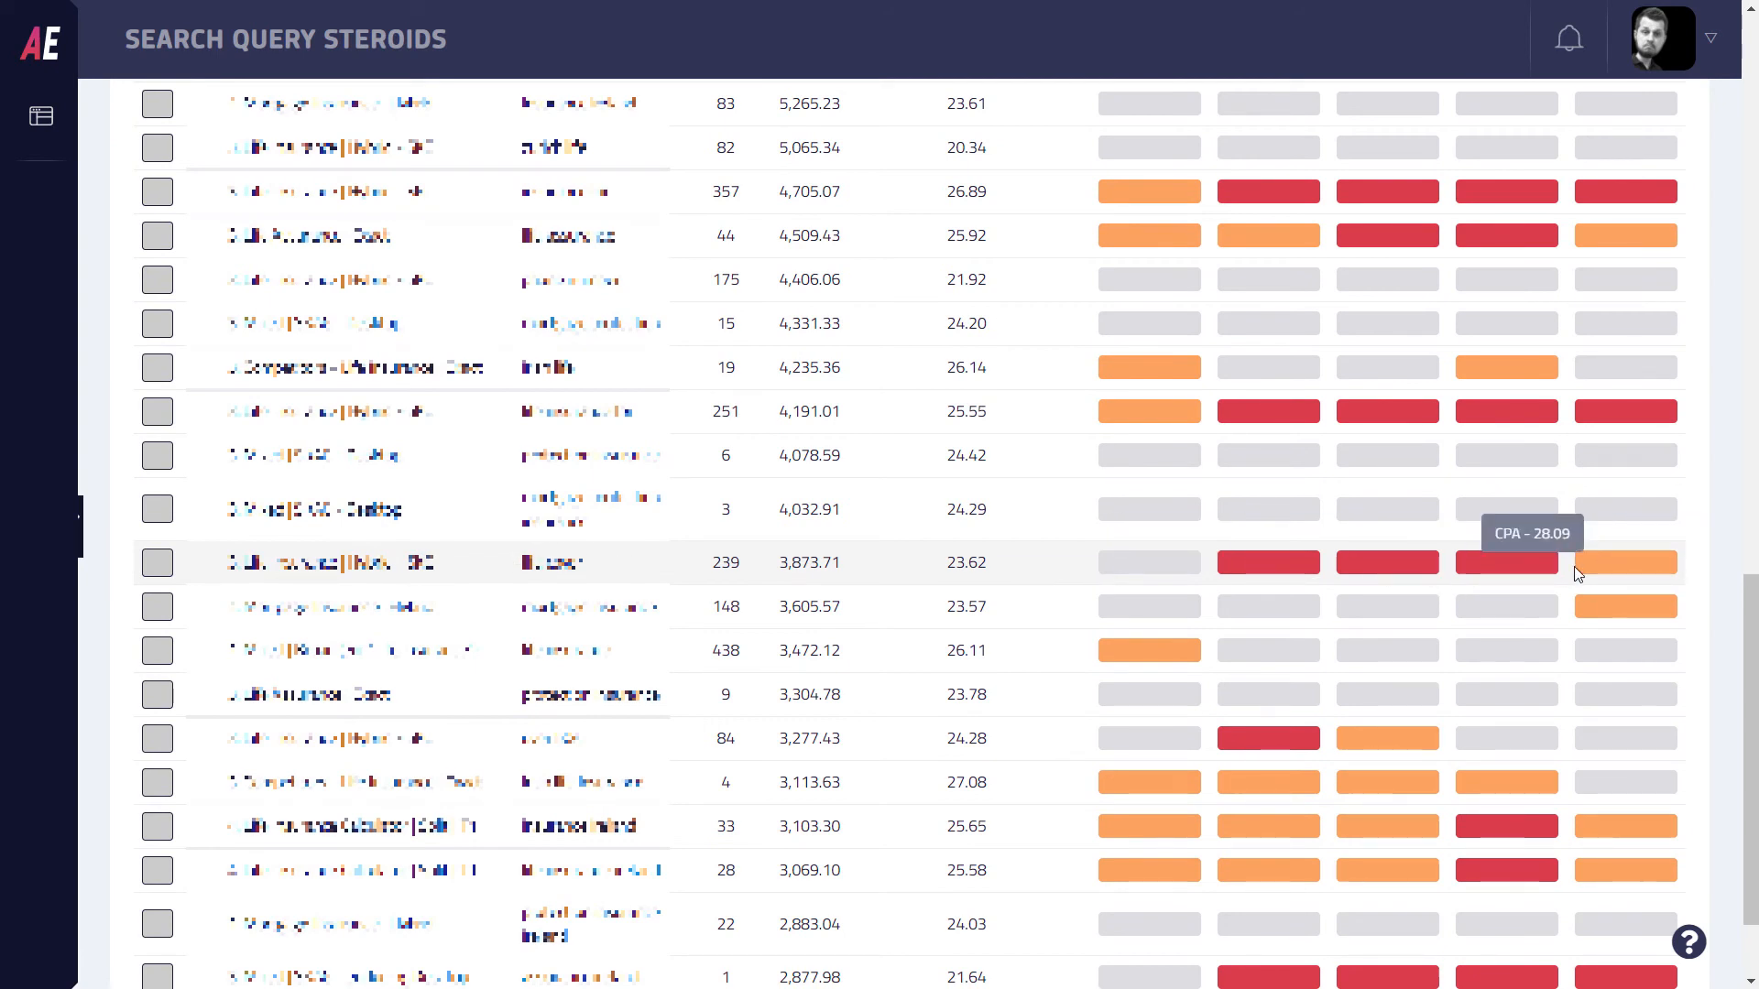
mouse_move(1507, 555)
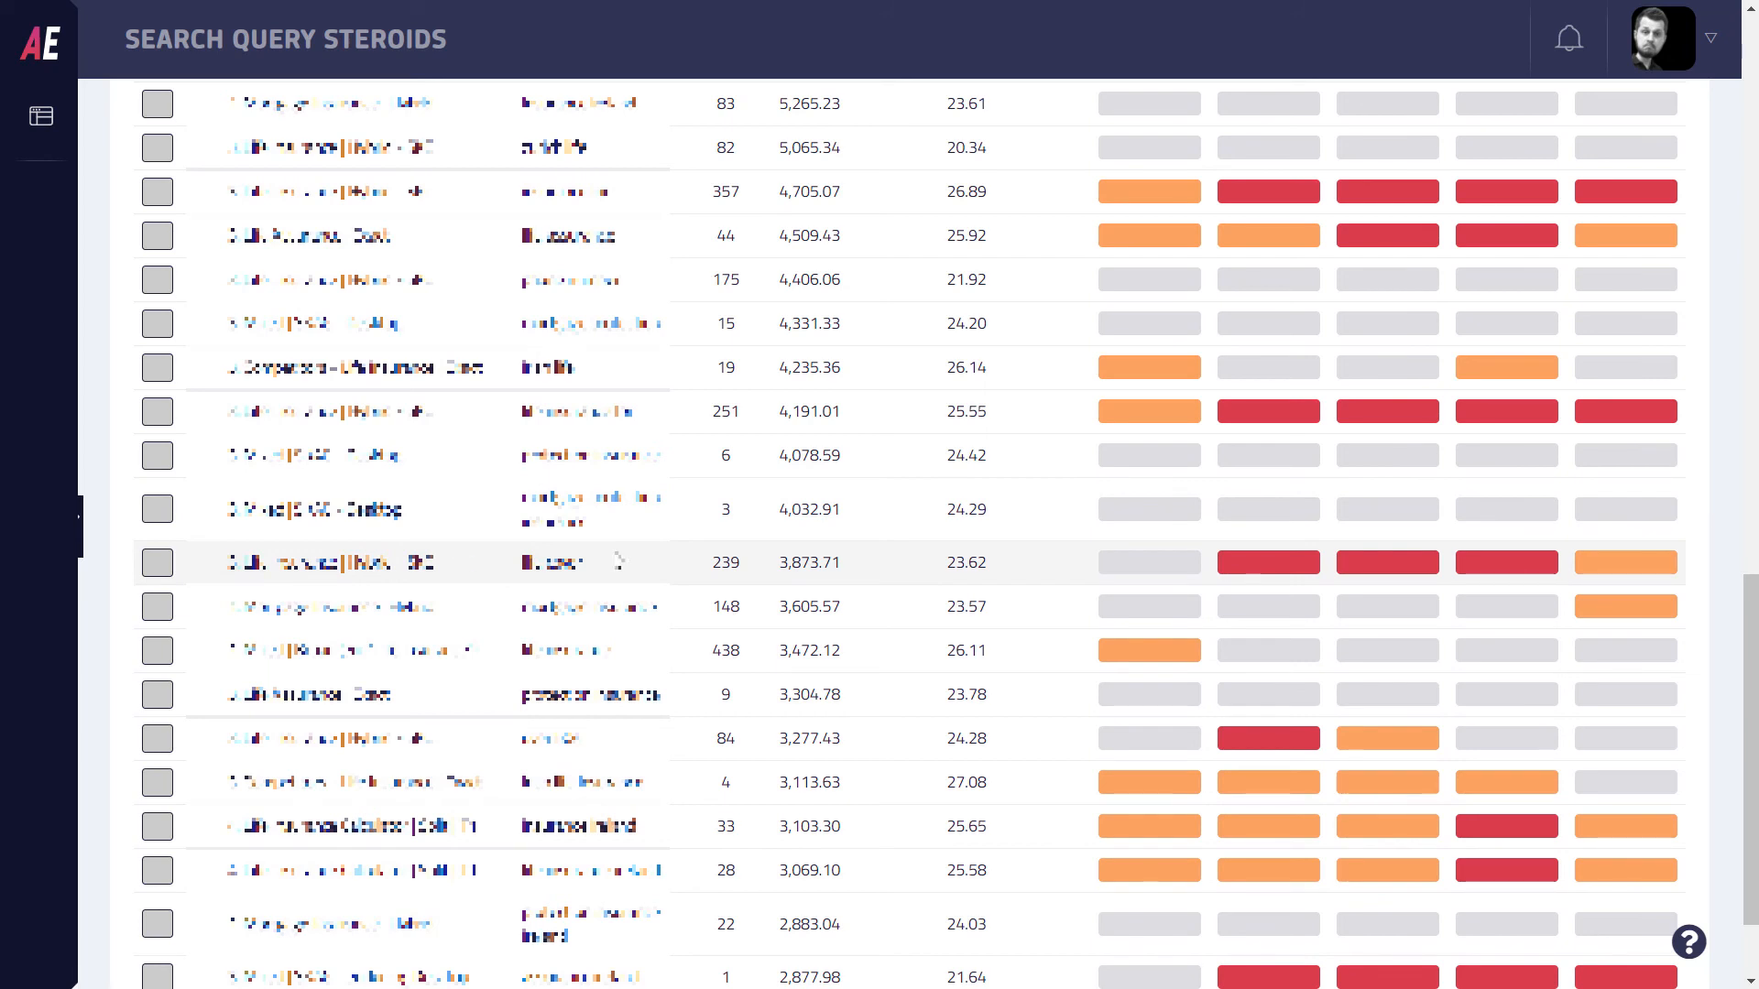
mouse_move(1735, 586)
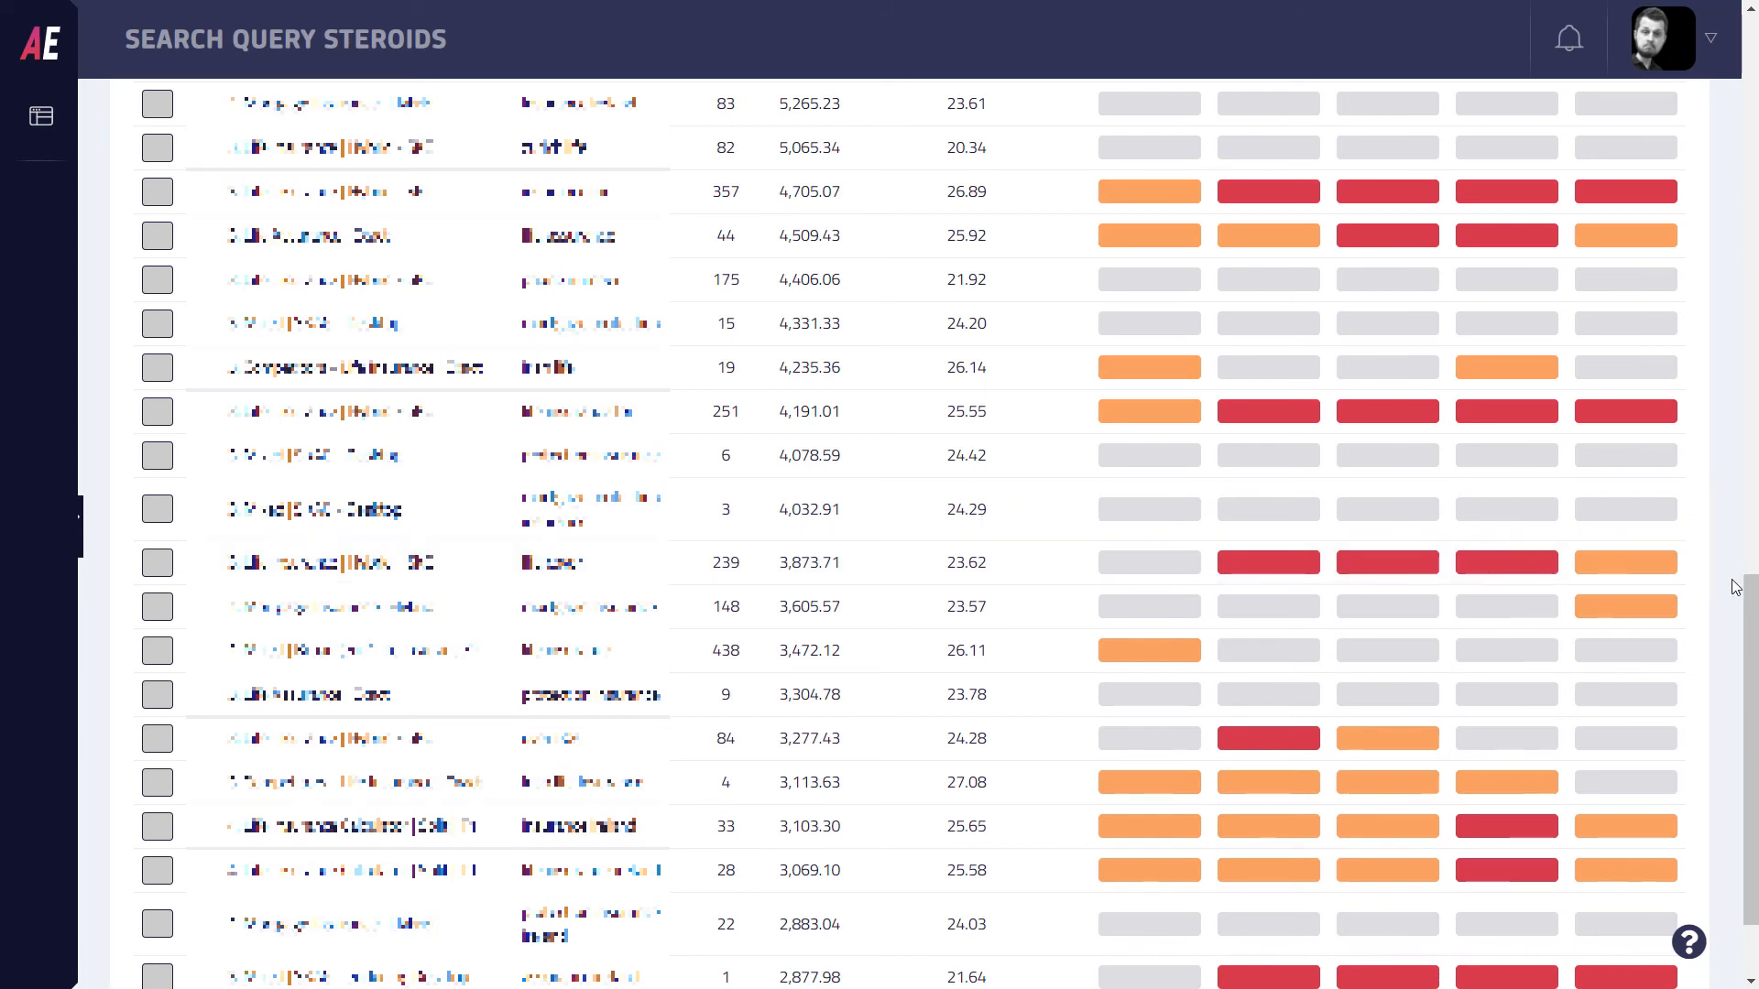
scroll(up, 3)
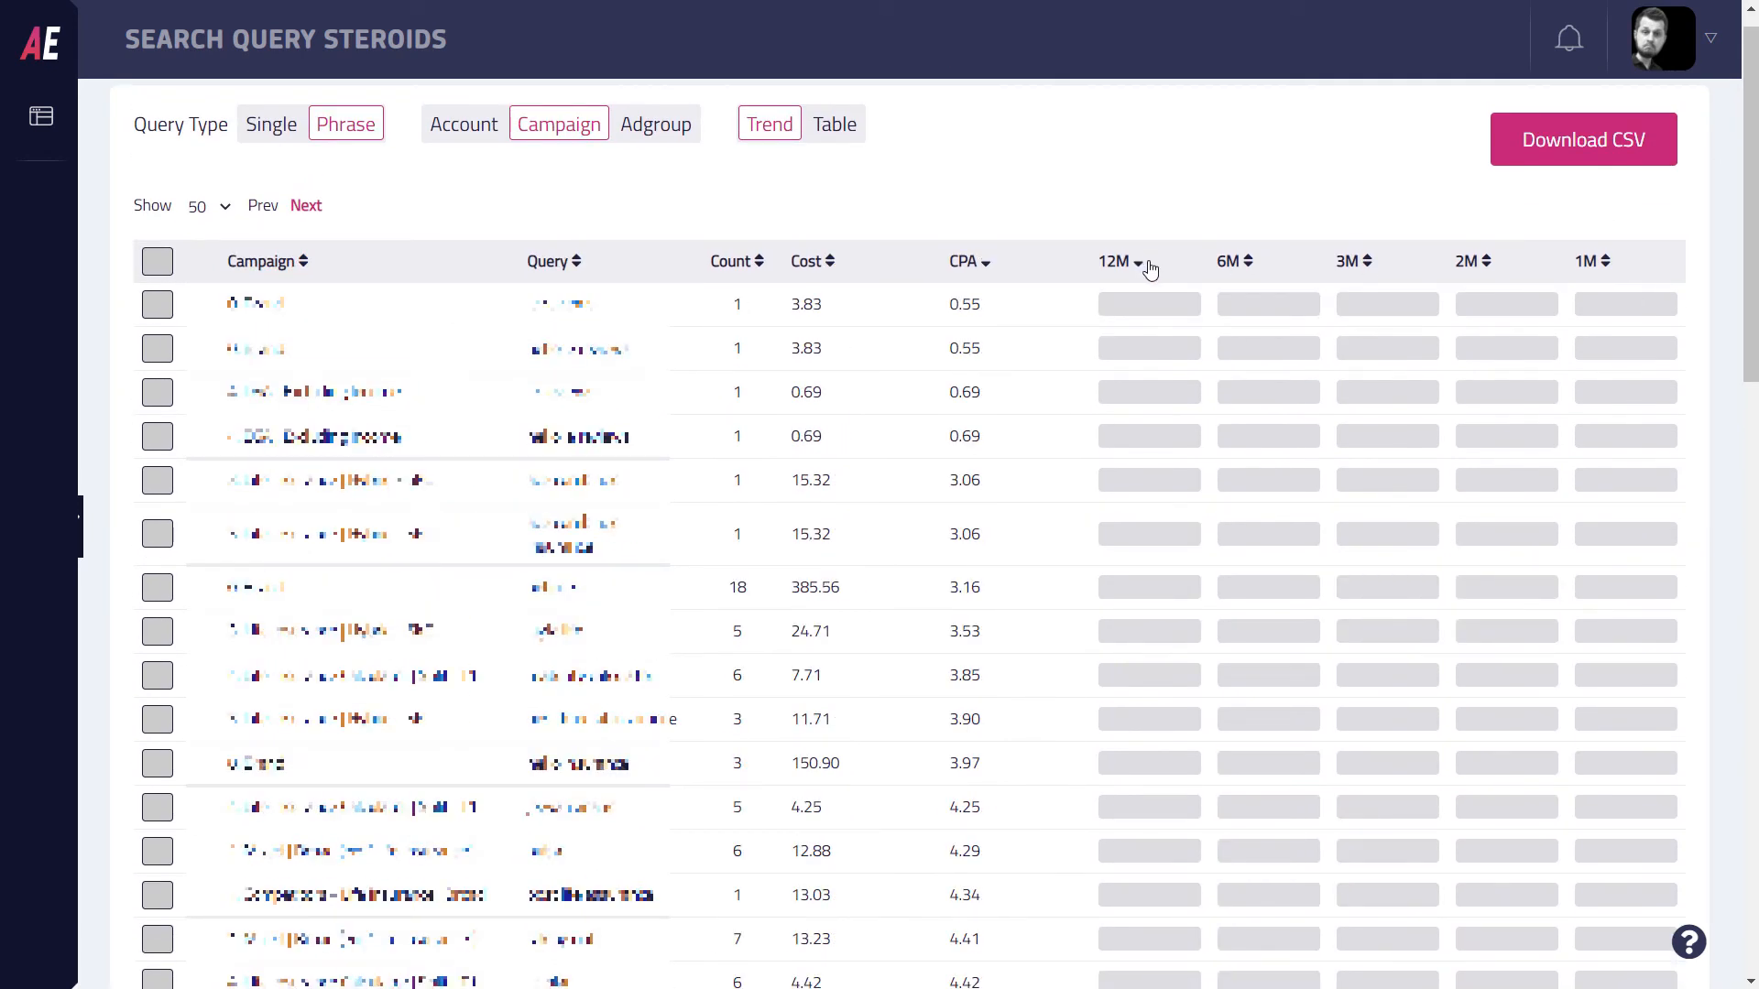
Step: Sort by the 12-month CPA trend, then by the 1-month trend with reversed direction
click(961, 262)
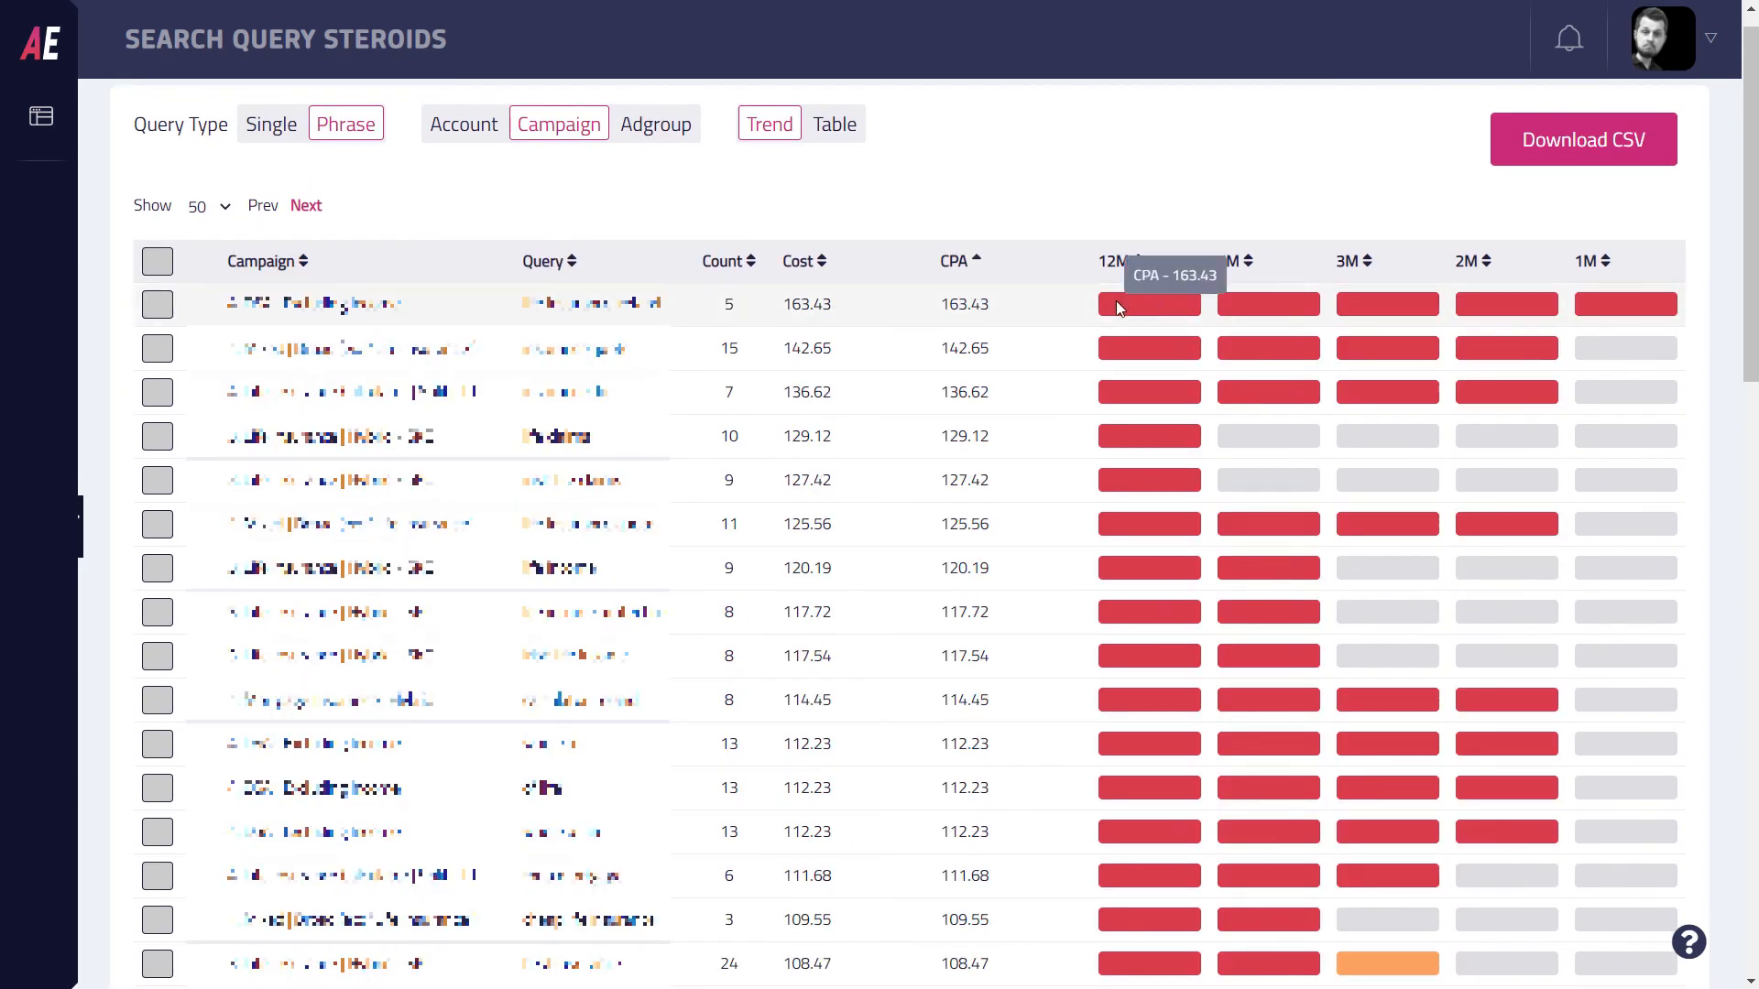
mouse_move(1161, 311)
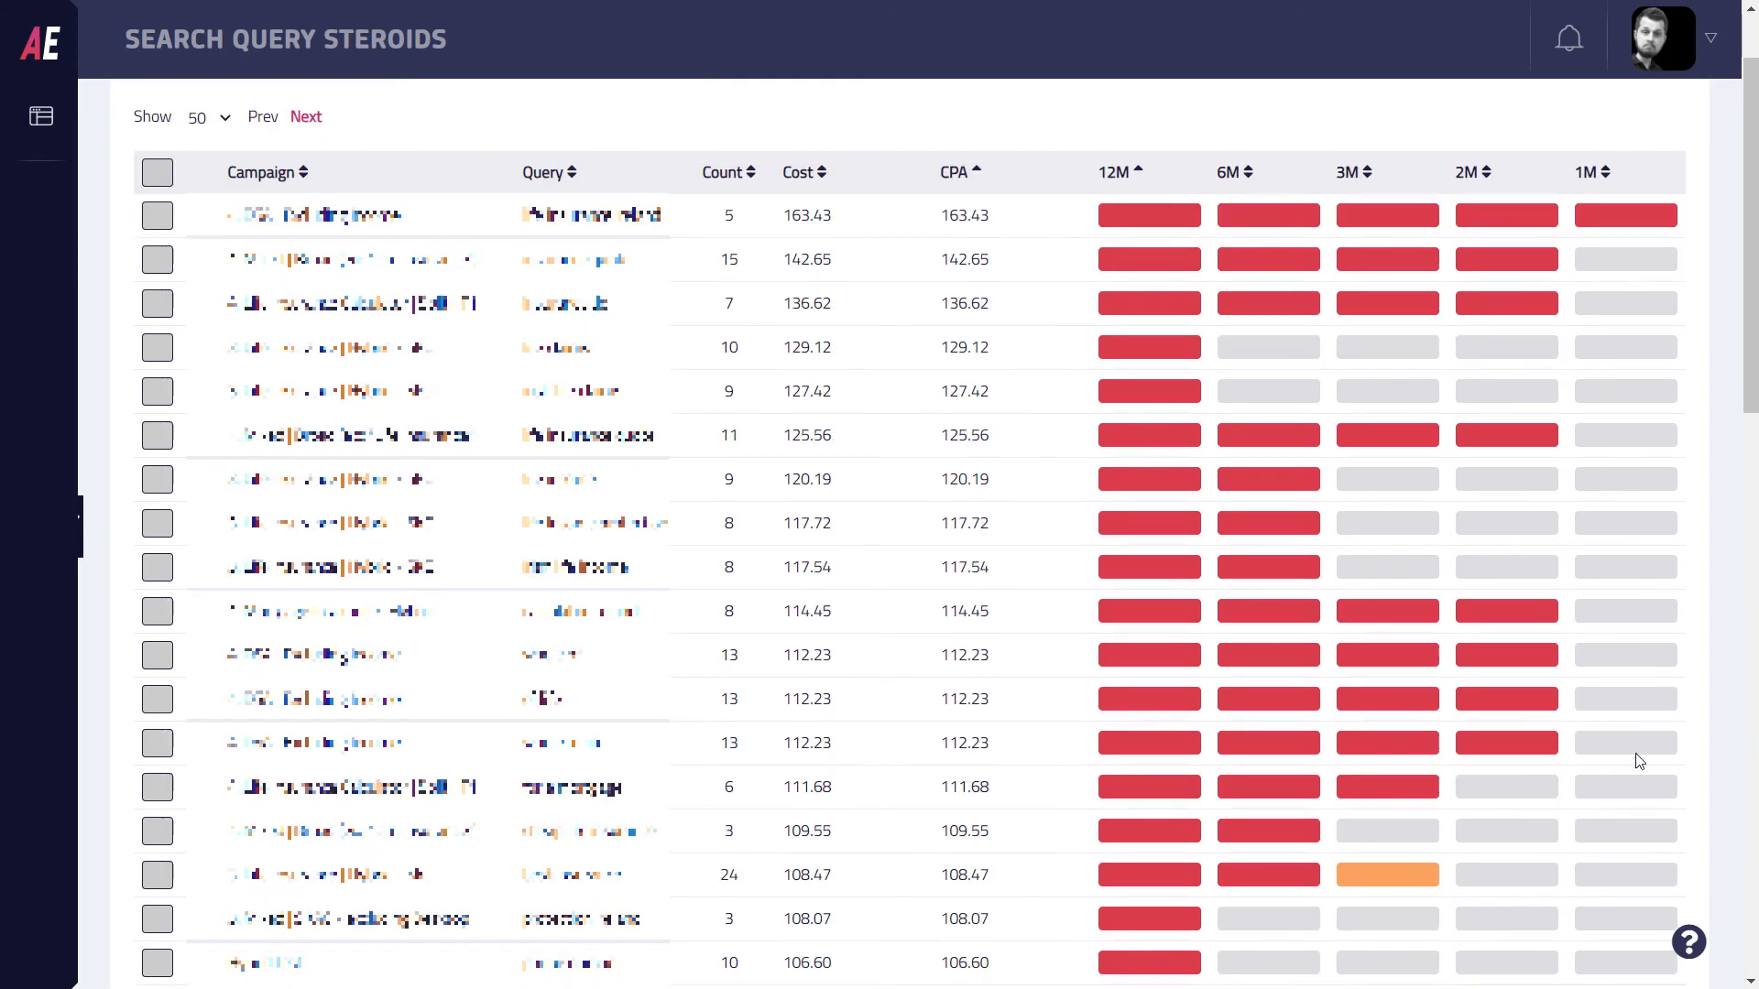
mouse_move(1623, 698)
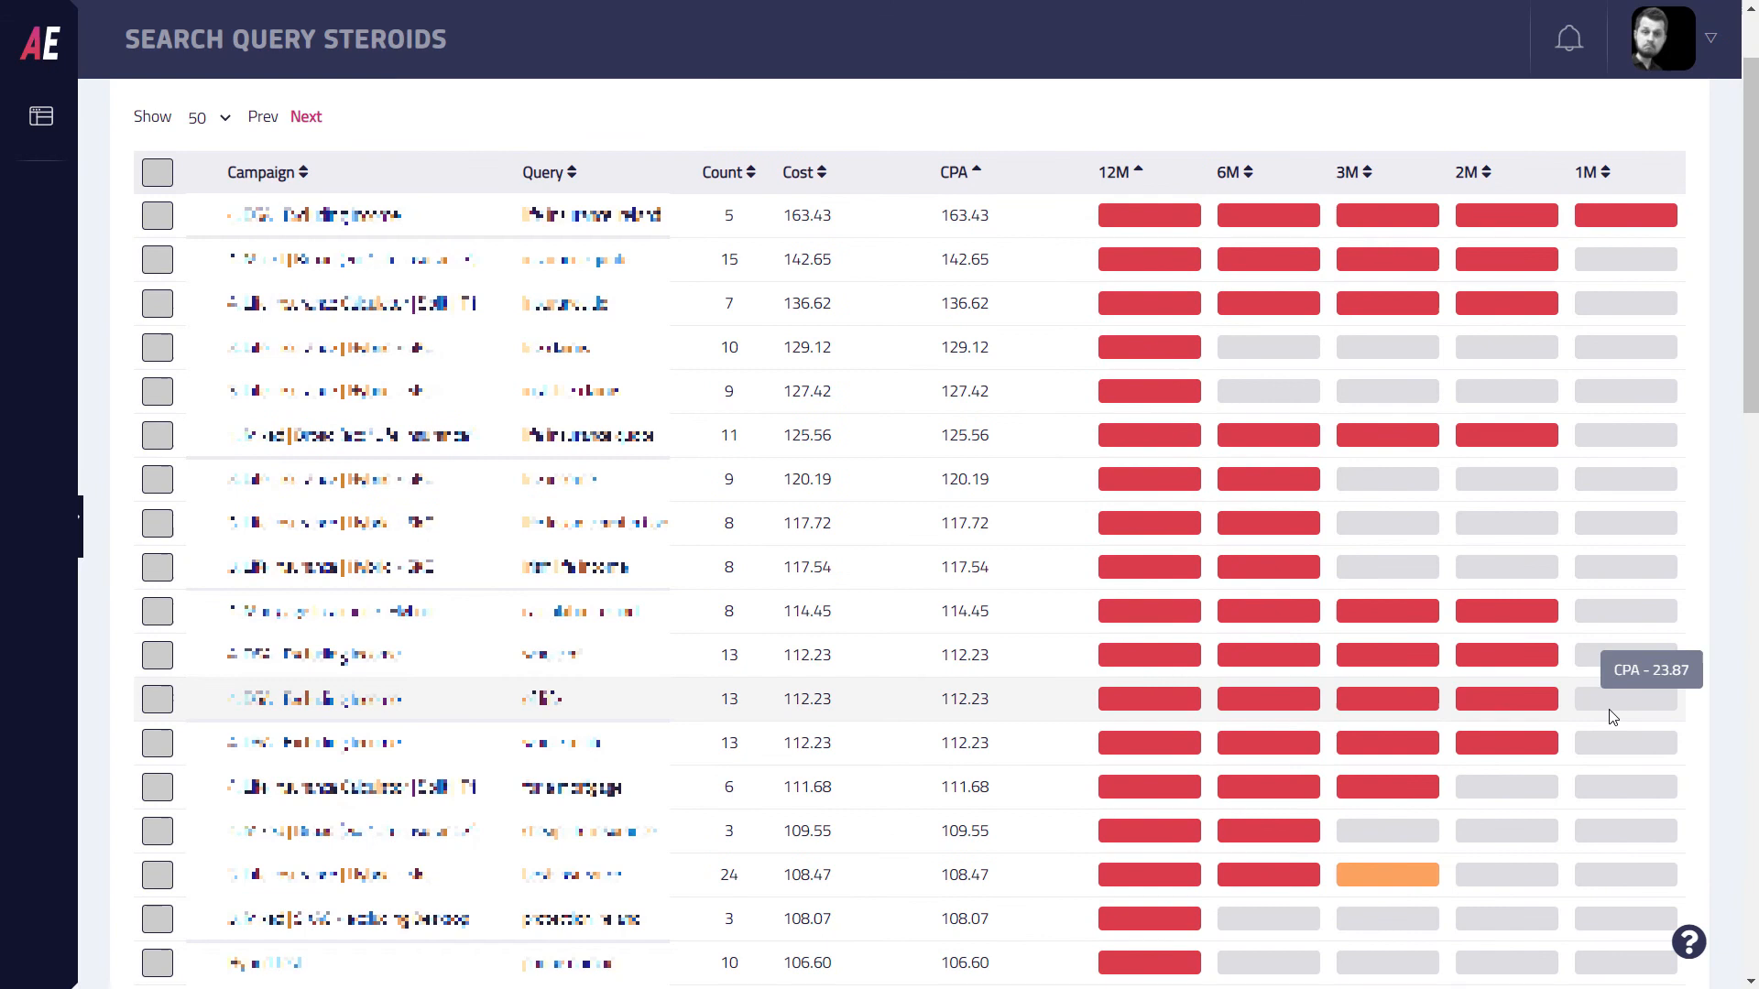
mouse_move(1506, 742)
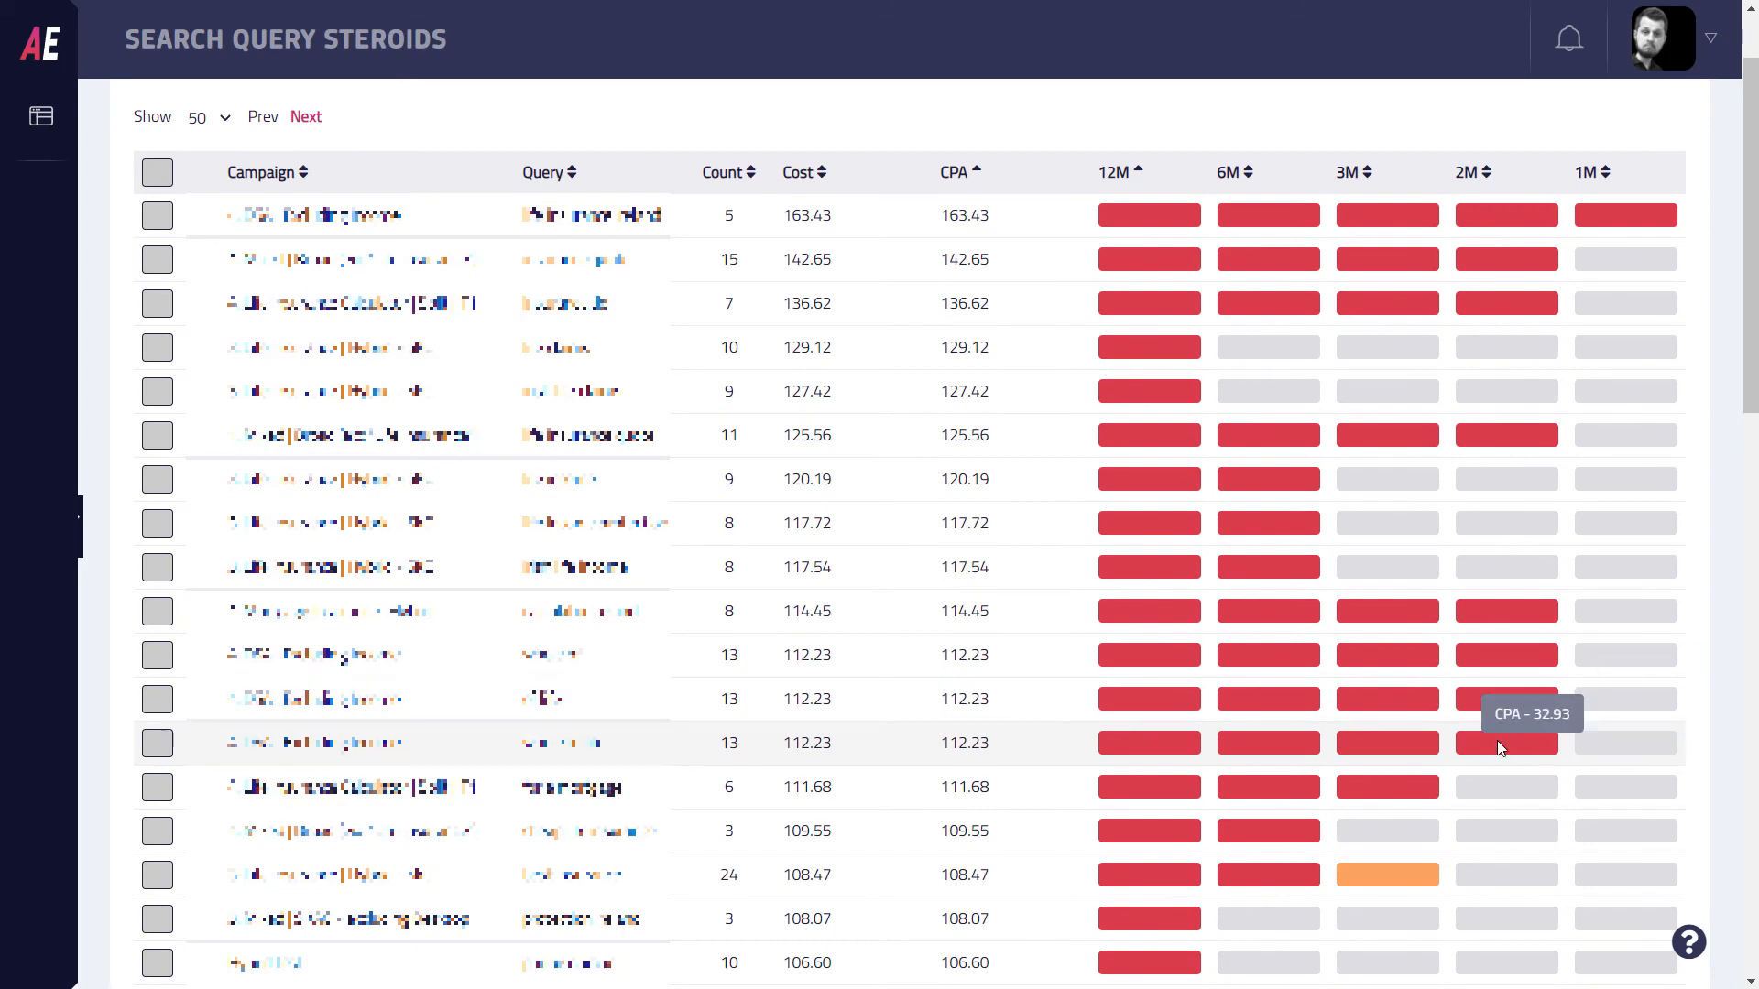
click(798, 172)
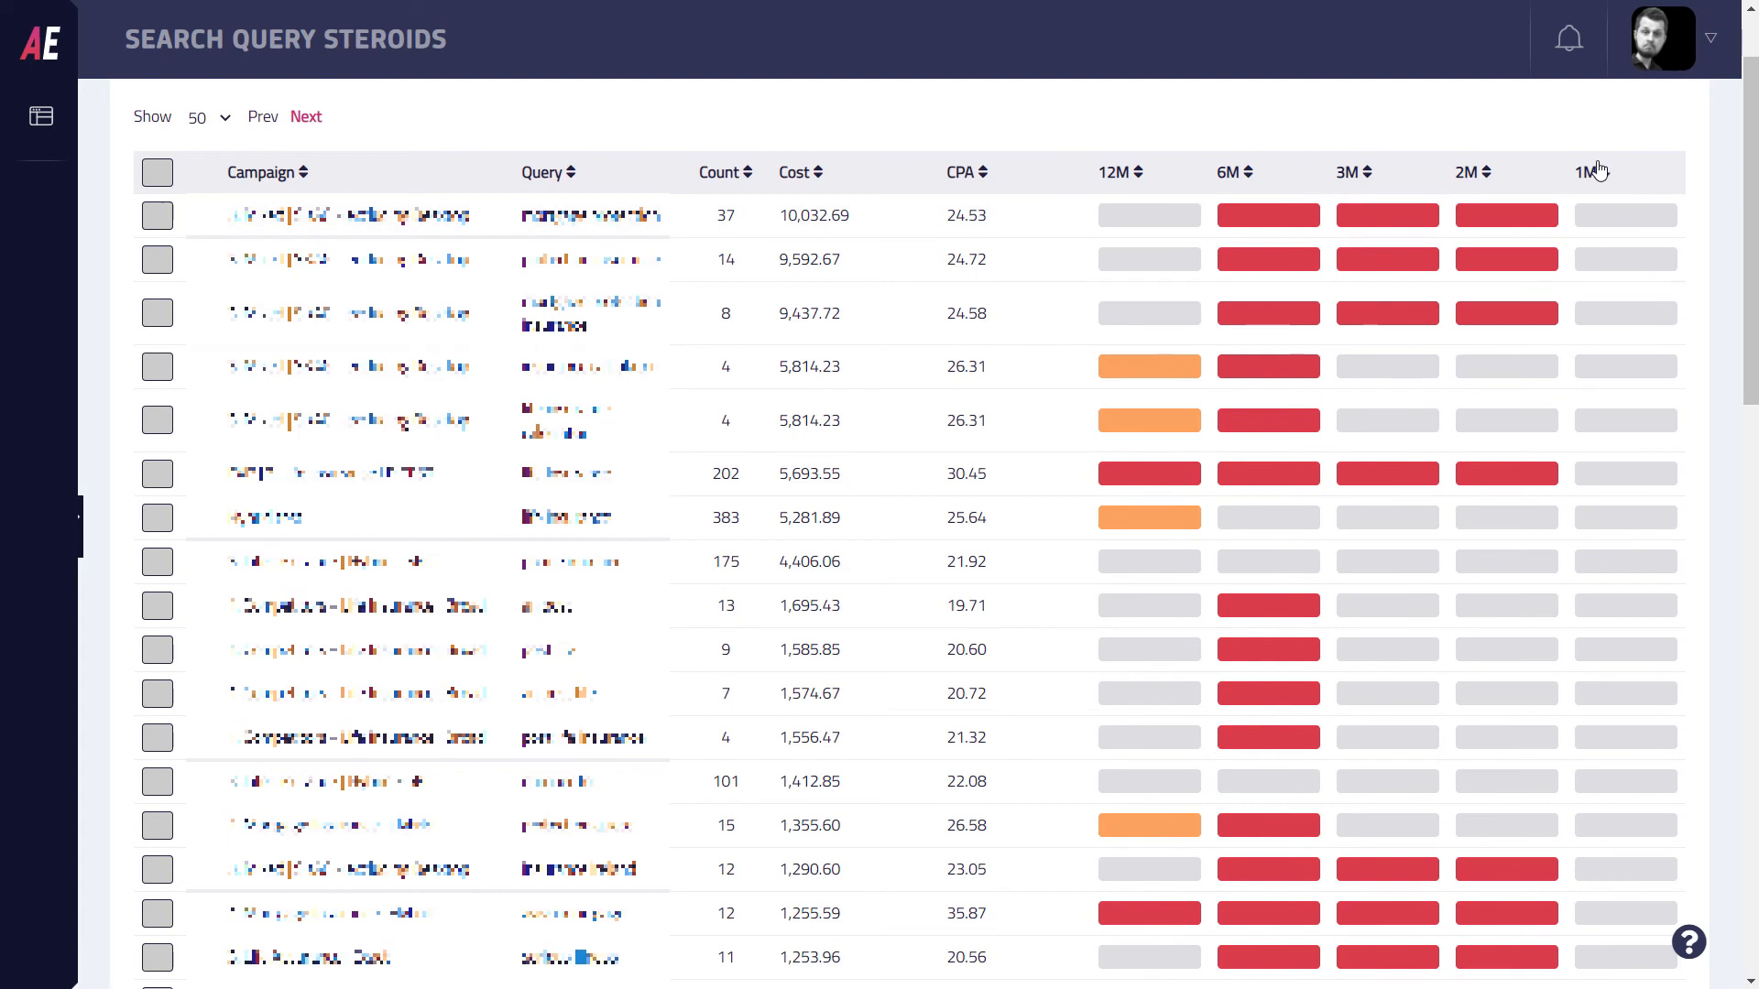
click(1589, 167)
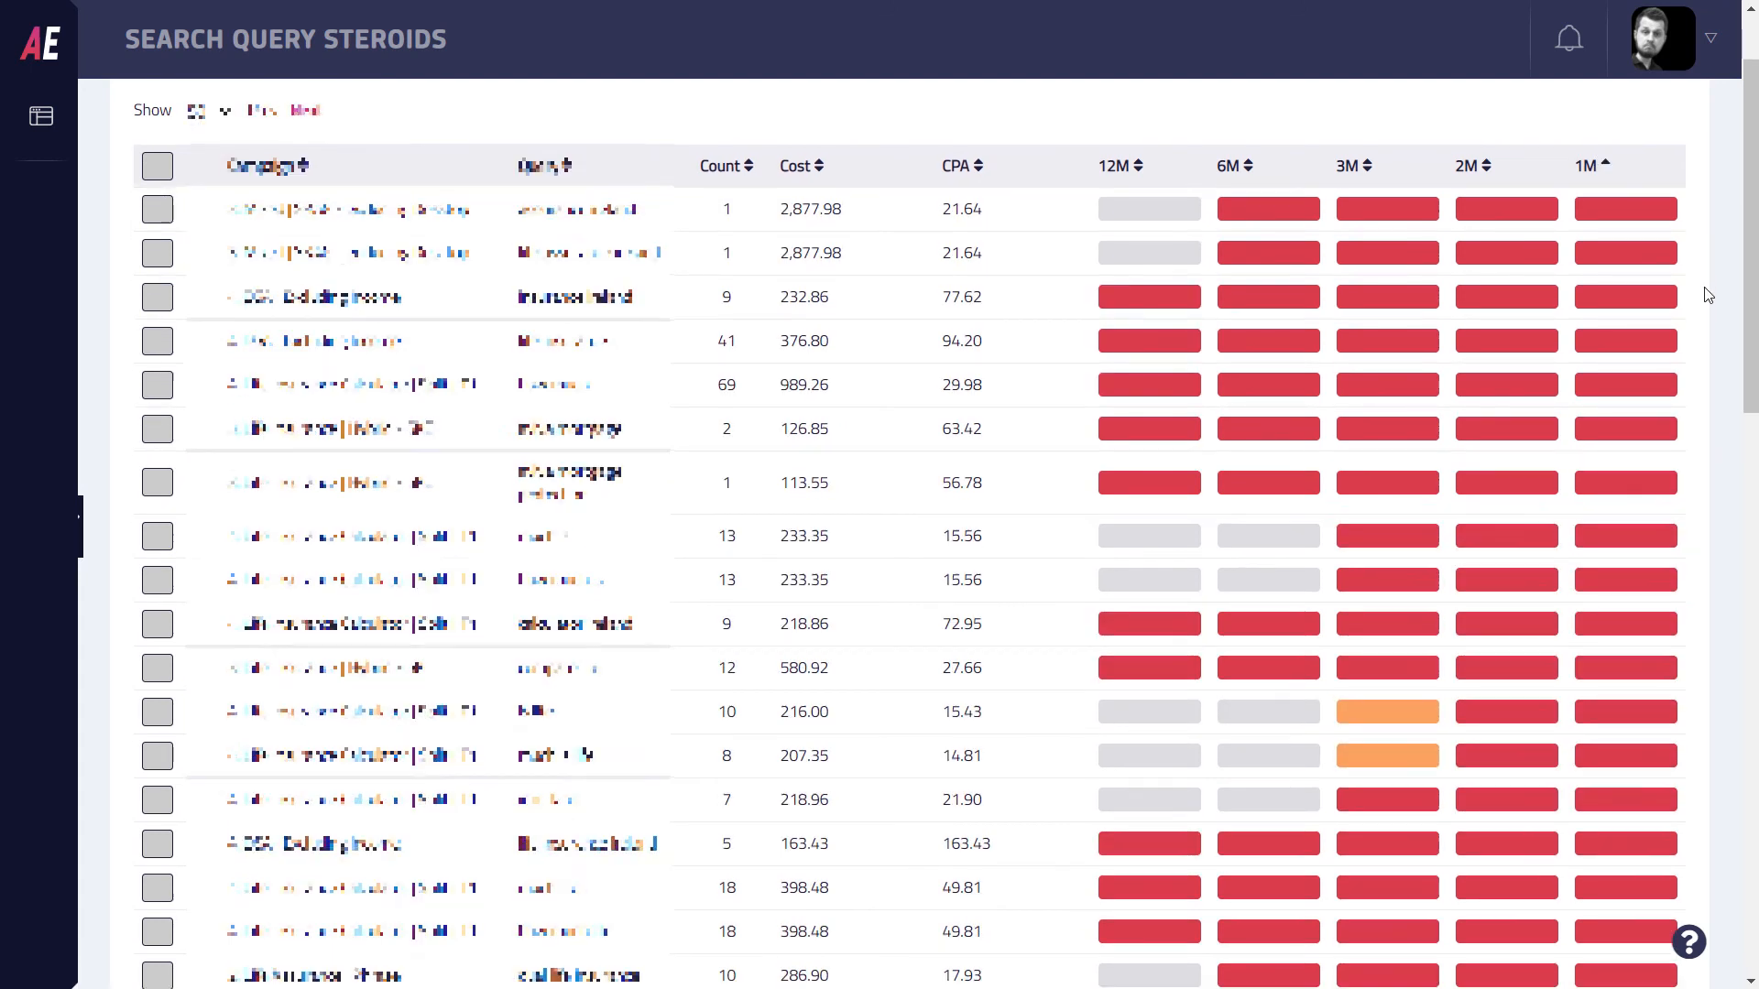
scroll(down, 3)
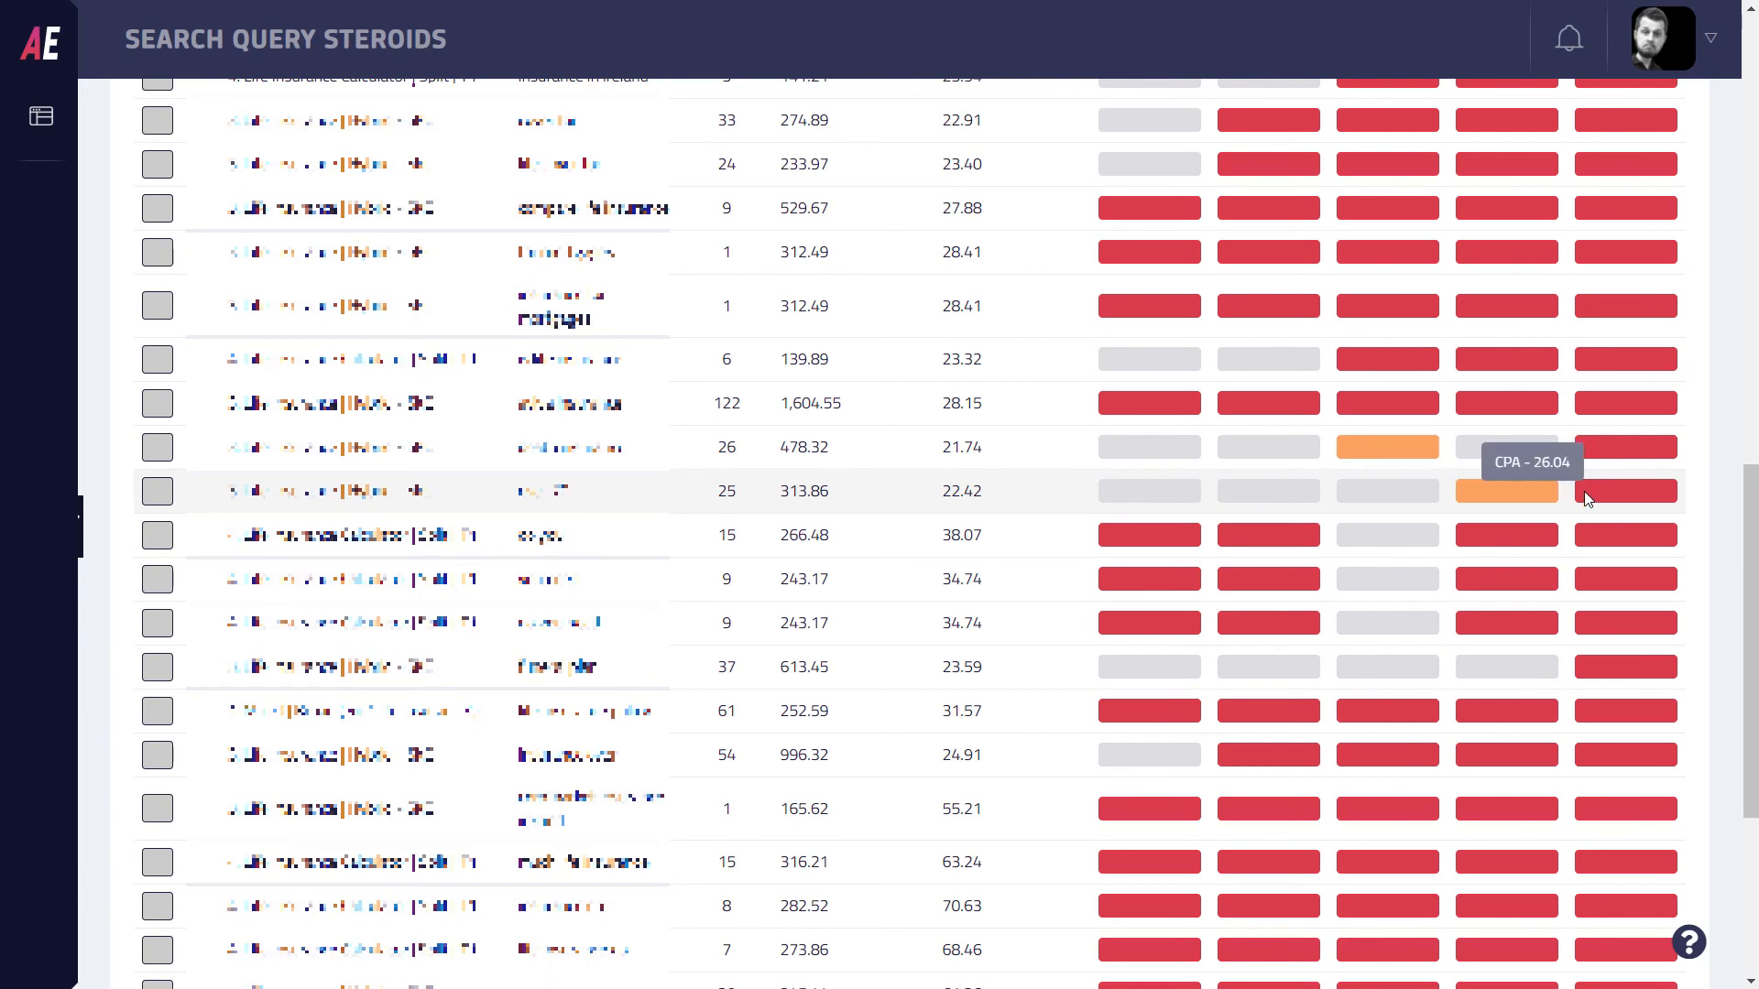
mouse_move(1658, 498)
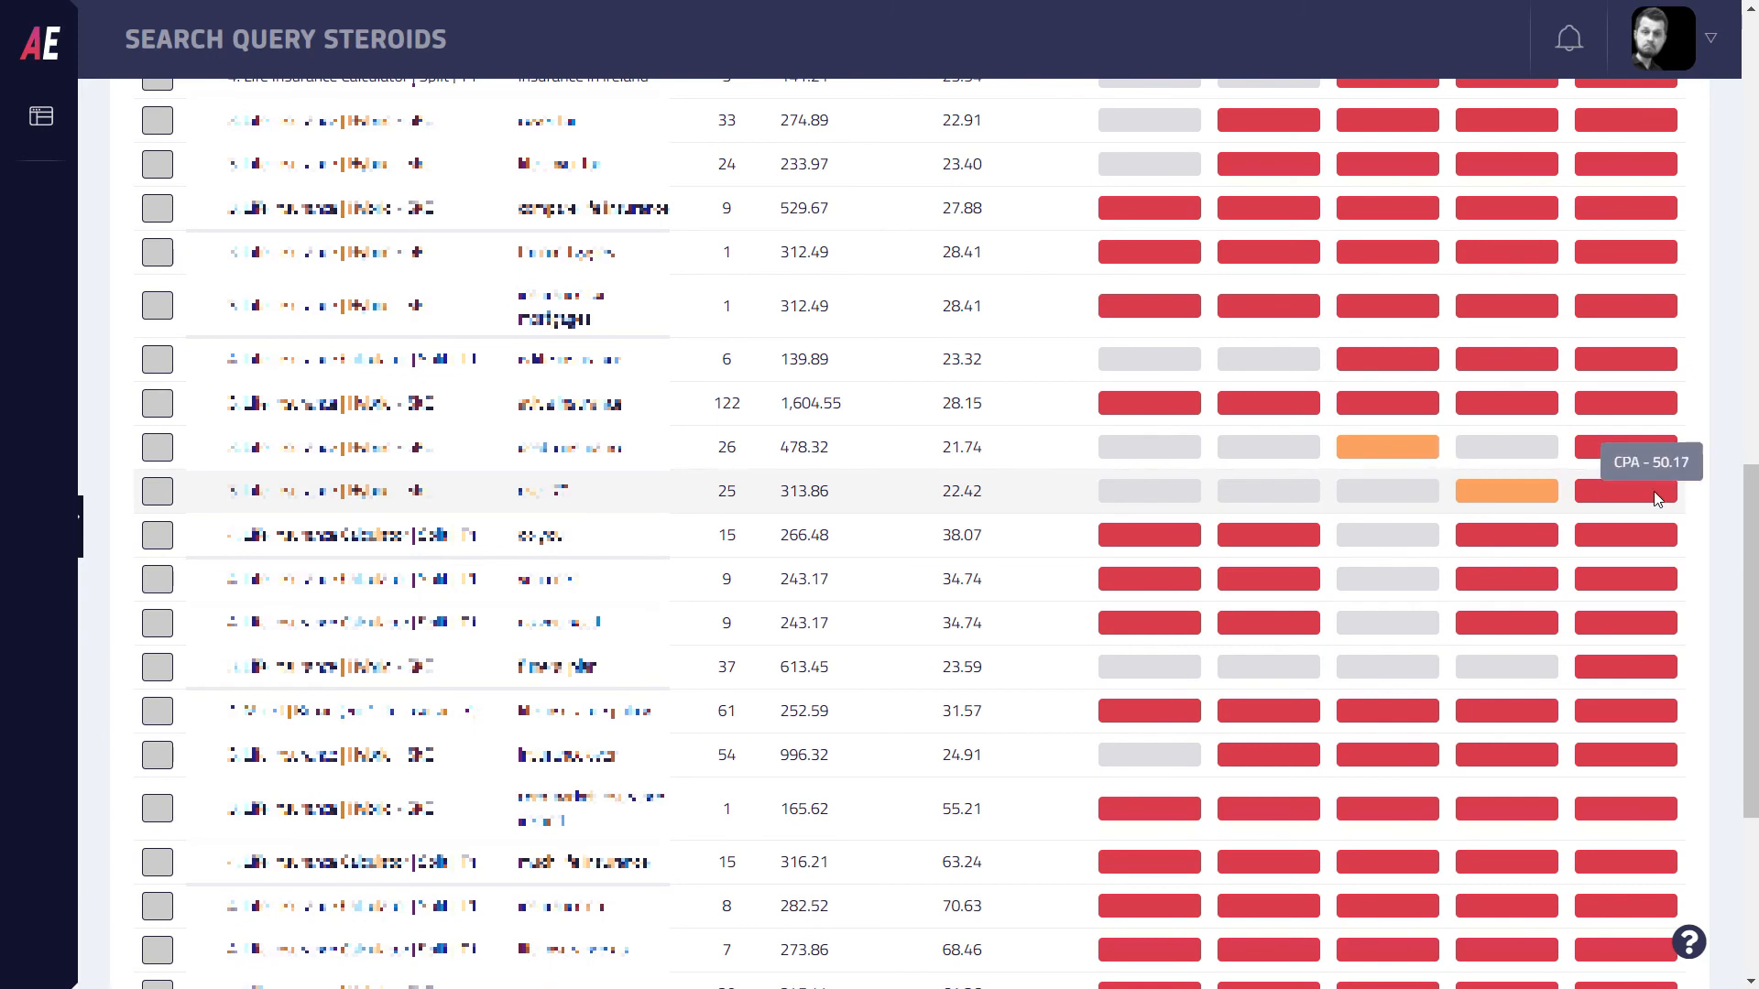
mouse_move(1476, 462)
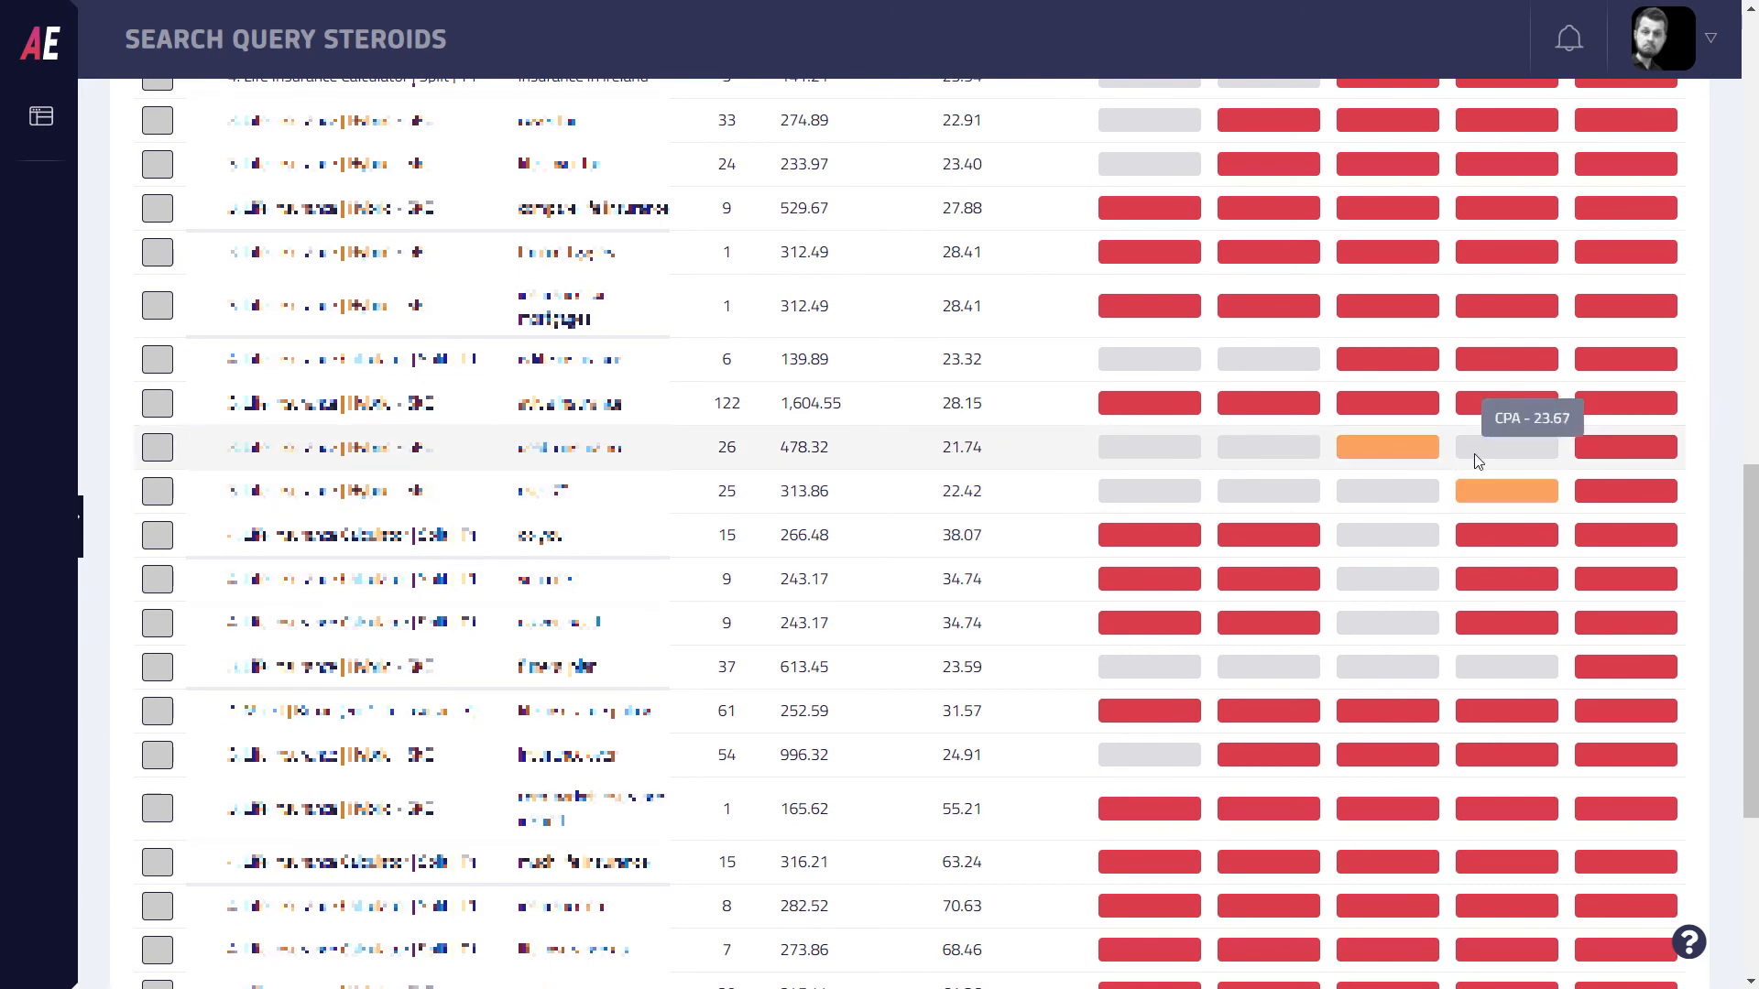
mouse_move(1506, 447)
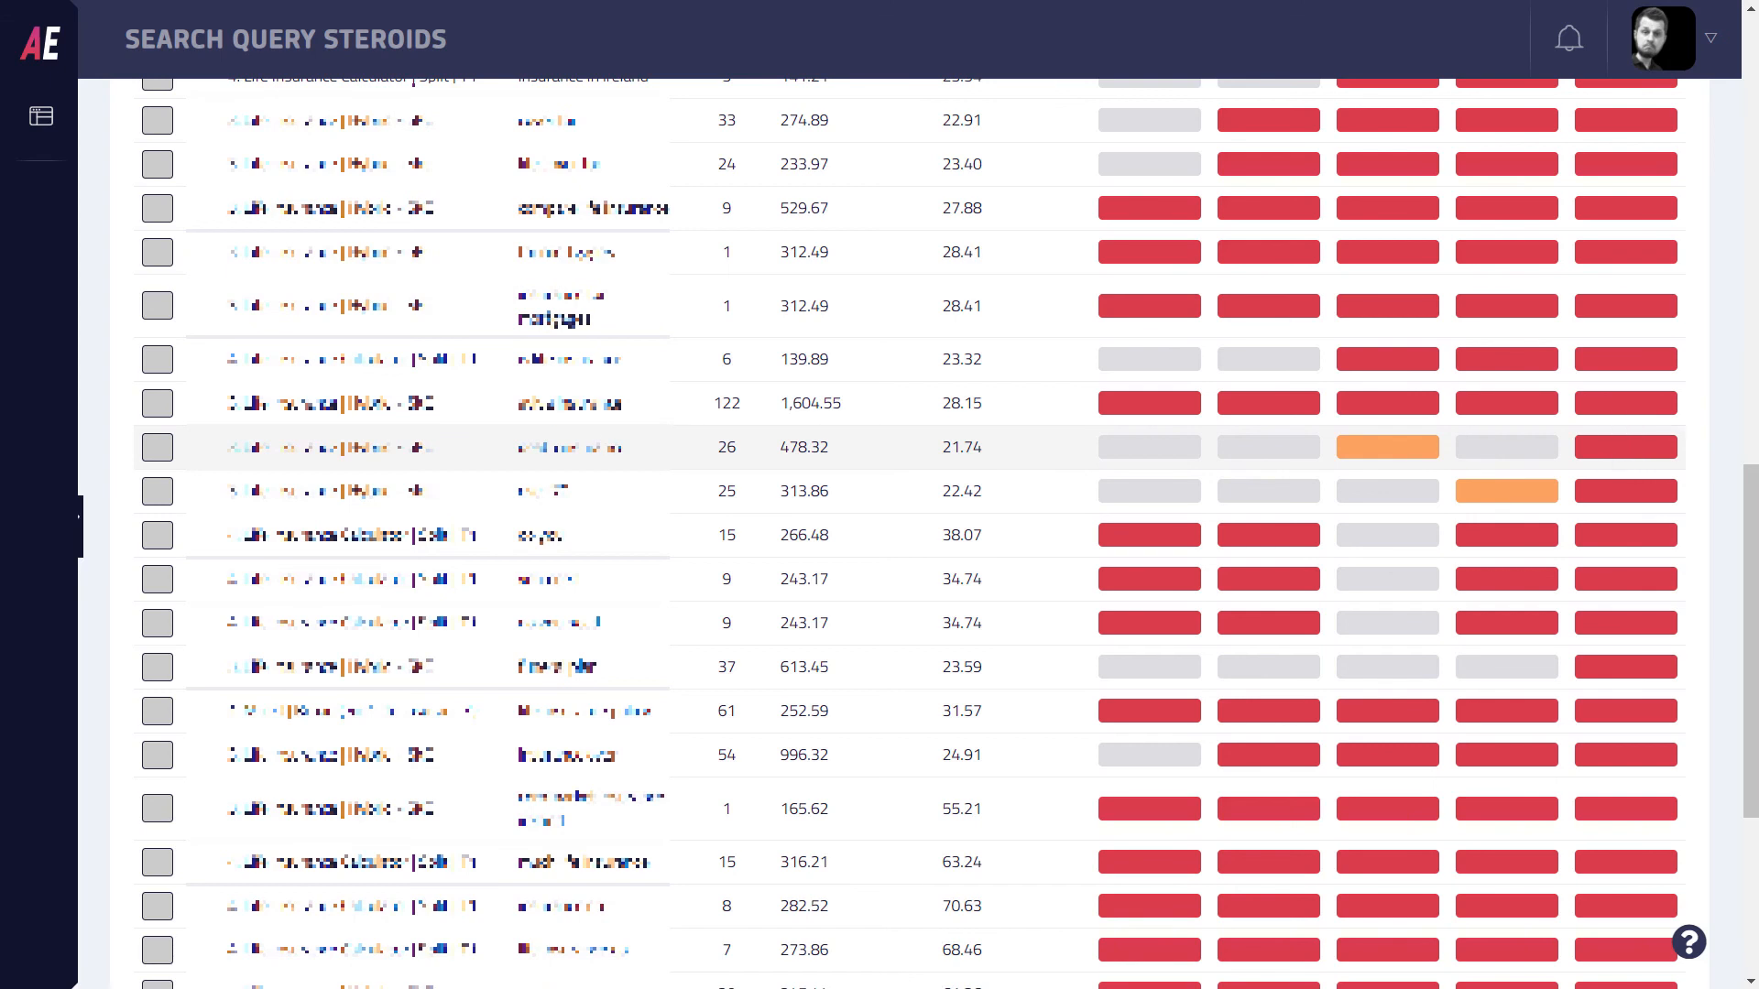
Step: Tick the two queries costing 478.32 and 313.86 as negative-keyword candidates
click(158, 447)
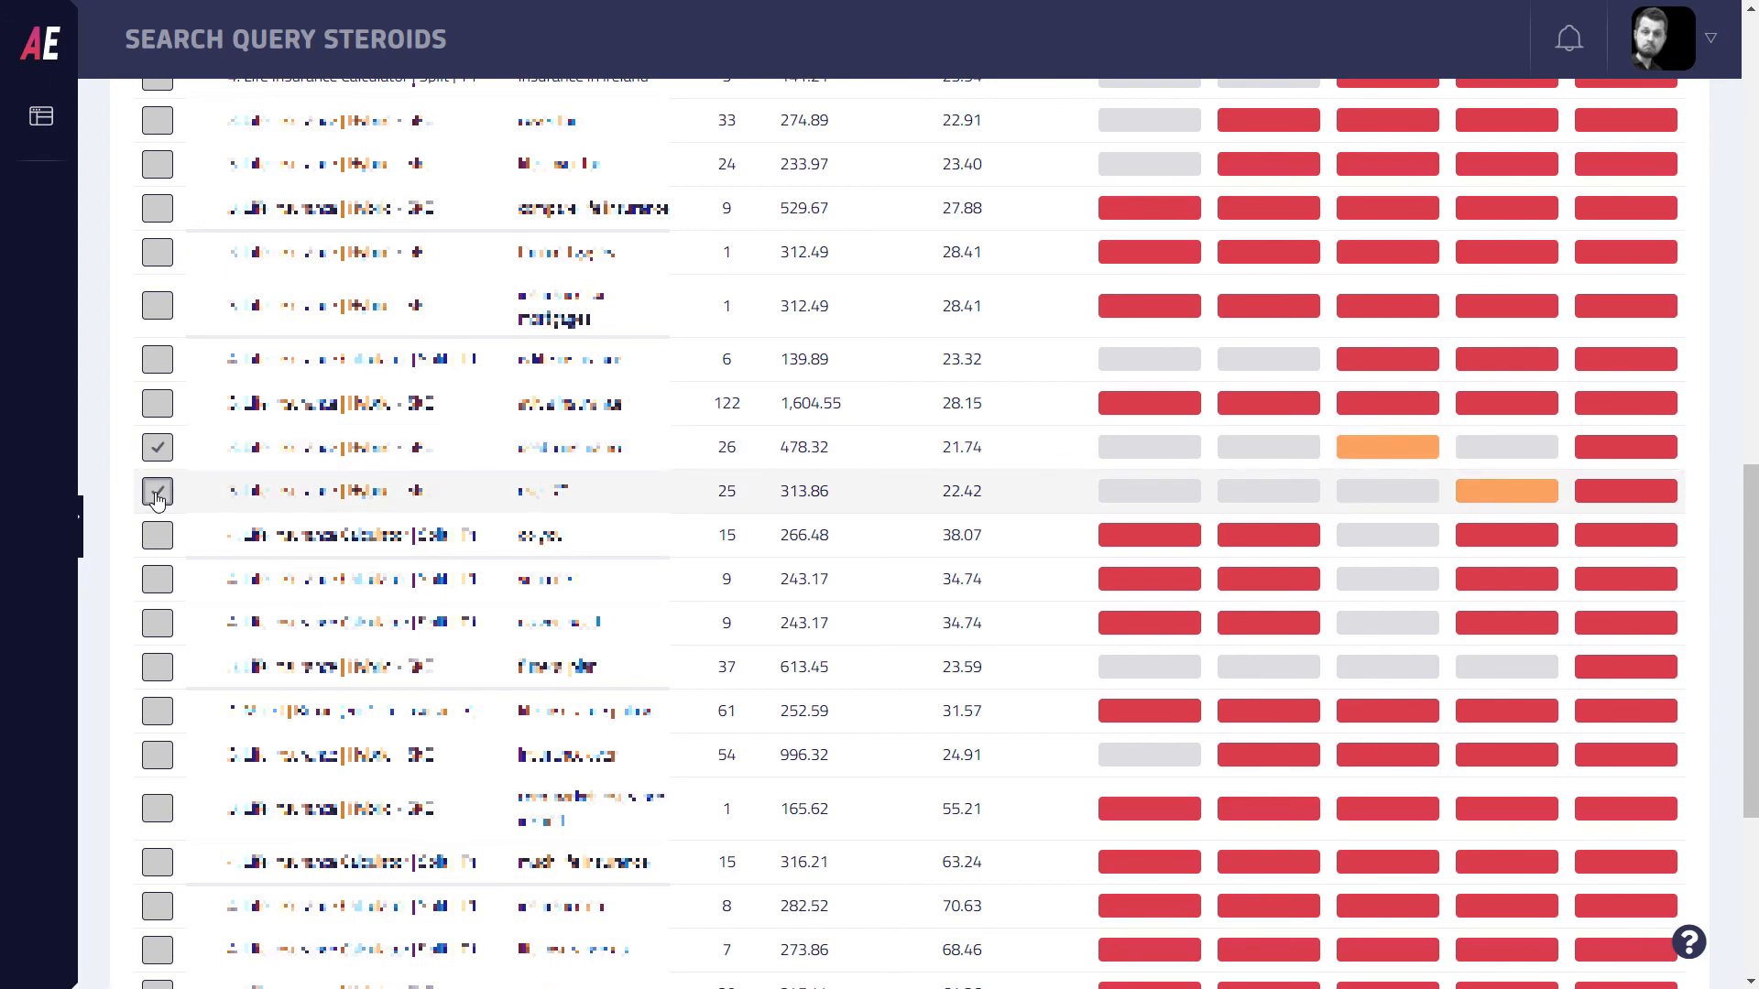
click(157, 491)
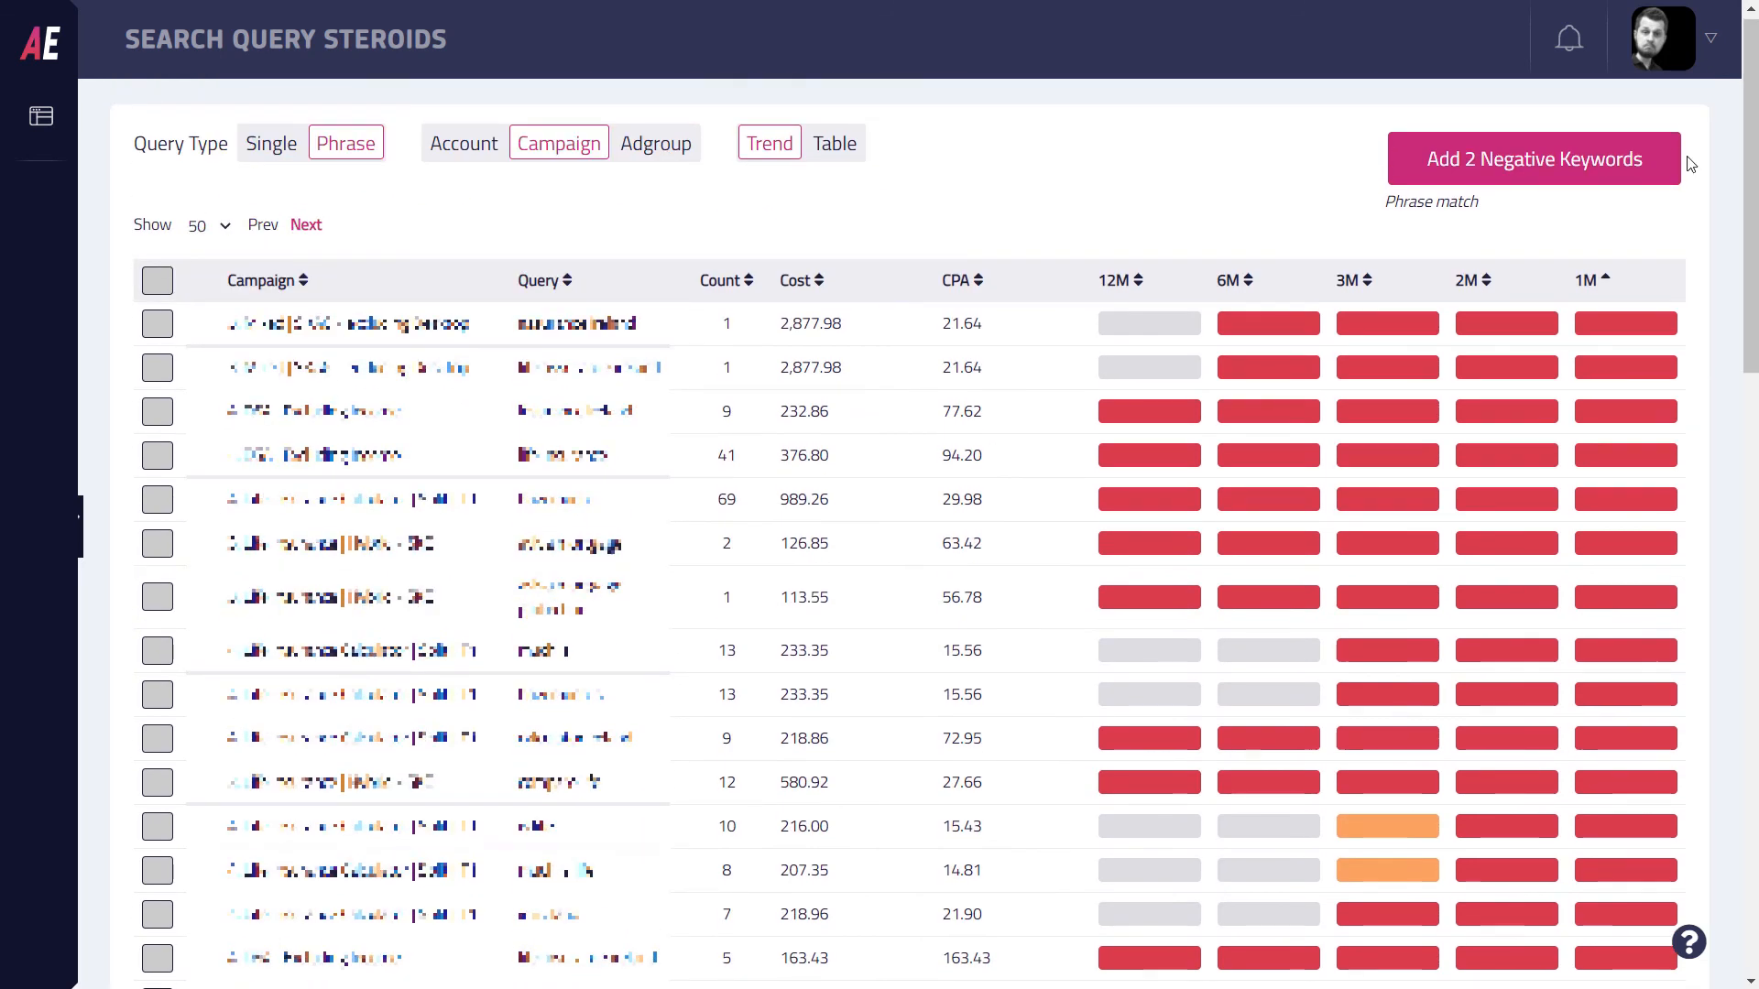
mouse_move(1480, 179)
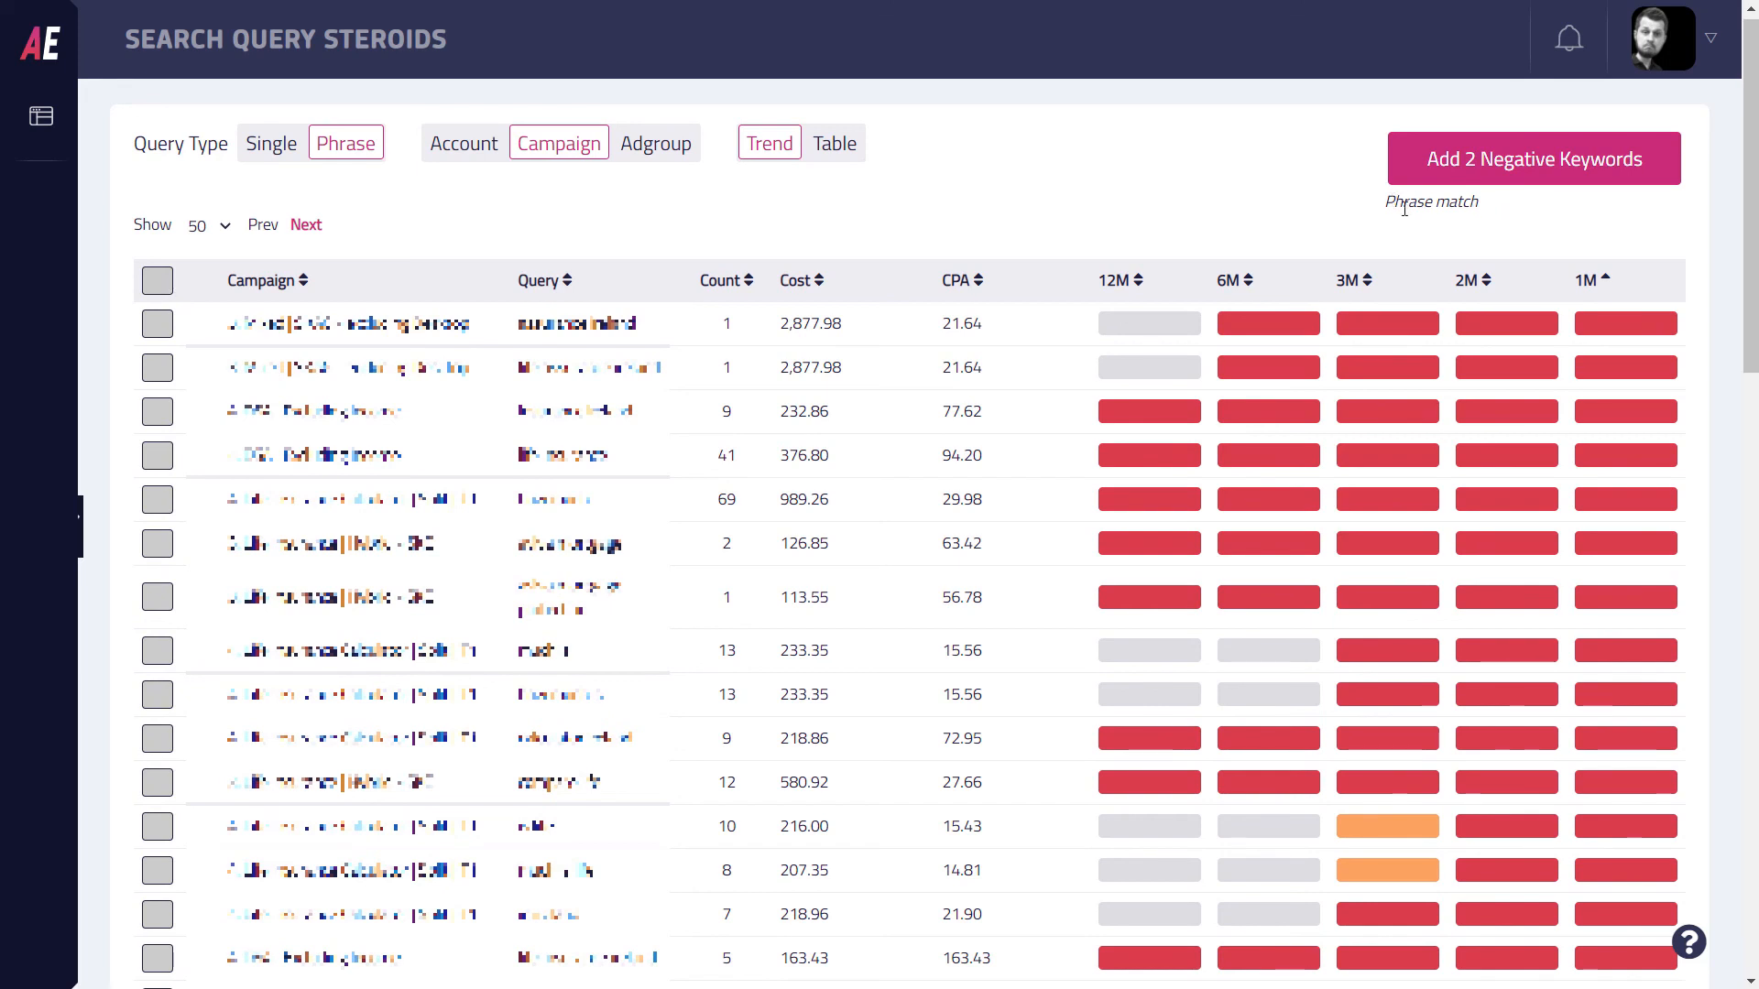
mouse_move(1537, 225)
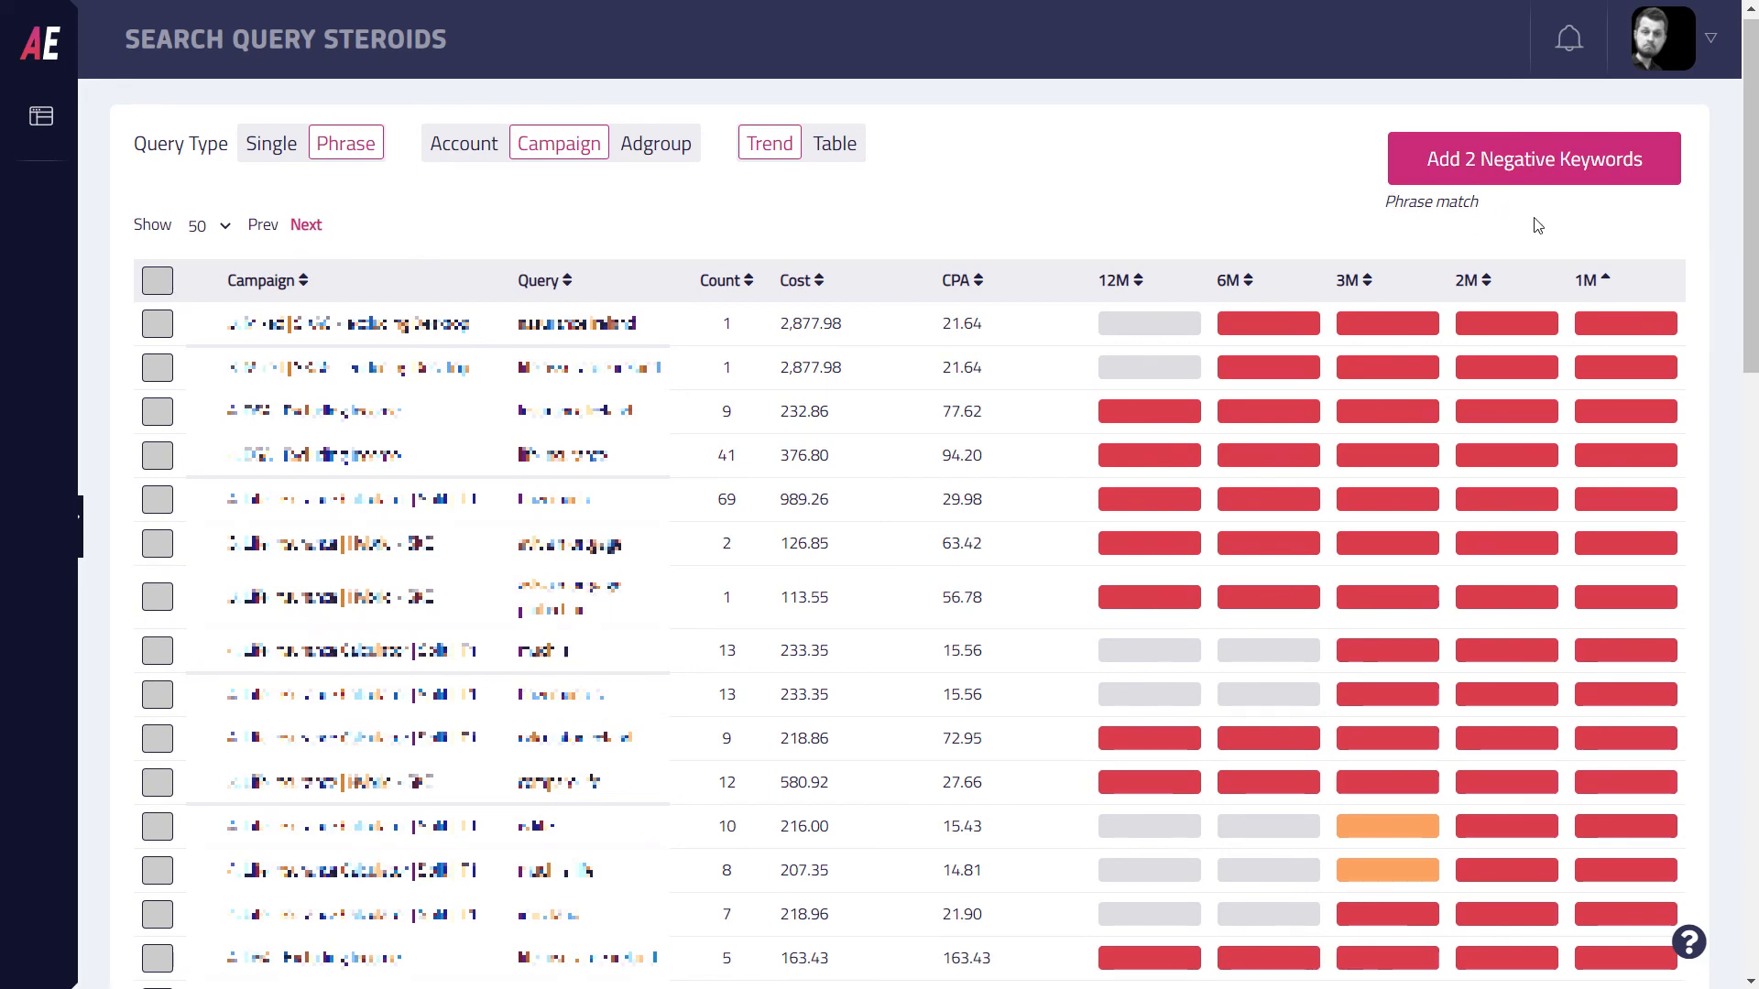